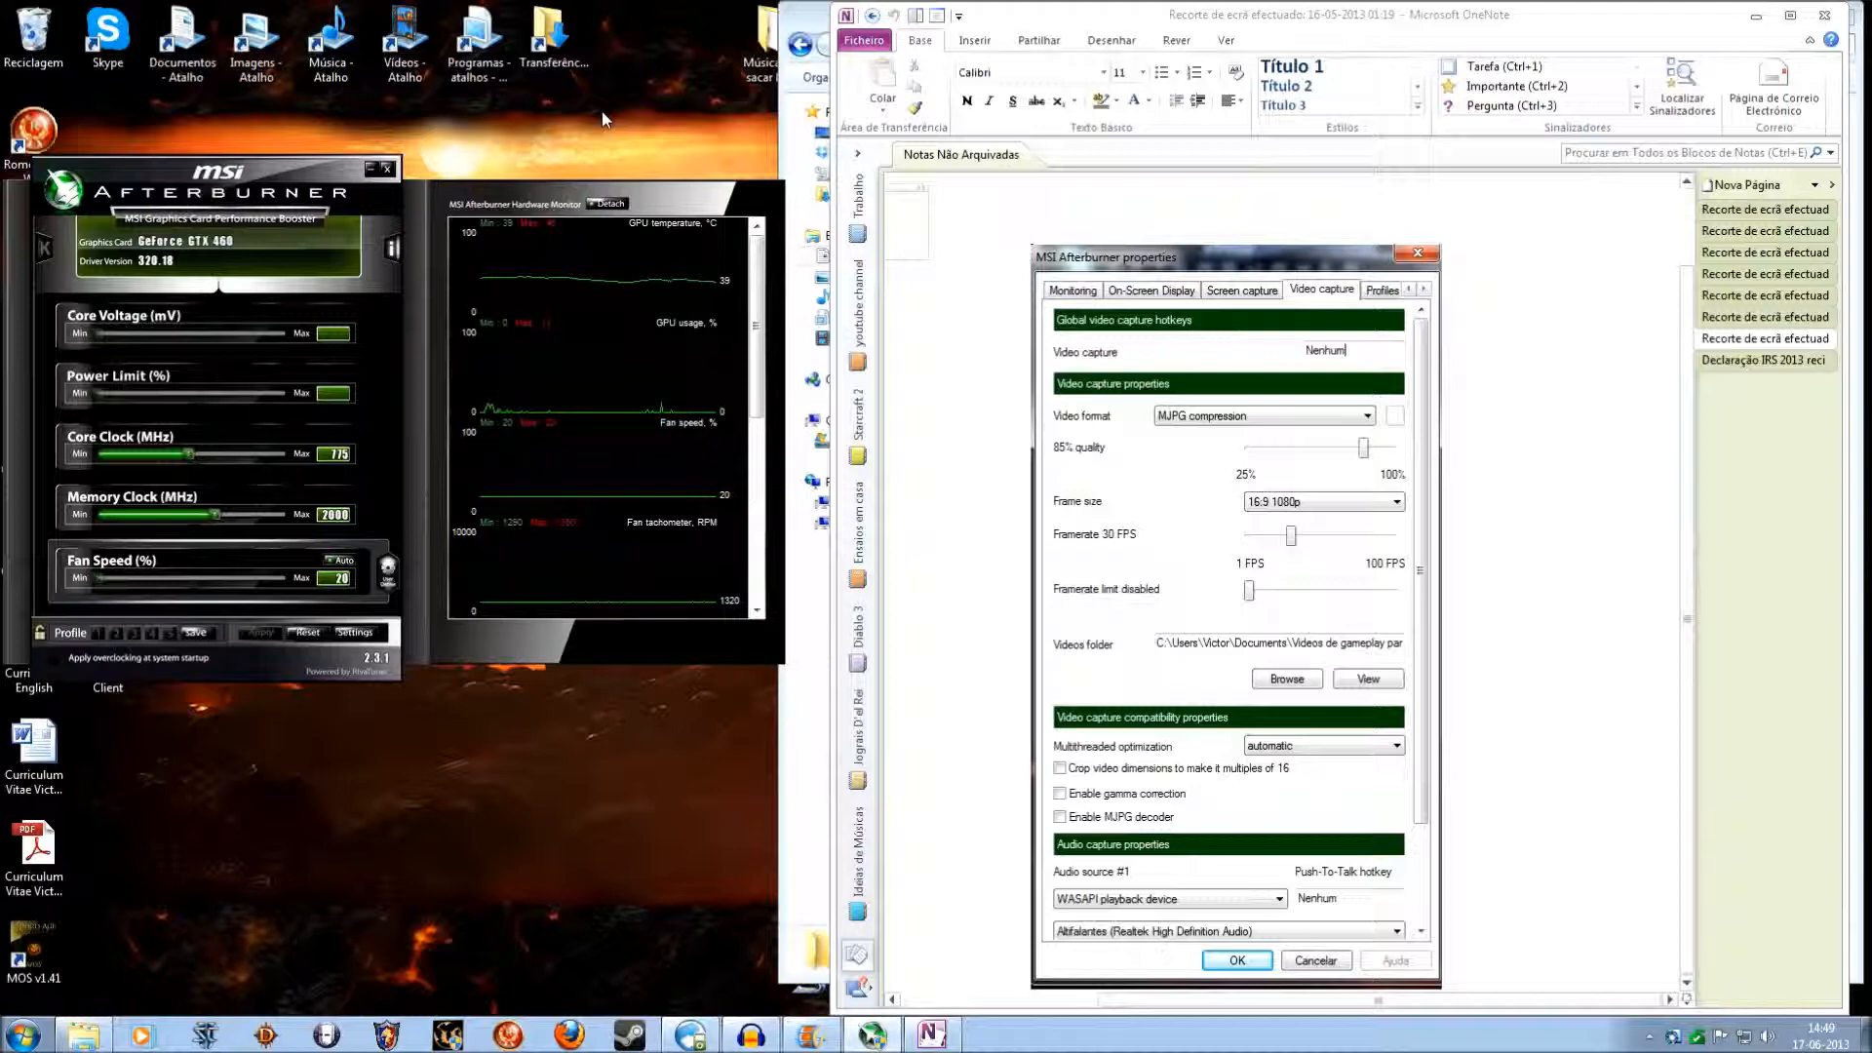
mouse_move(308, 186)
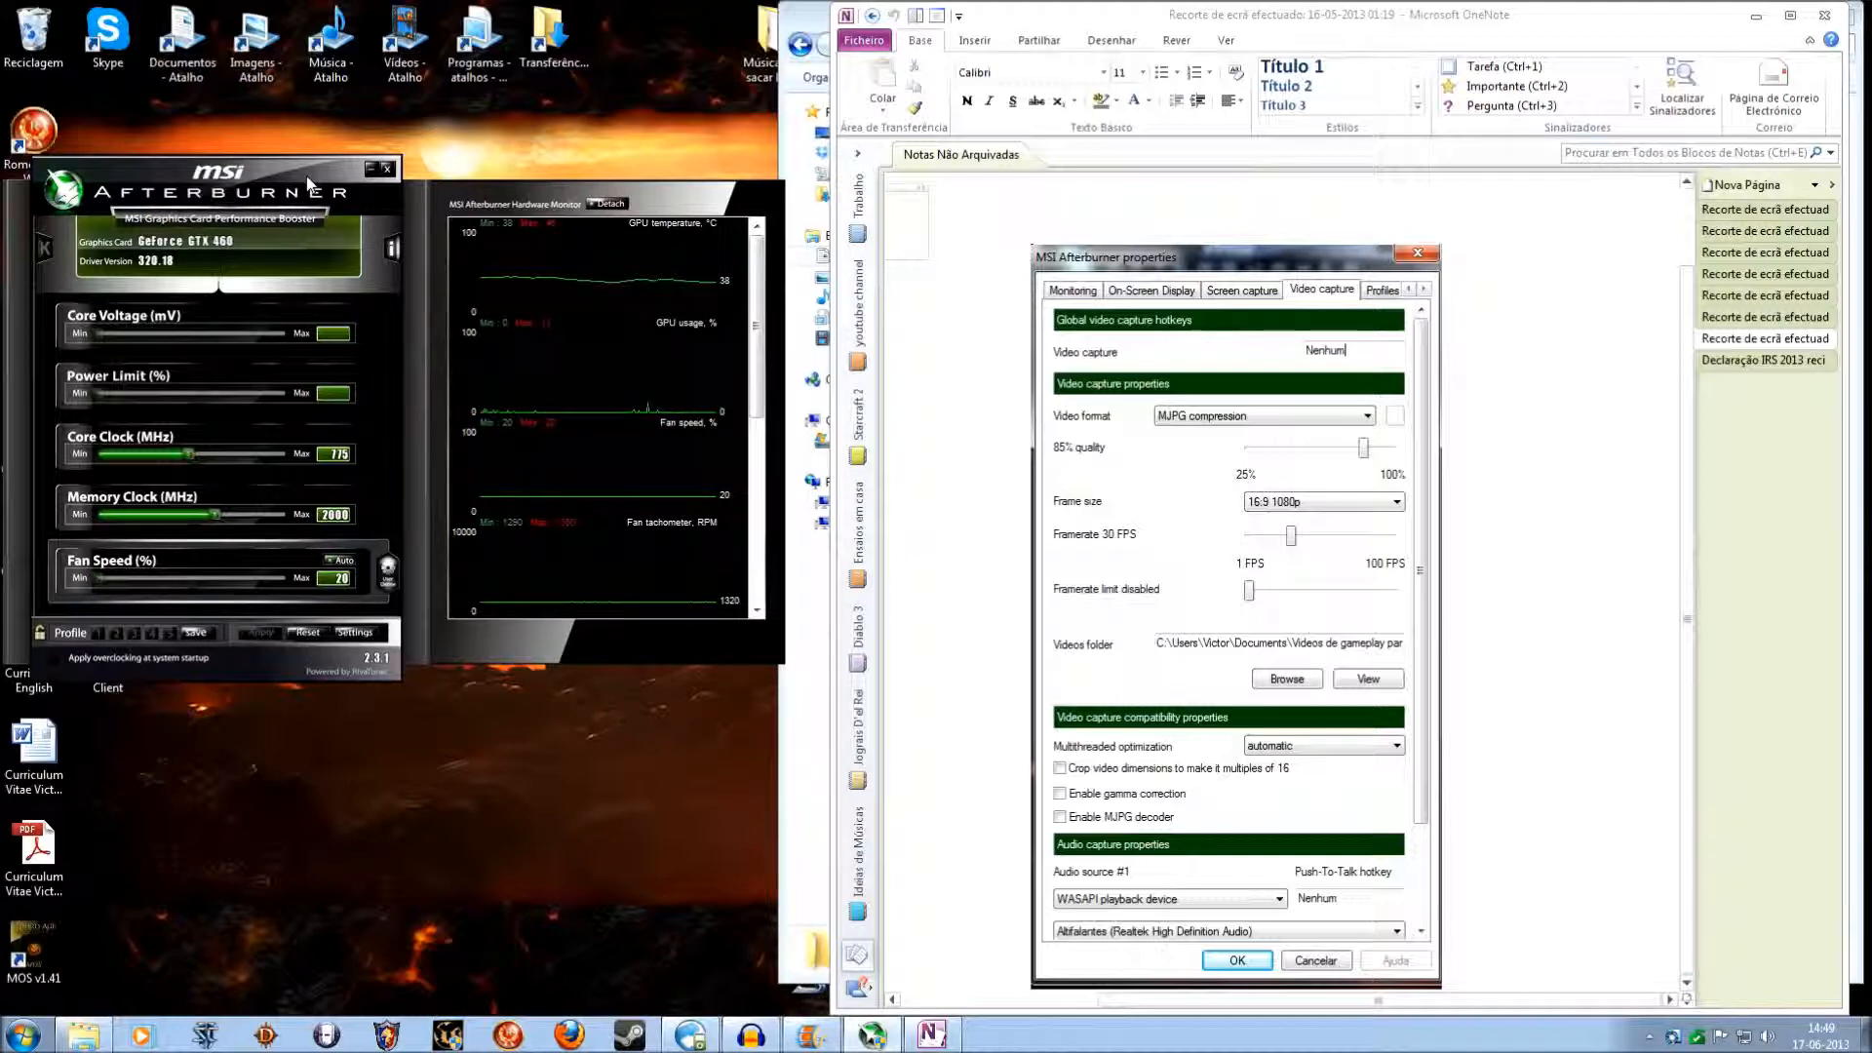
mouse_move(376, 645)
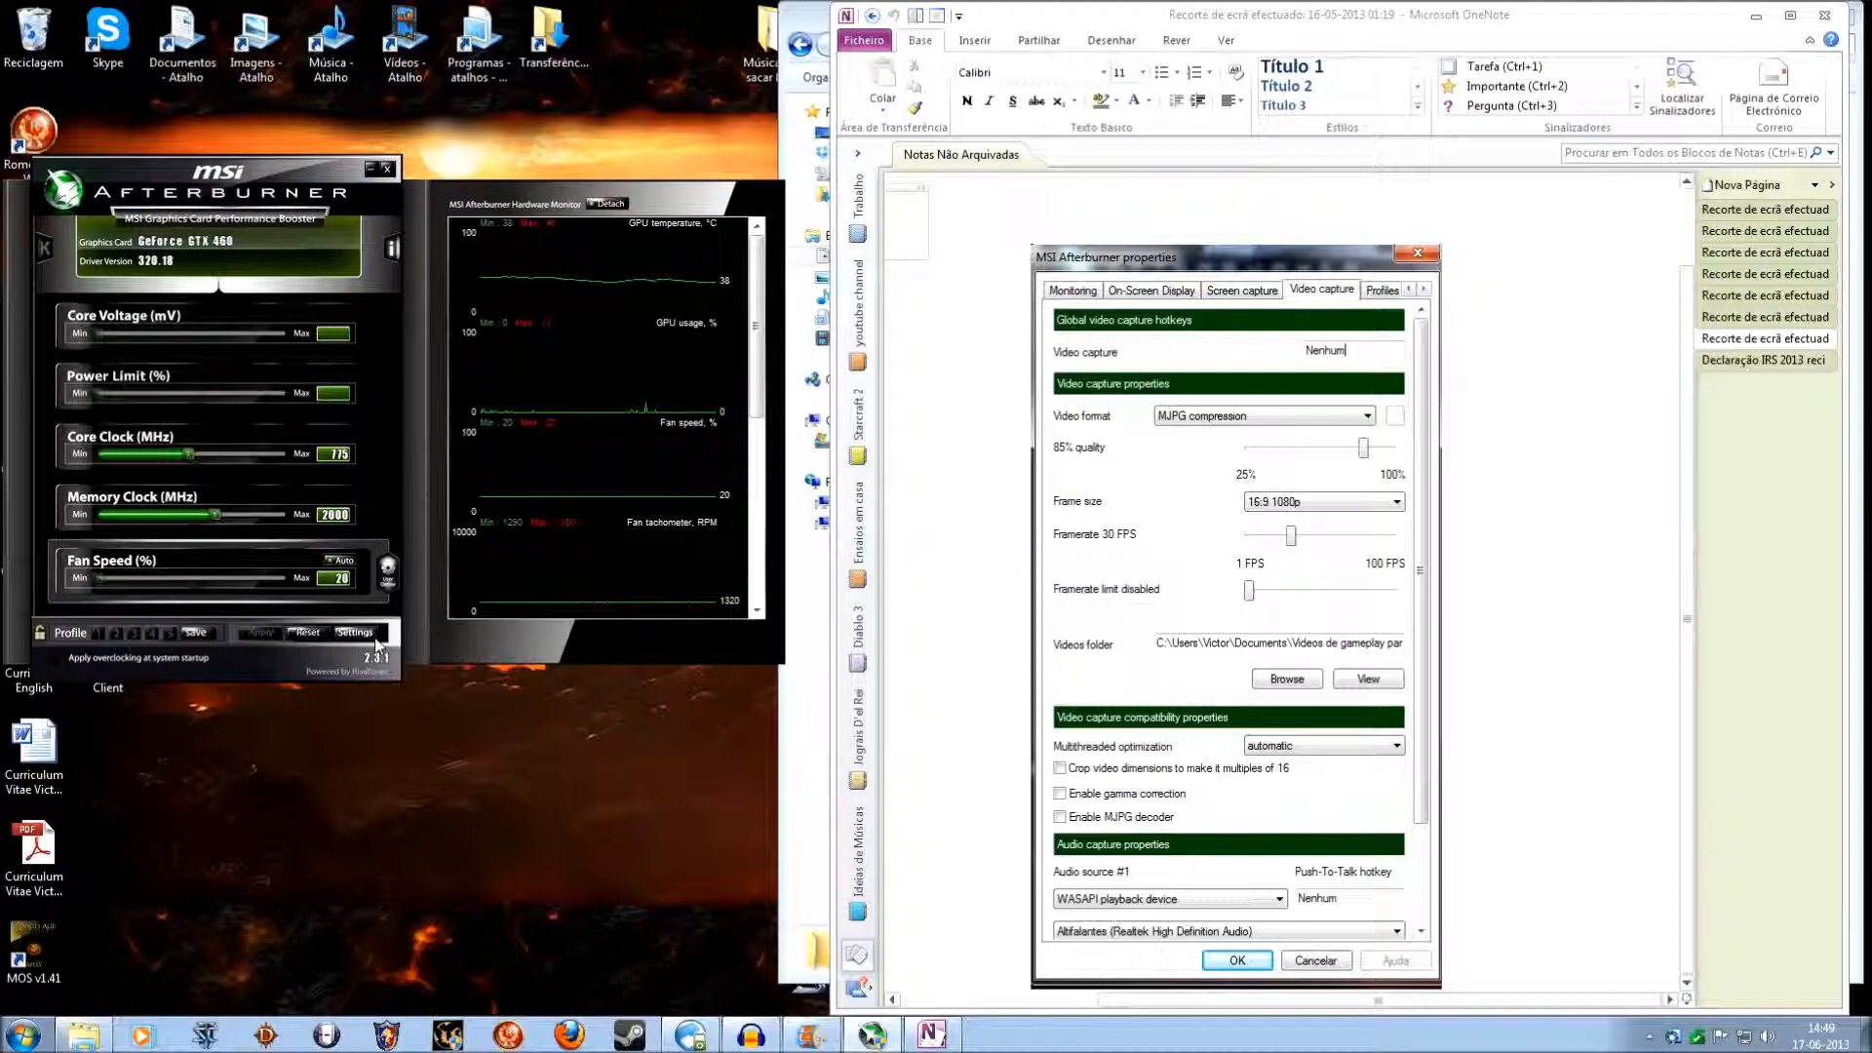
mouse_move(355, 631)
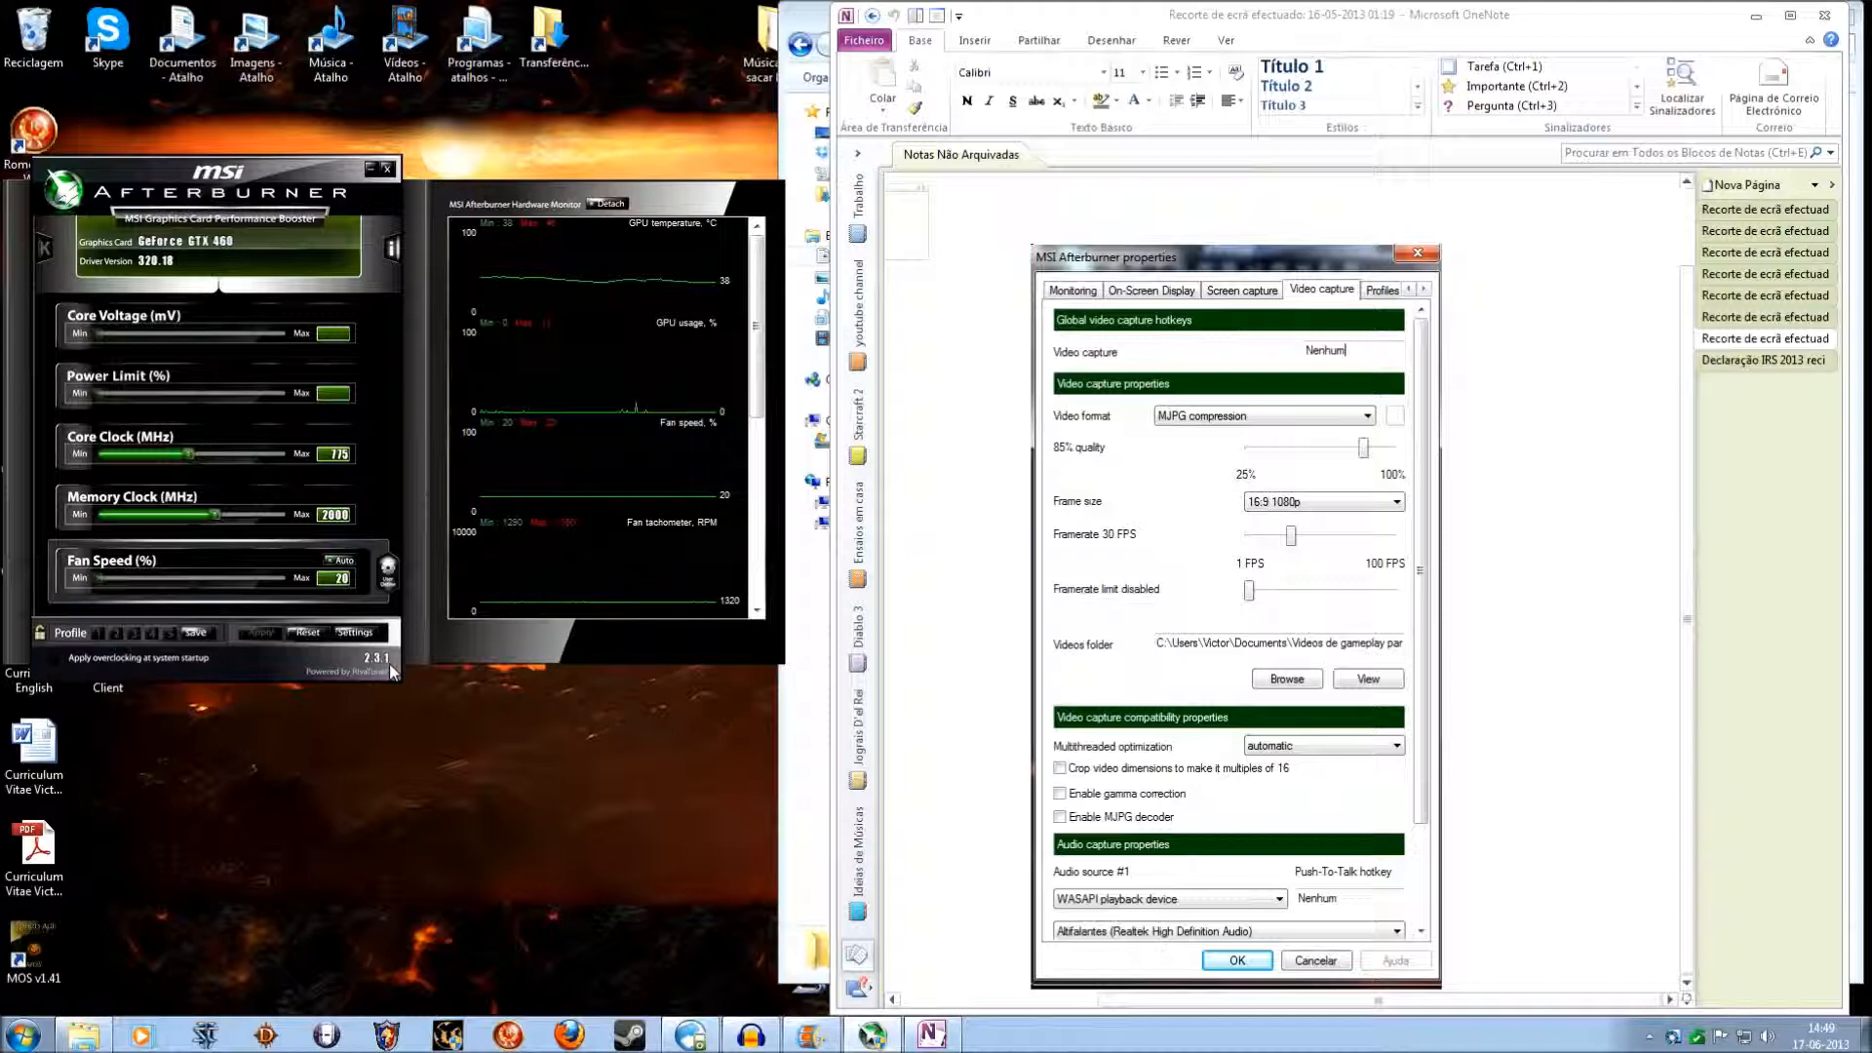
mouse_move(1222, 226)
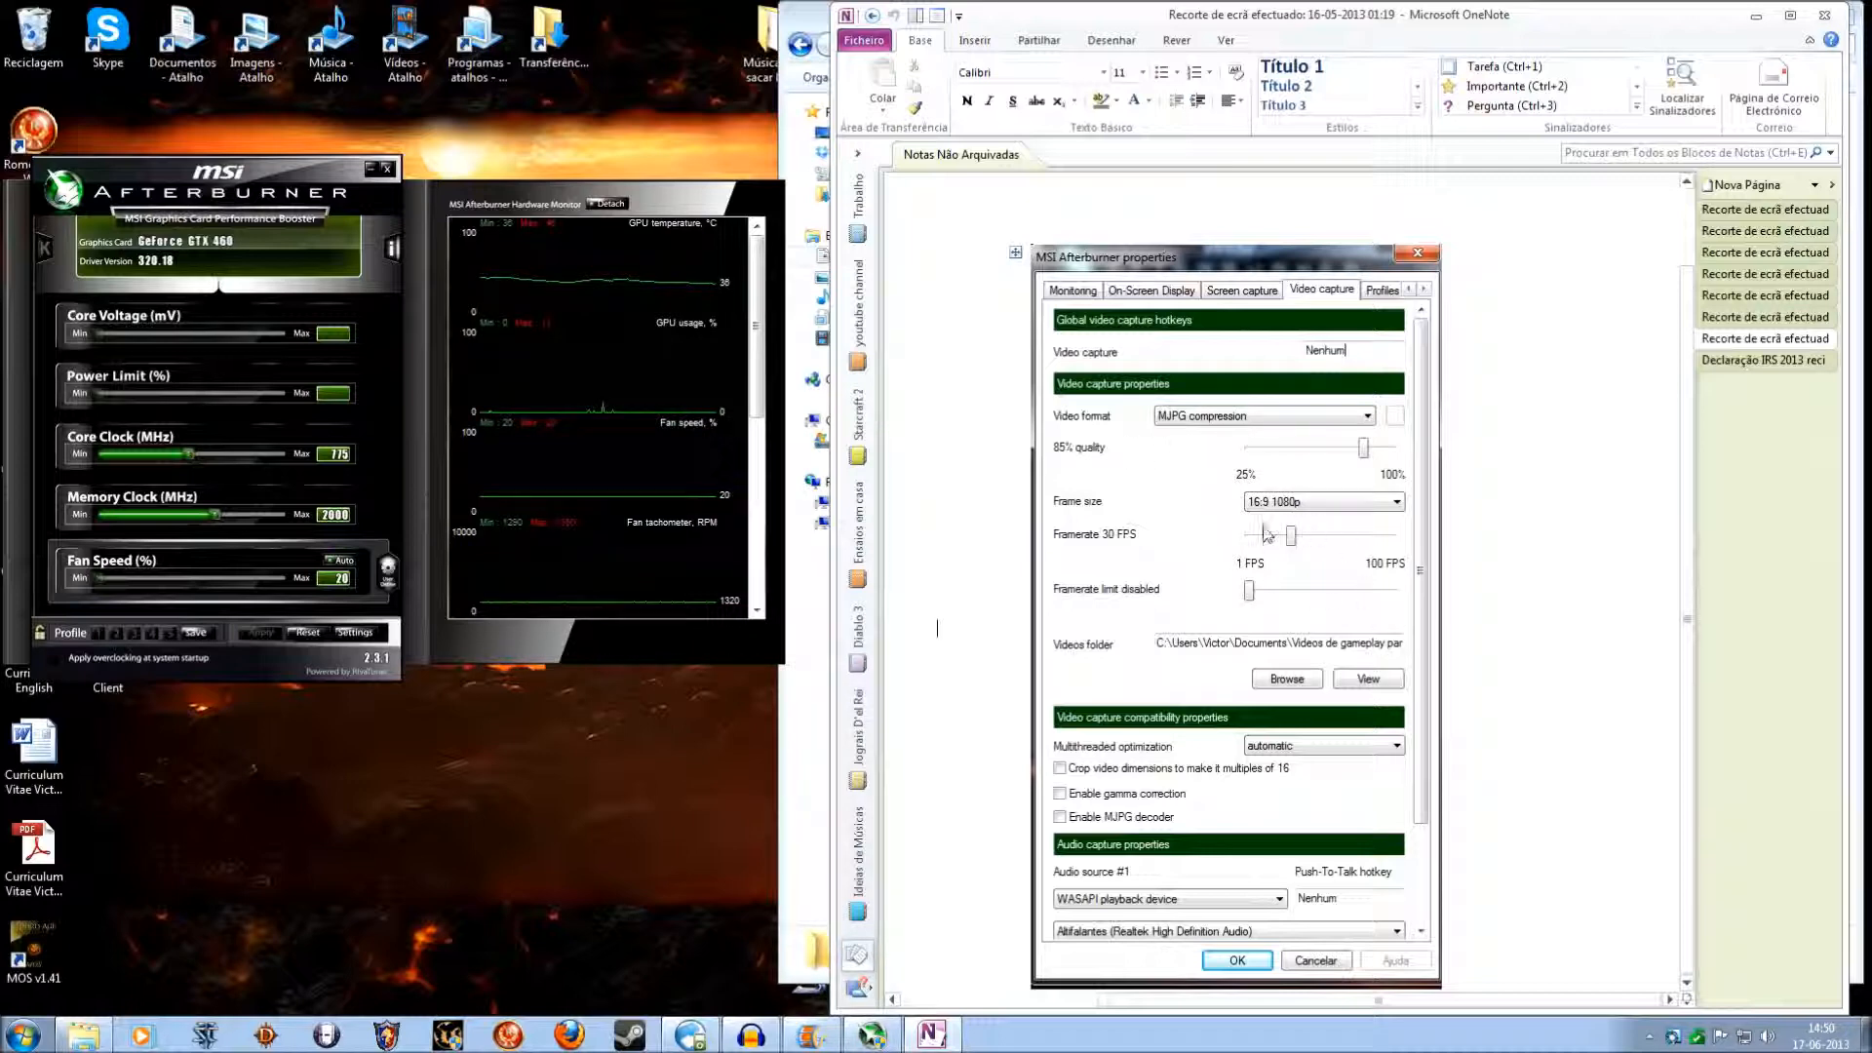
mouse_move(1270, 520)
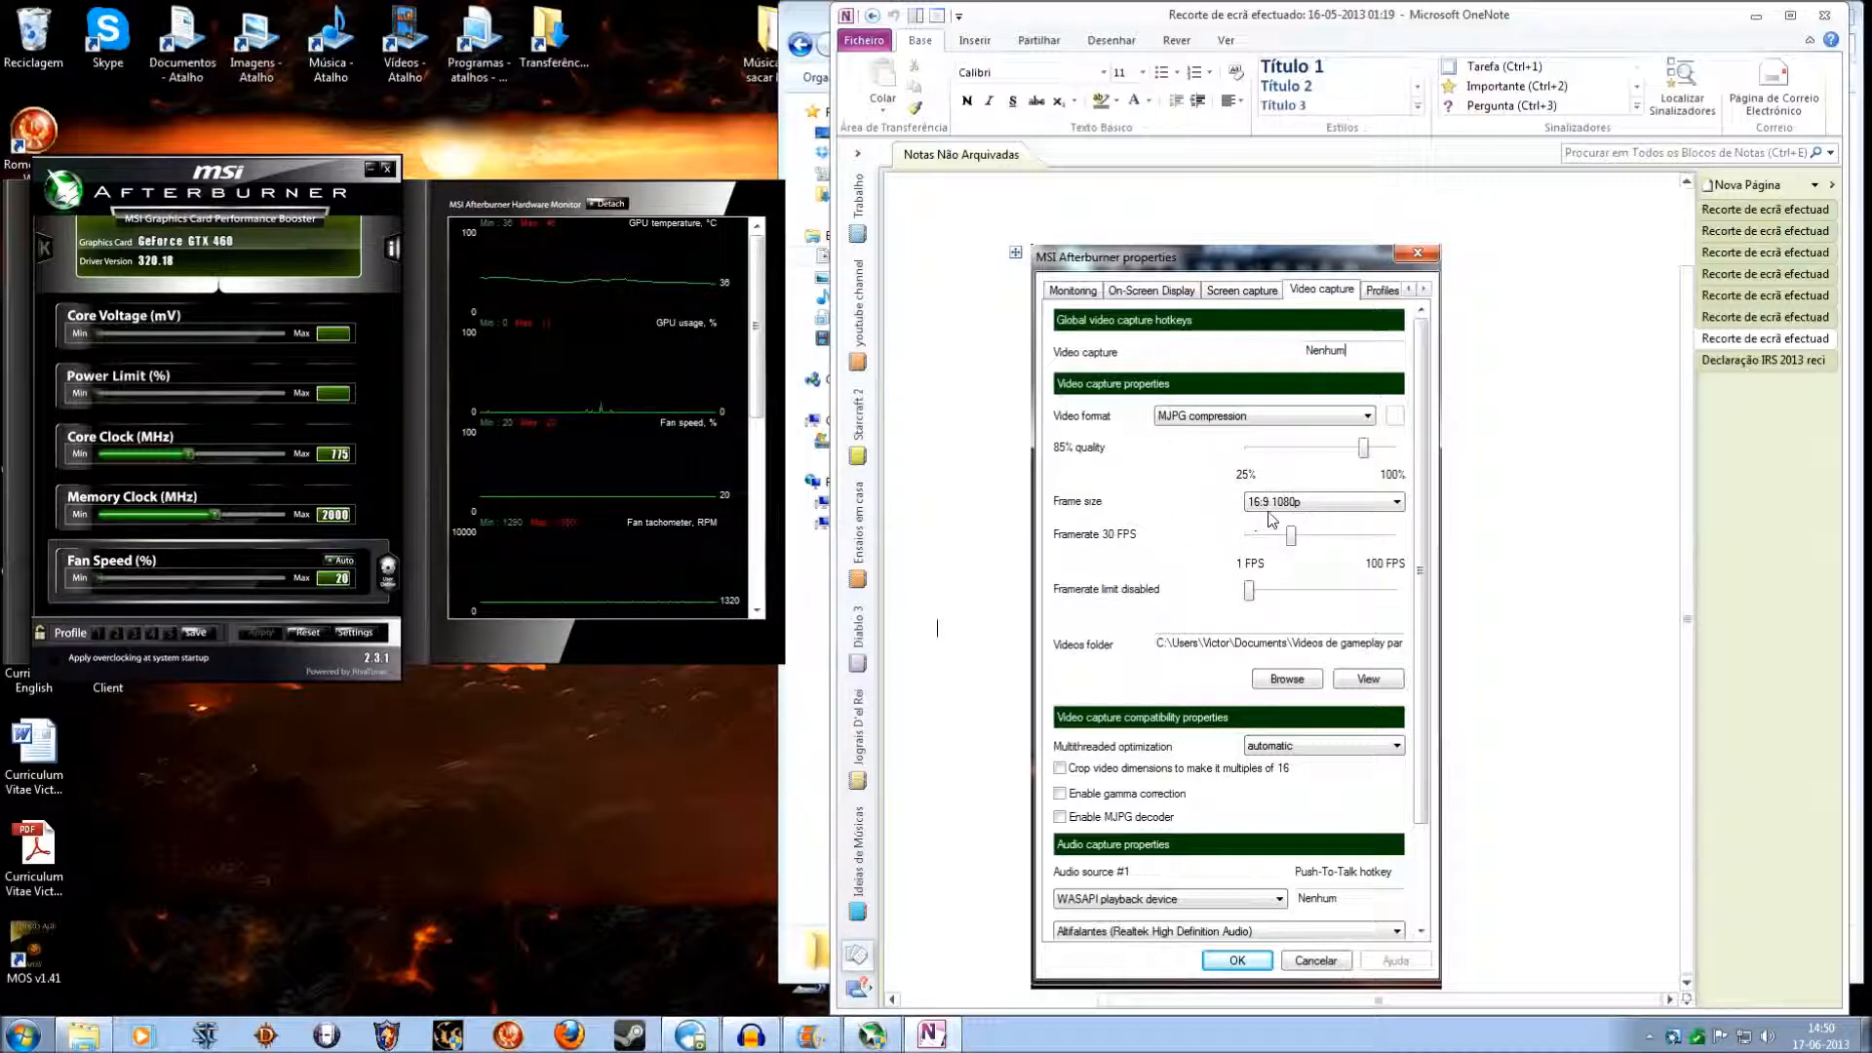
mouse_move(1304, 513)
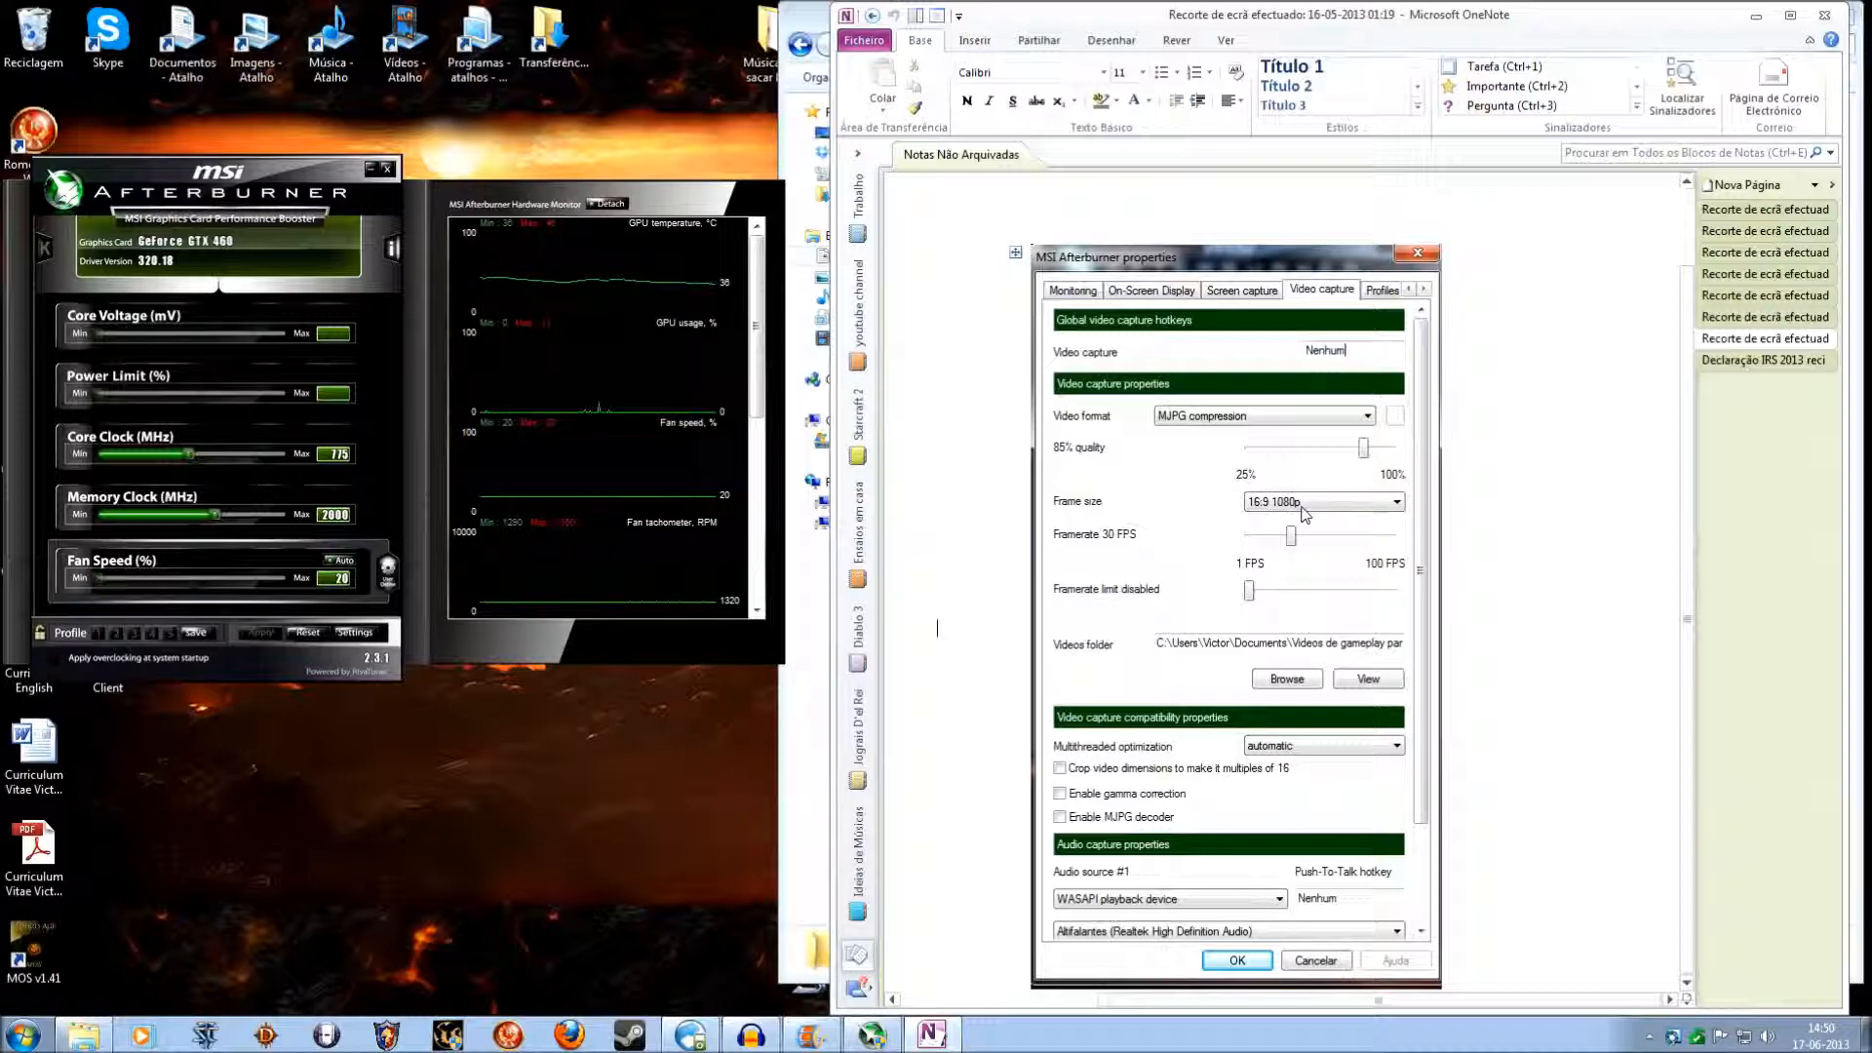
mouse_move(1498, 503)
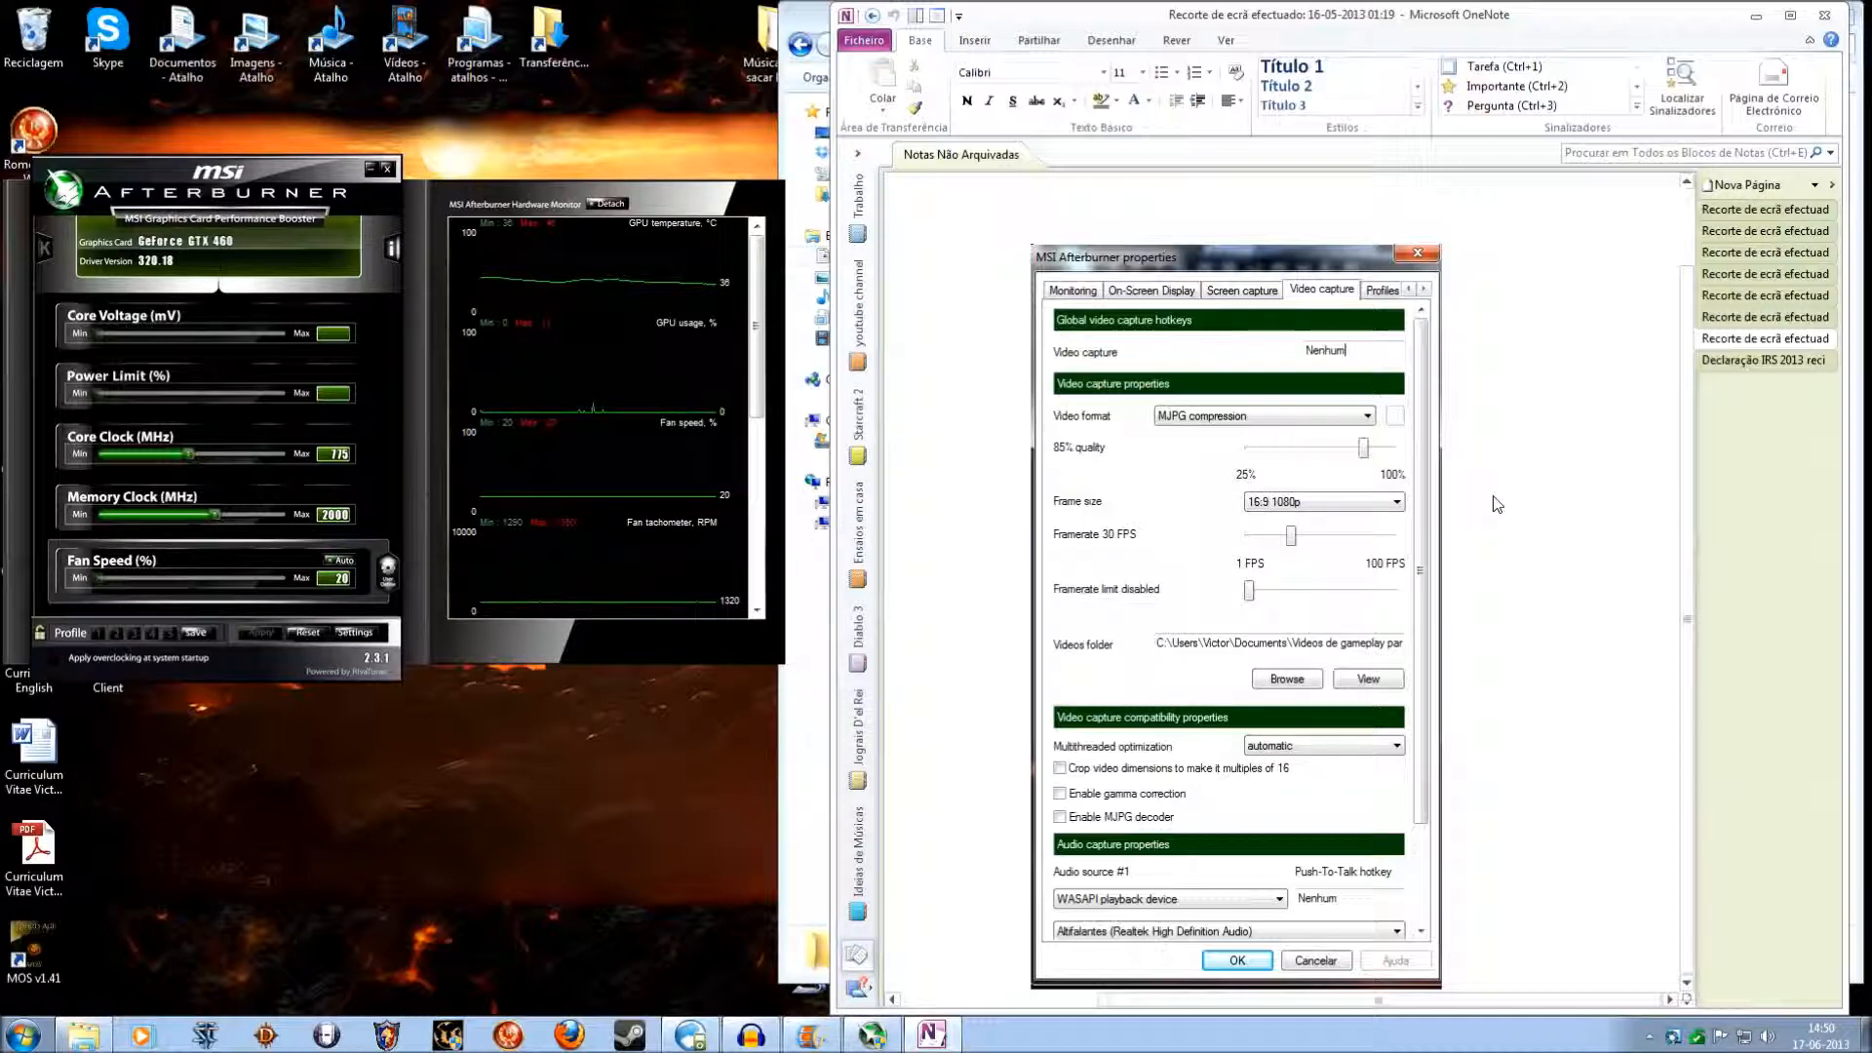
mouse_move(1539, 514)
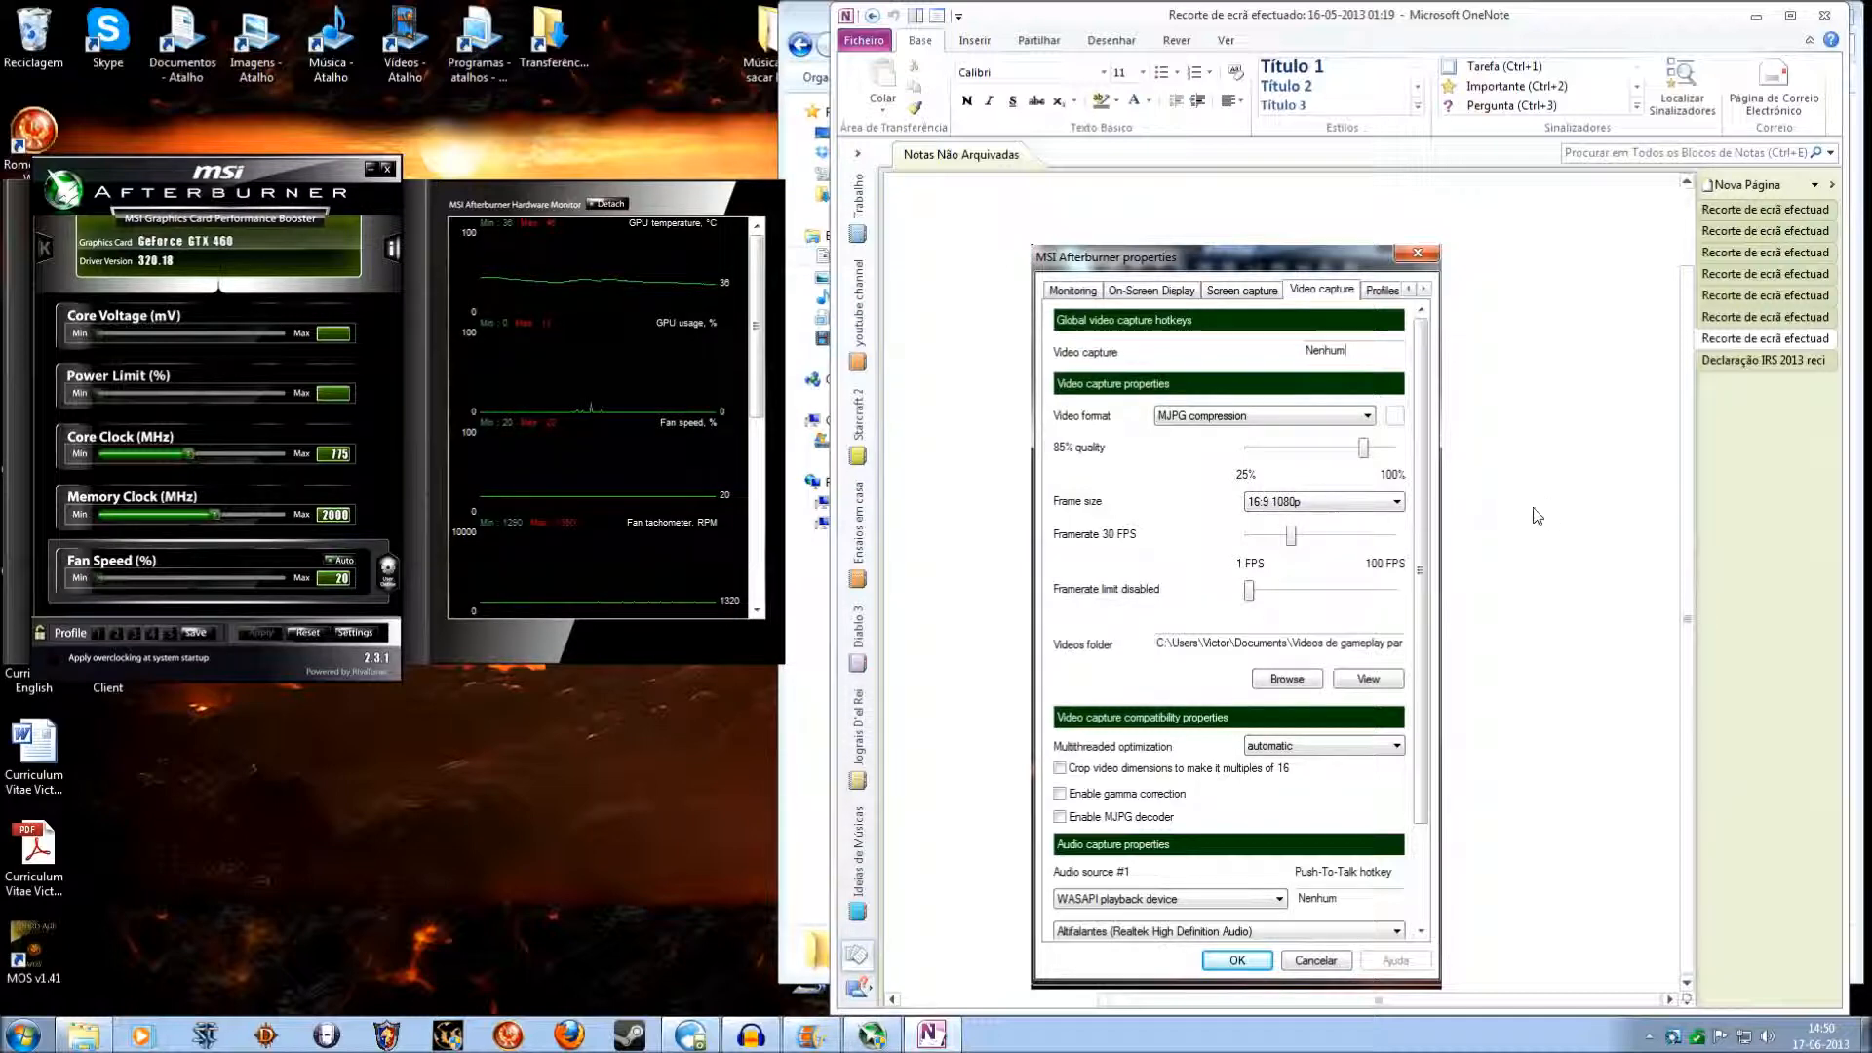
mouse_move(1507, 499)
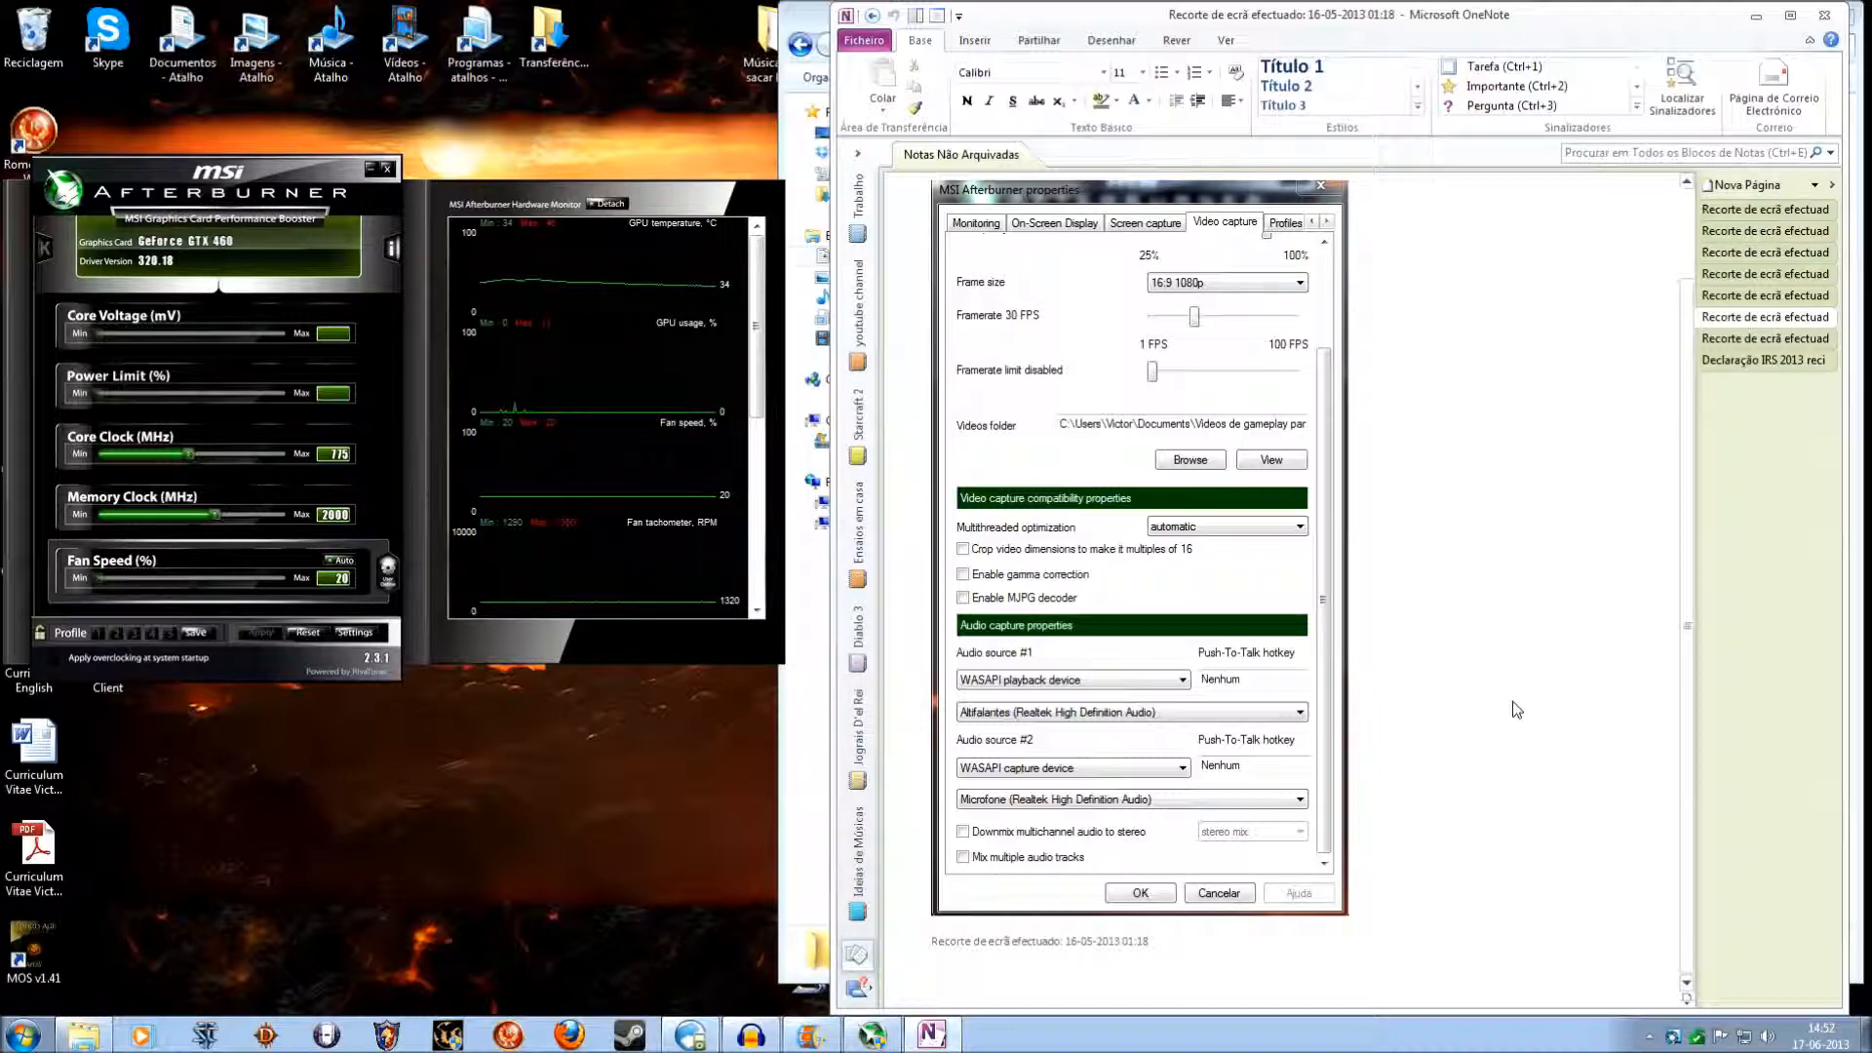
mouse_move(950, 667)
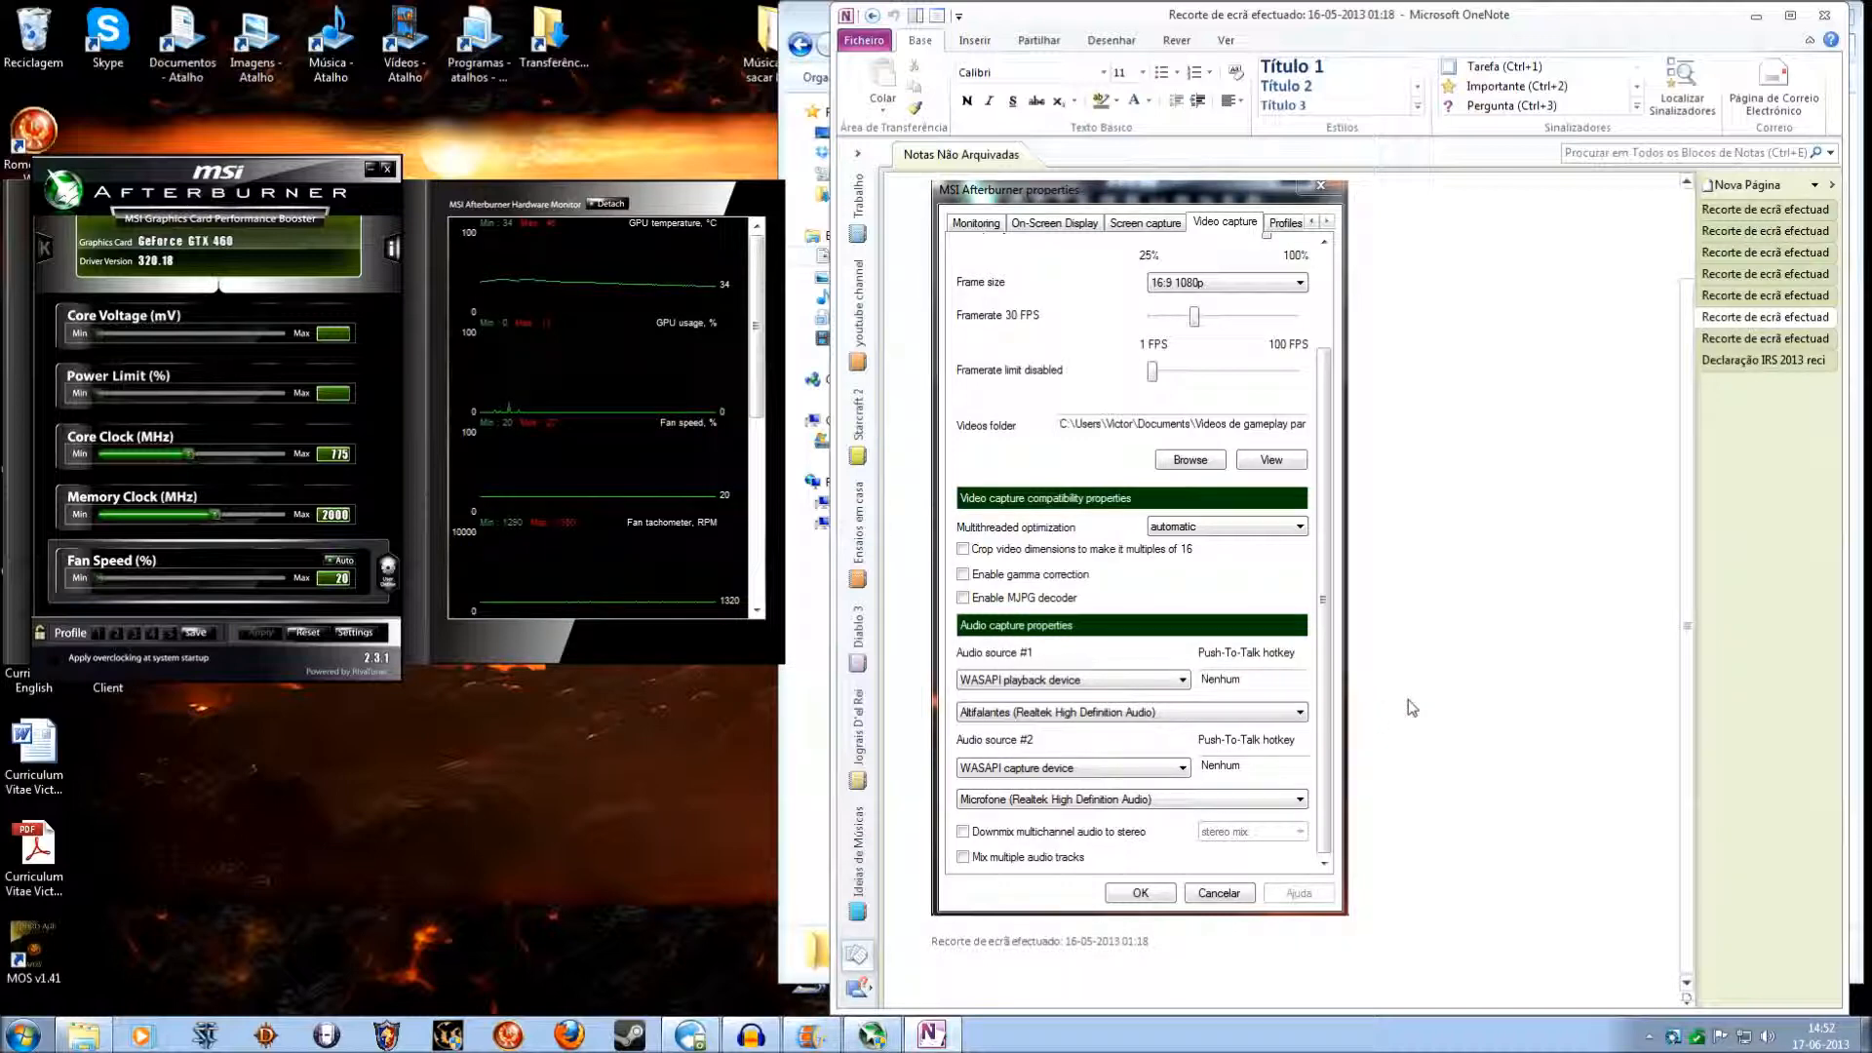
mouse_move(1127, 619)
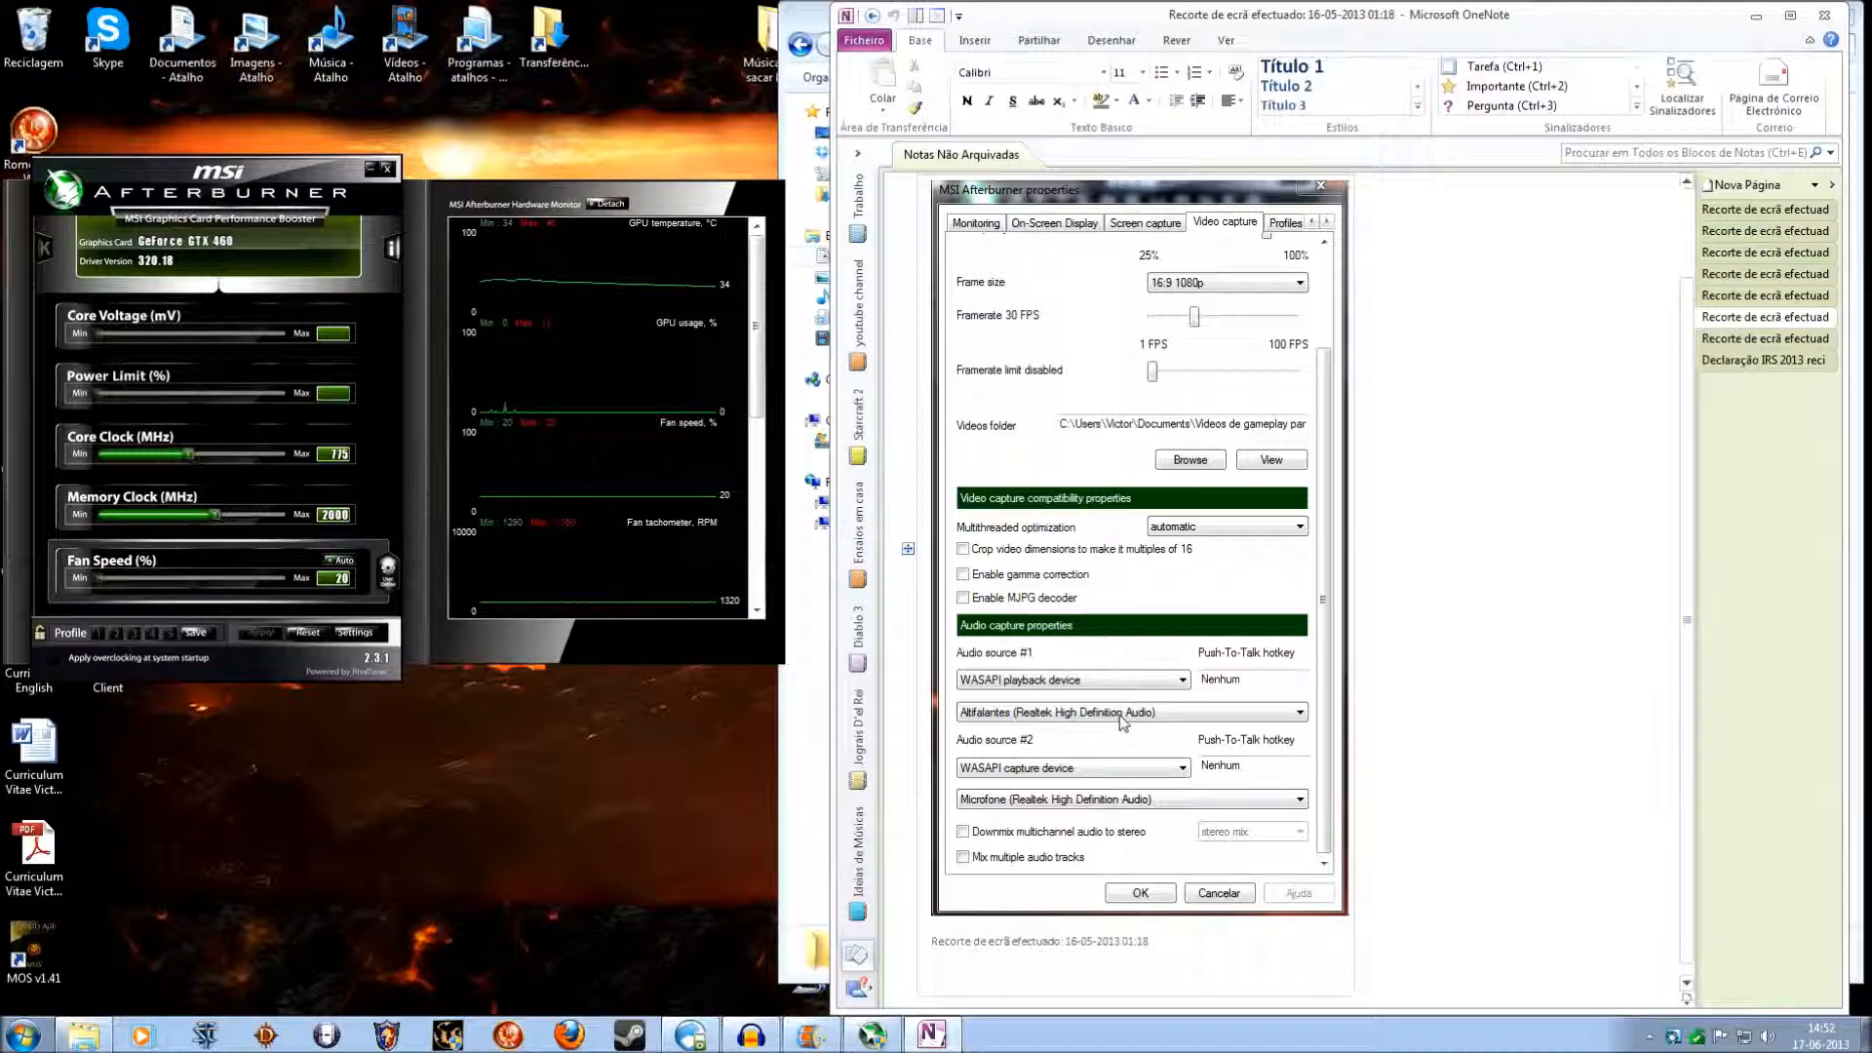
mouse_move(1049, 753)
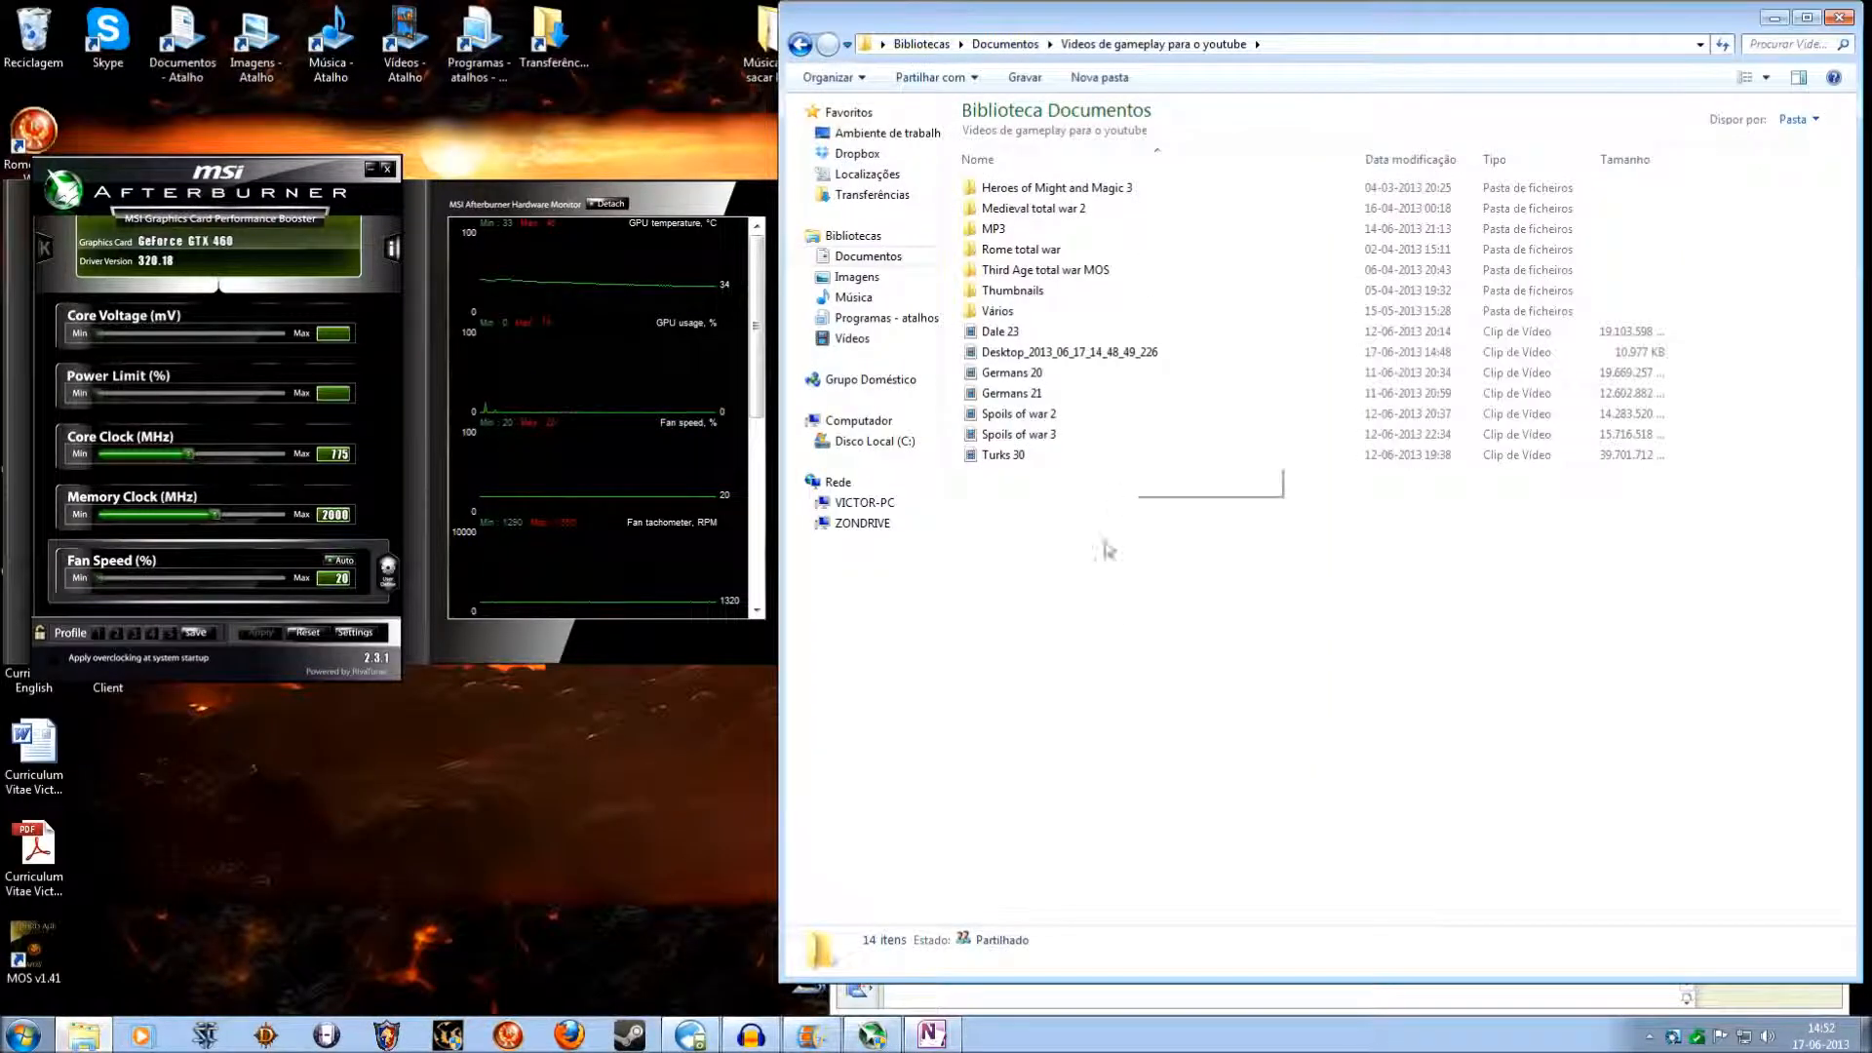
Step: Select the Spoils of war 3 recording and read its size in the details pane
left_click(1017, 433)
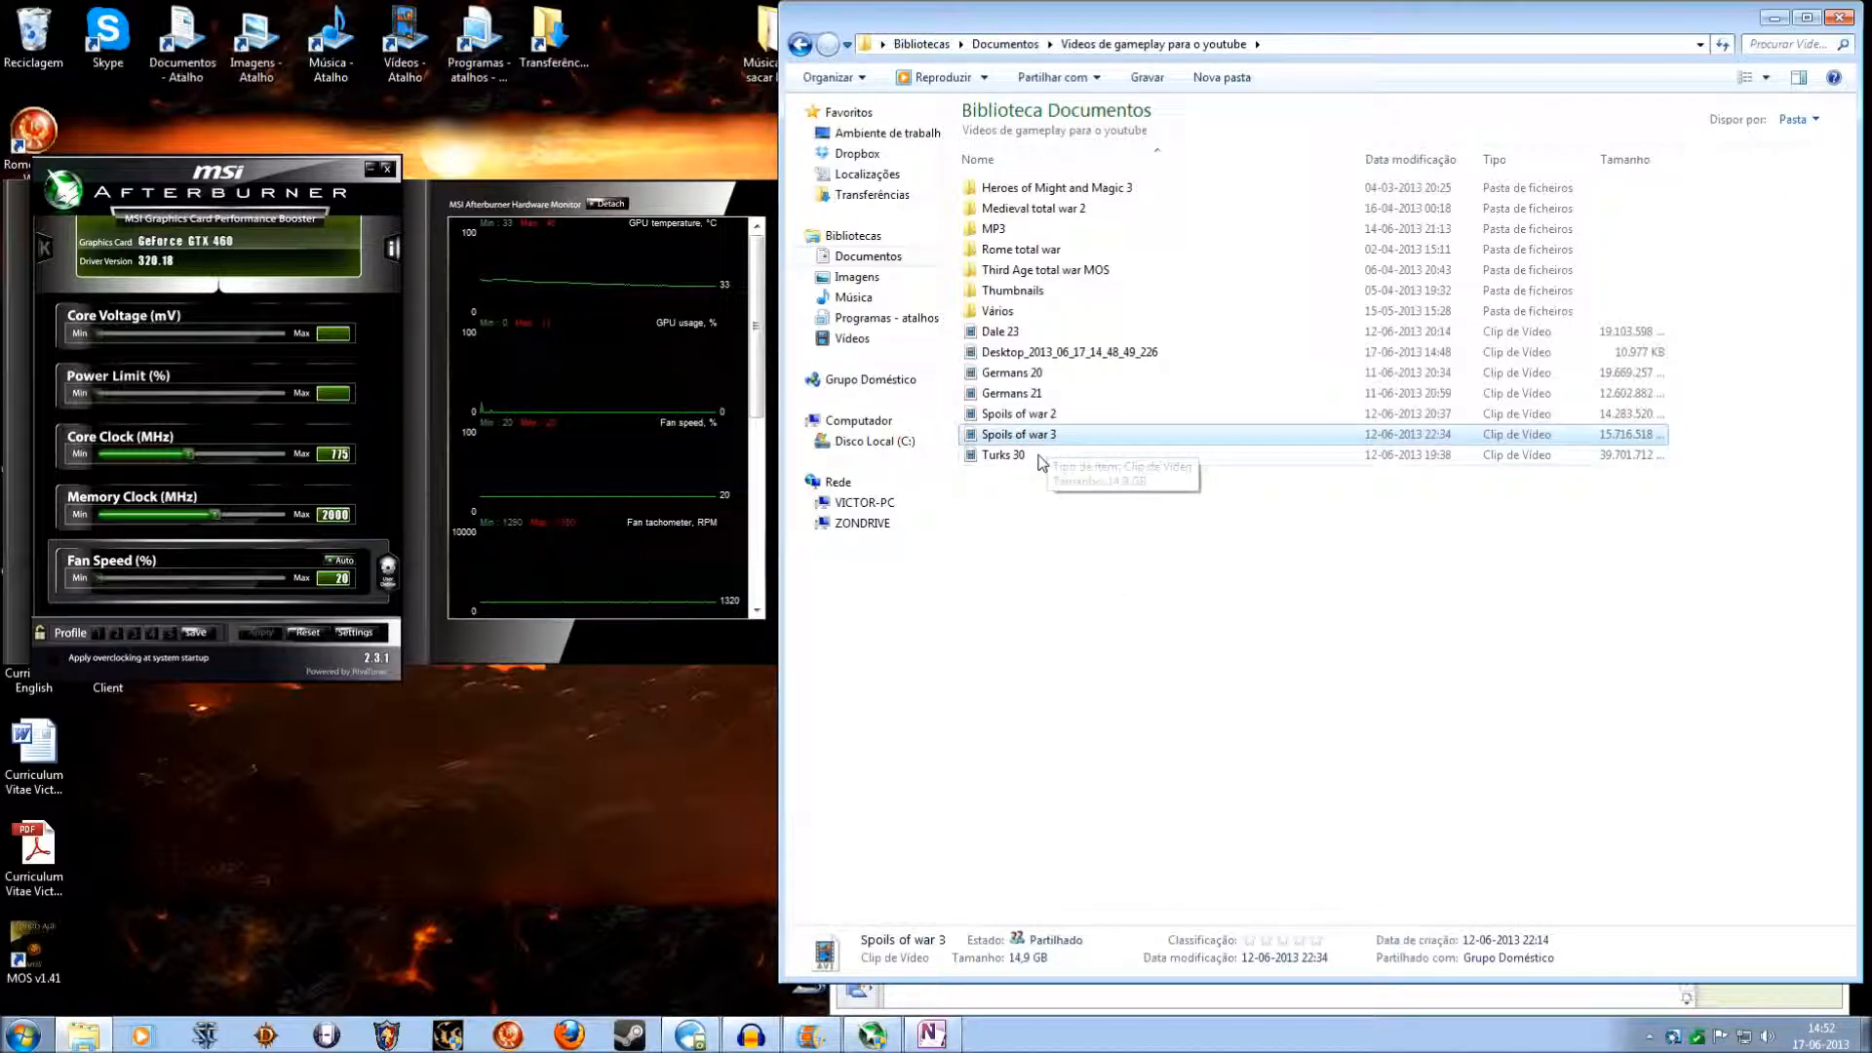
mouse_move(1049, 540)
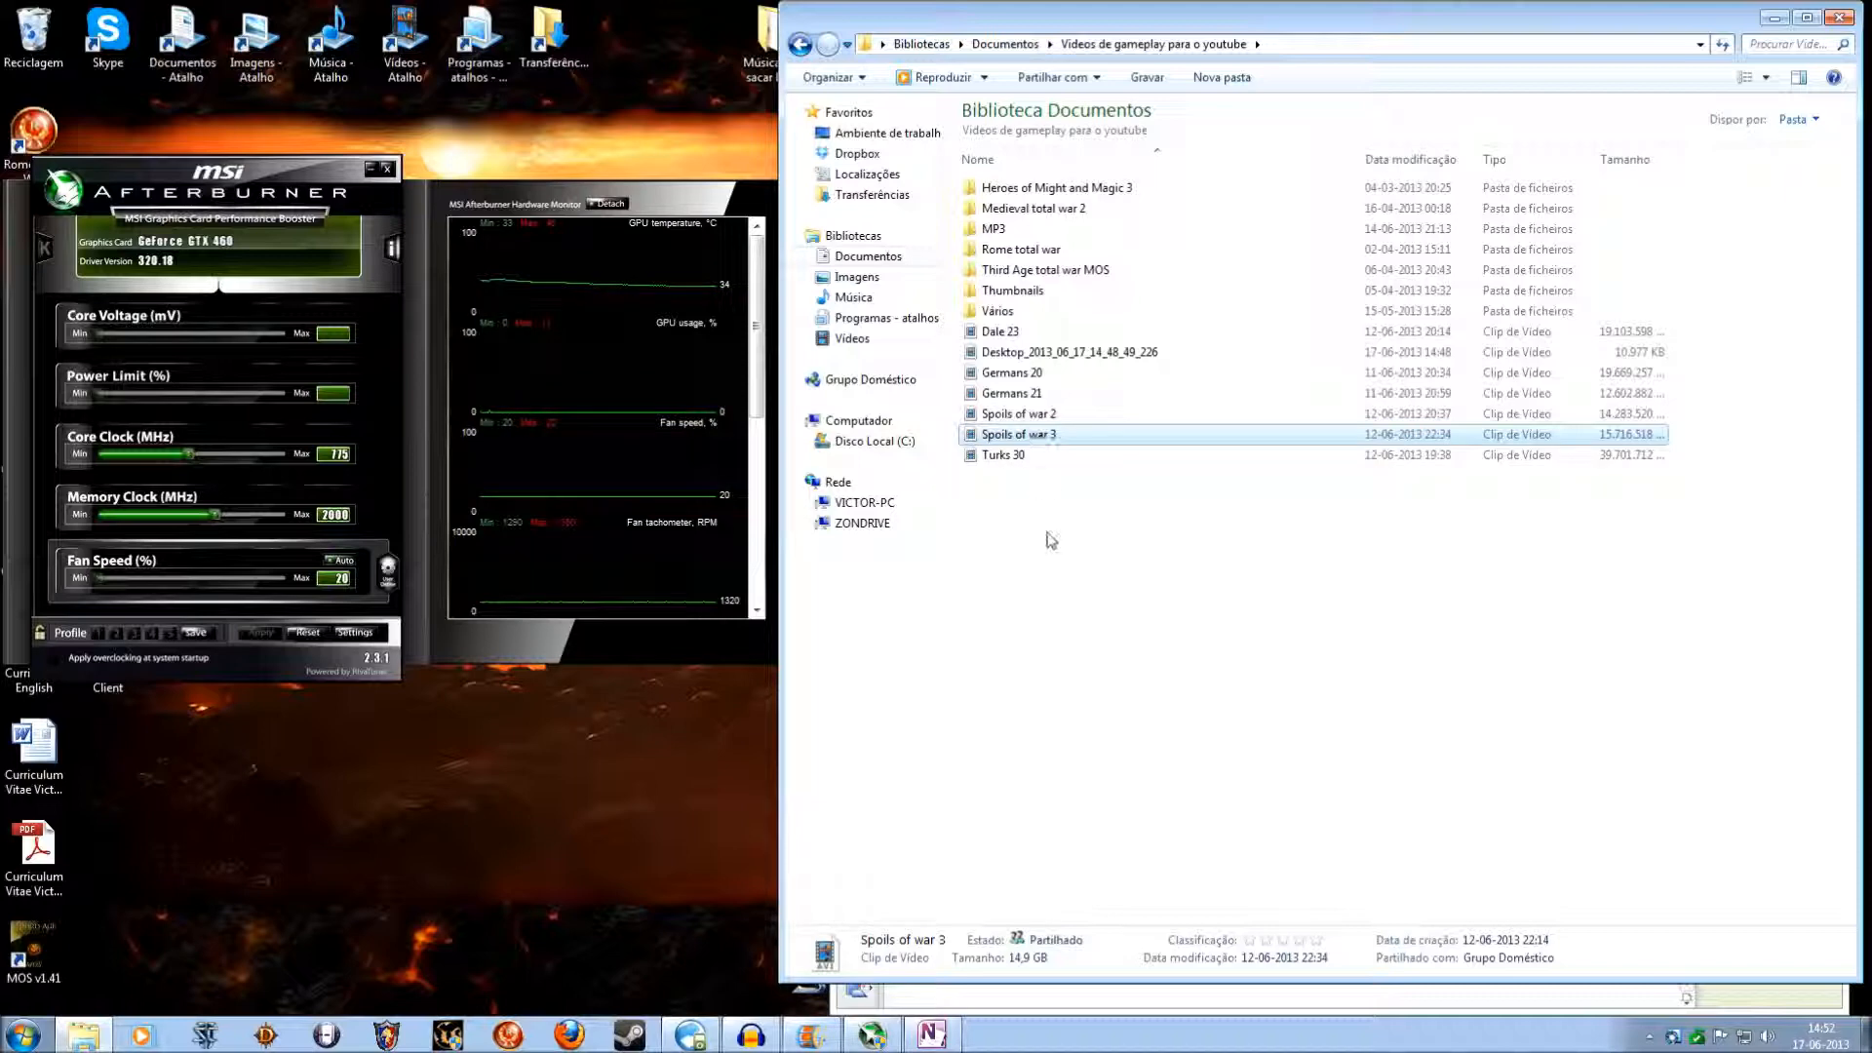
left_click(1134, 546)
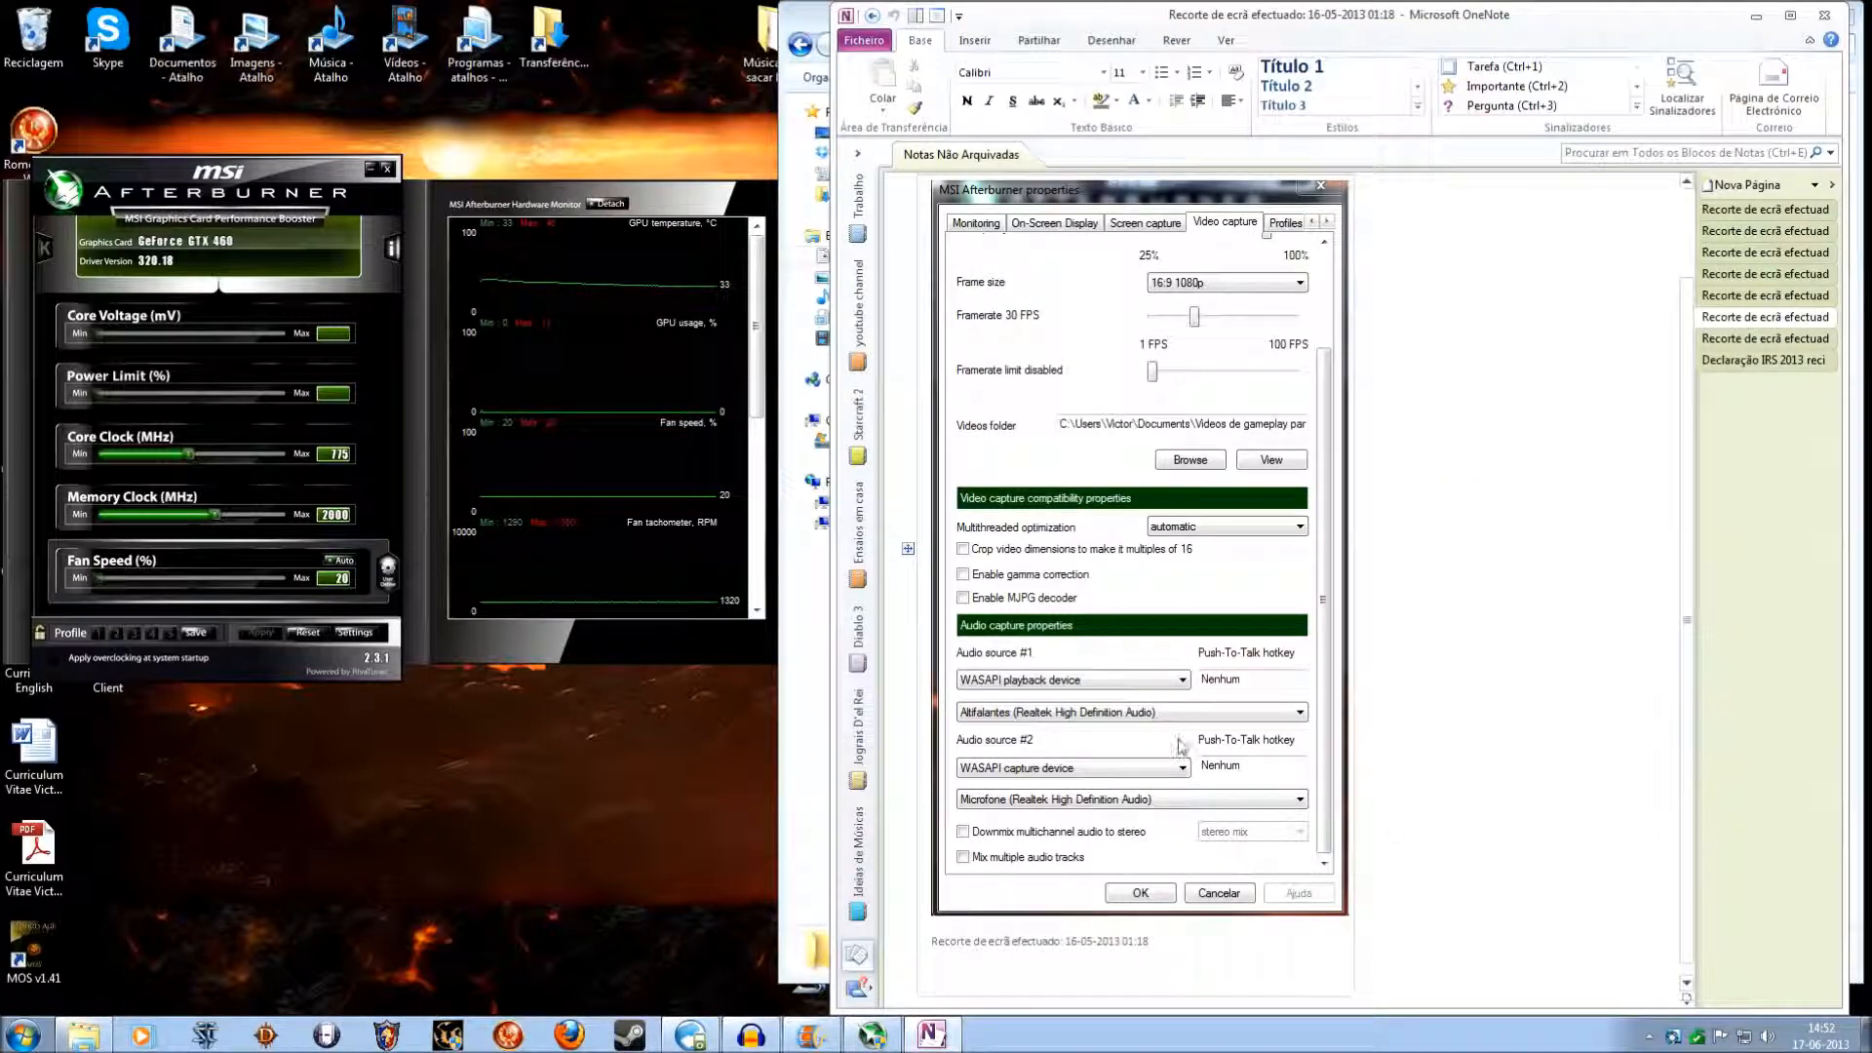
mouse_move(1049, 763)
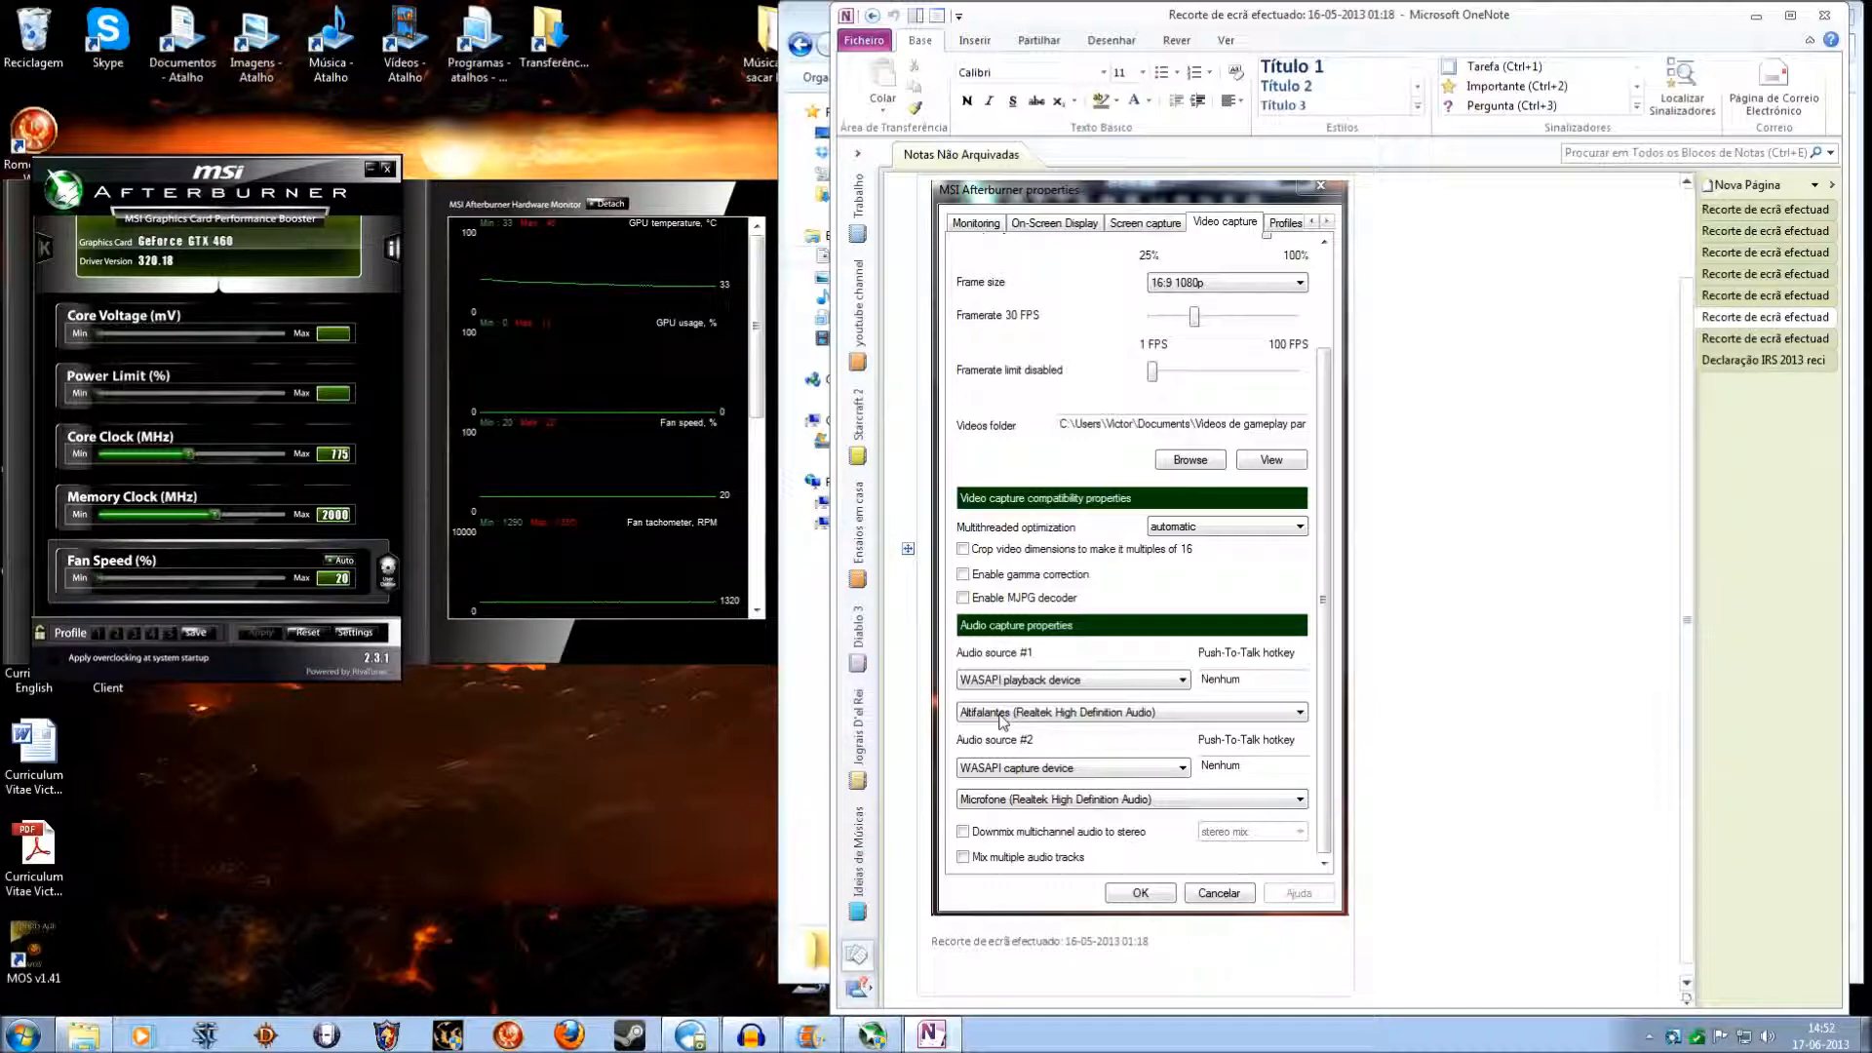
mouse_move(1008, 811)
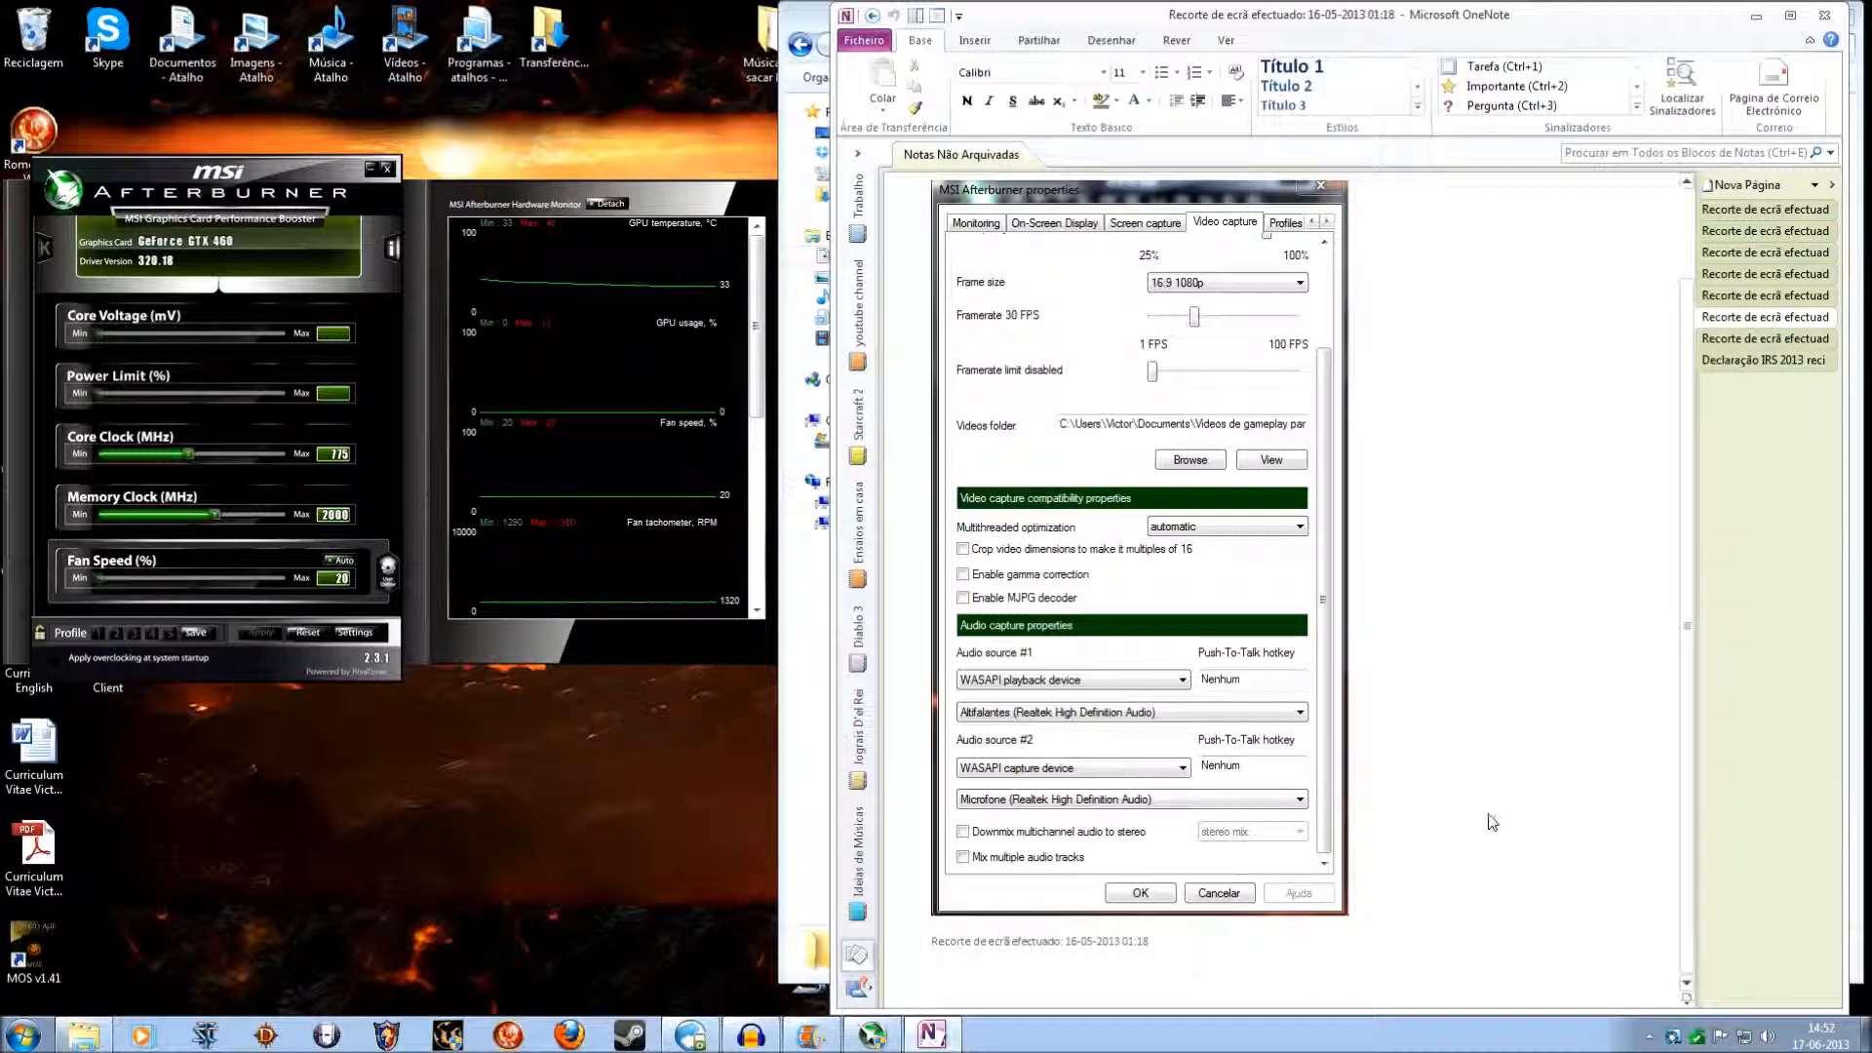
Step: Reveal the hidden notification-area icons to reach the Realtek speaker icon
left_click(1646, 1037)
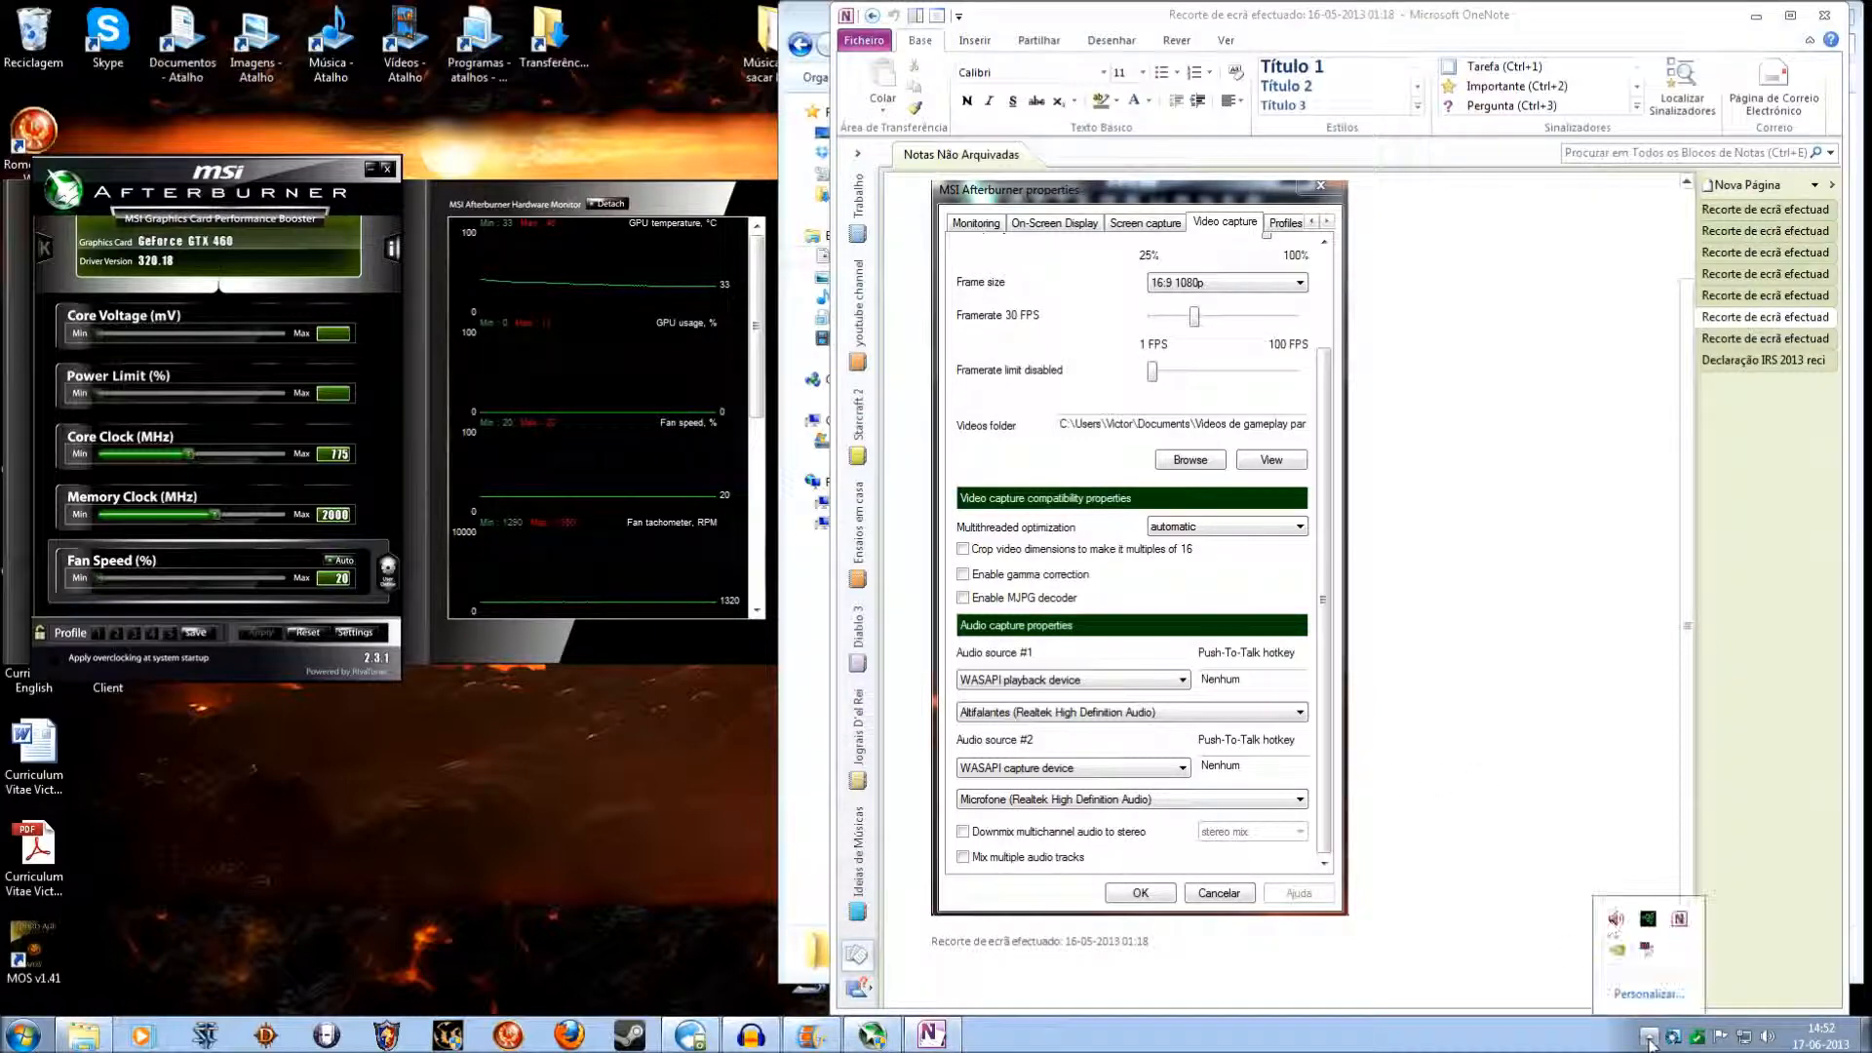
mouse_move(1614, 918)
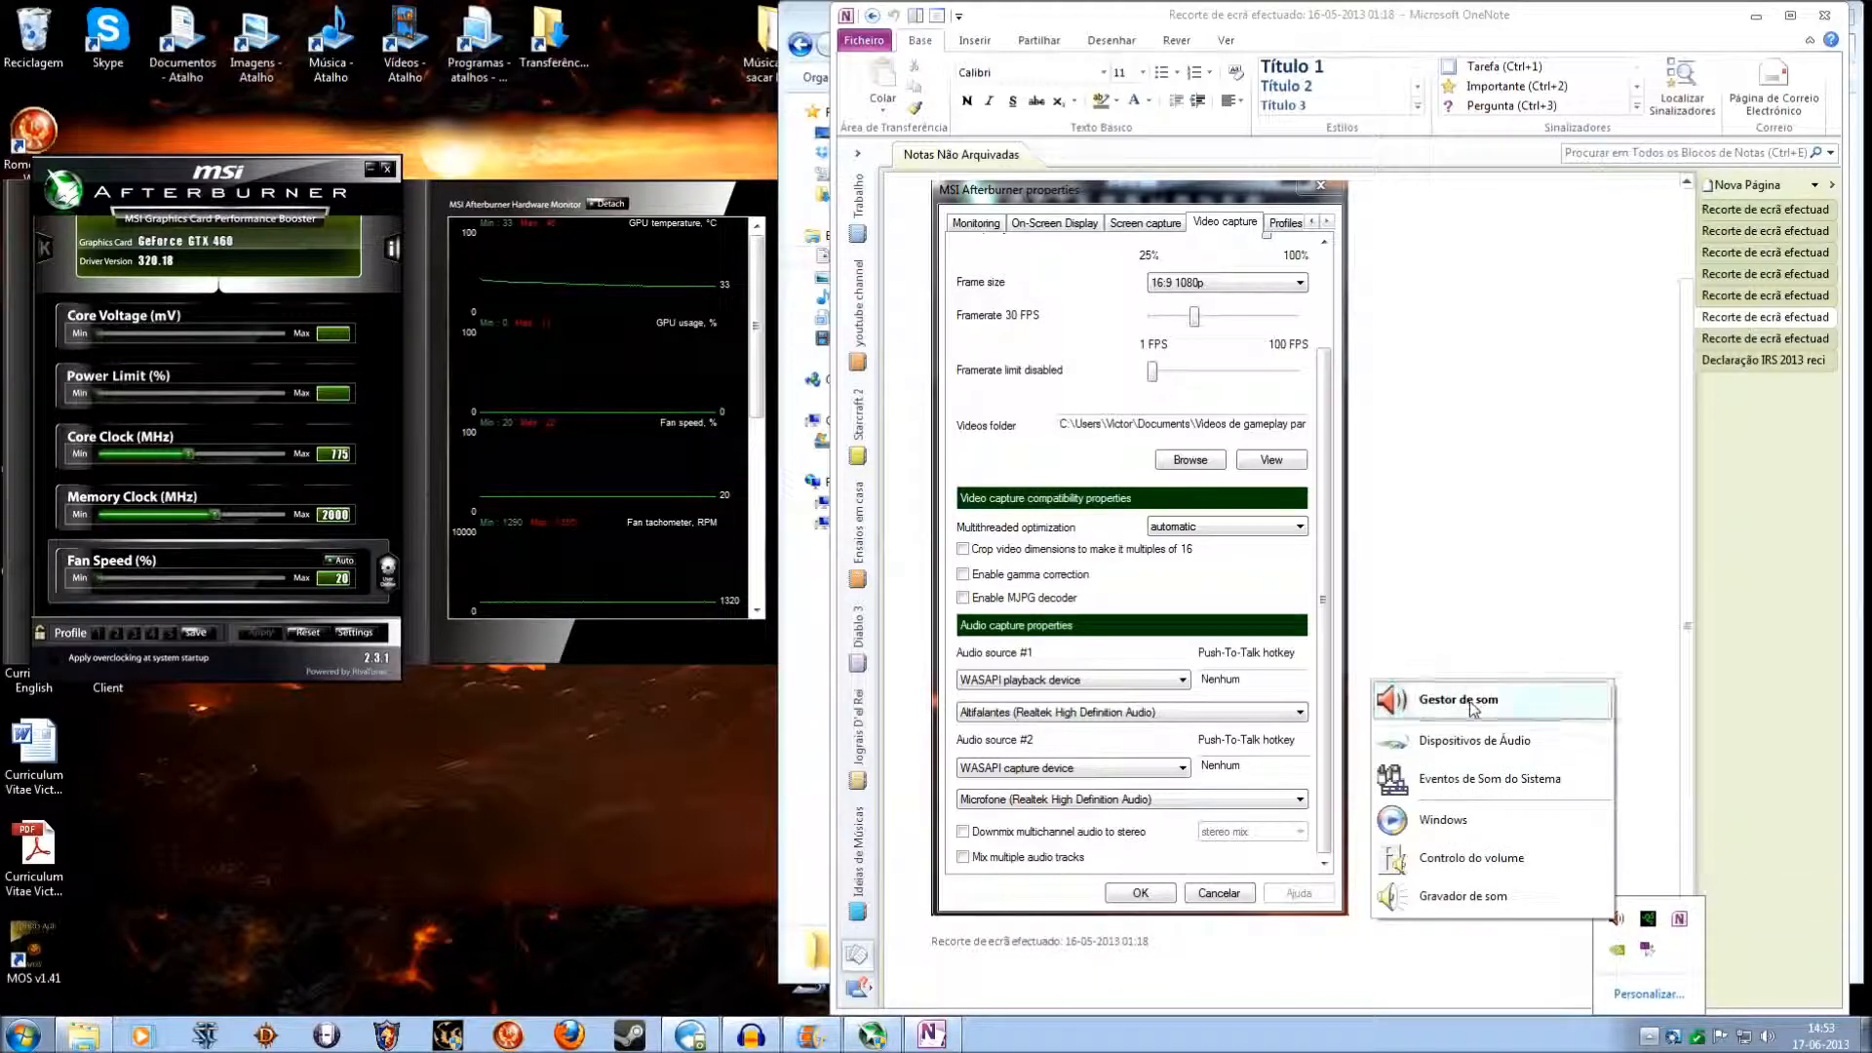
Step: Check the speakers, Mistura estéreo and Microfone pages in Realtek HD Audio Manager, then close it with OK
left_click(1455, 700)
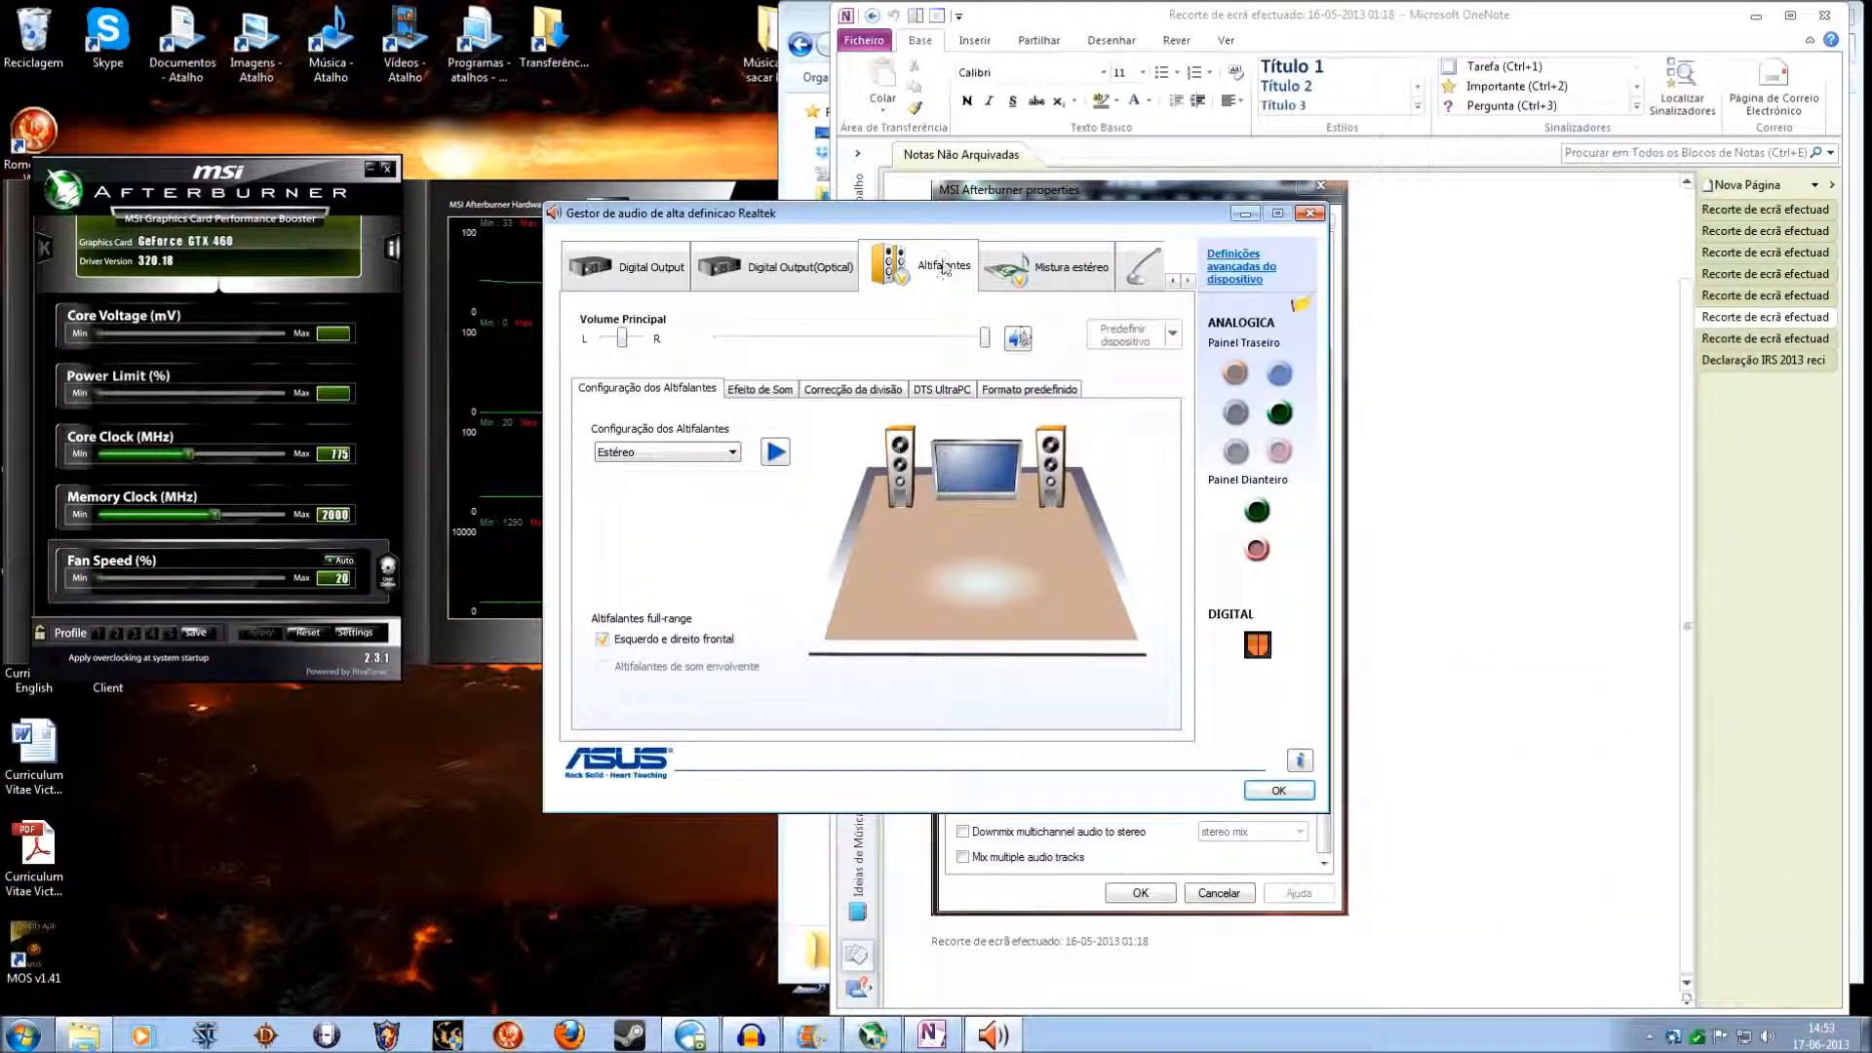
left_click(1018, 337)
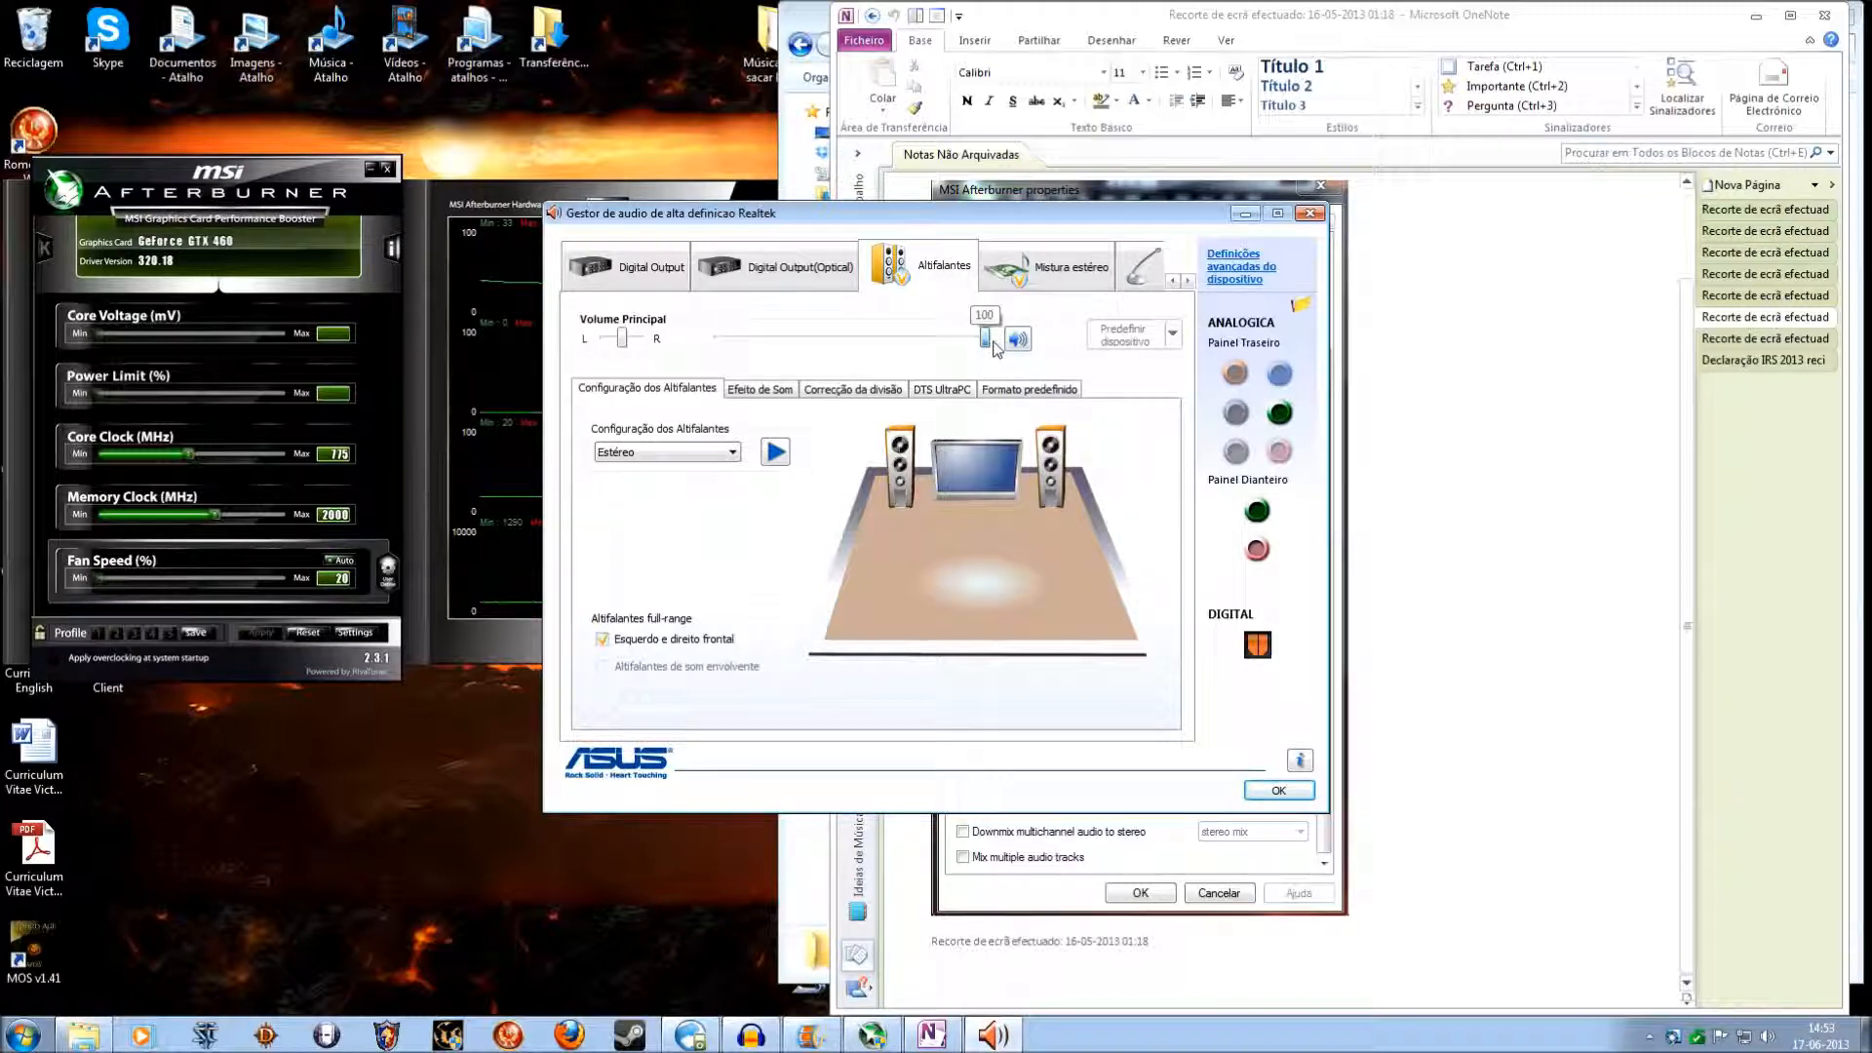
left_click(1068, 265)
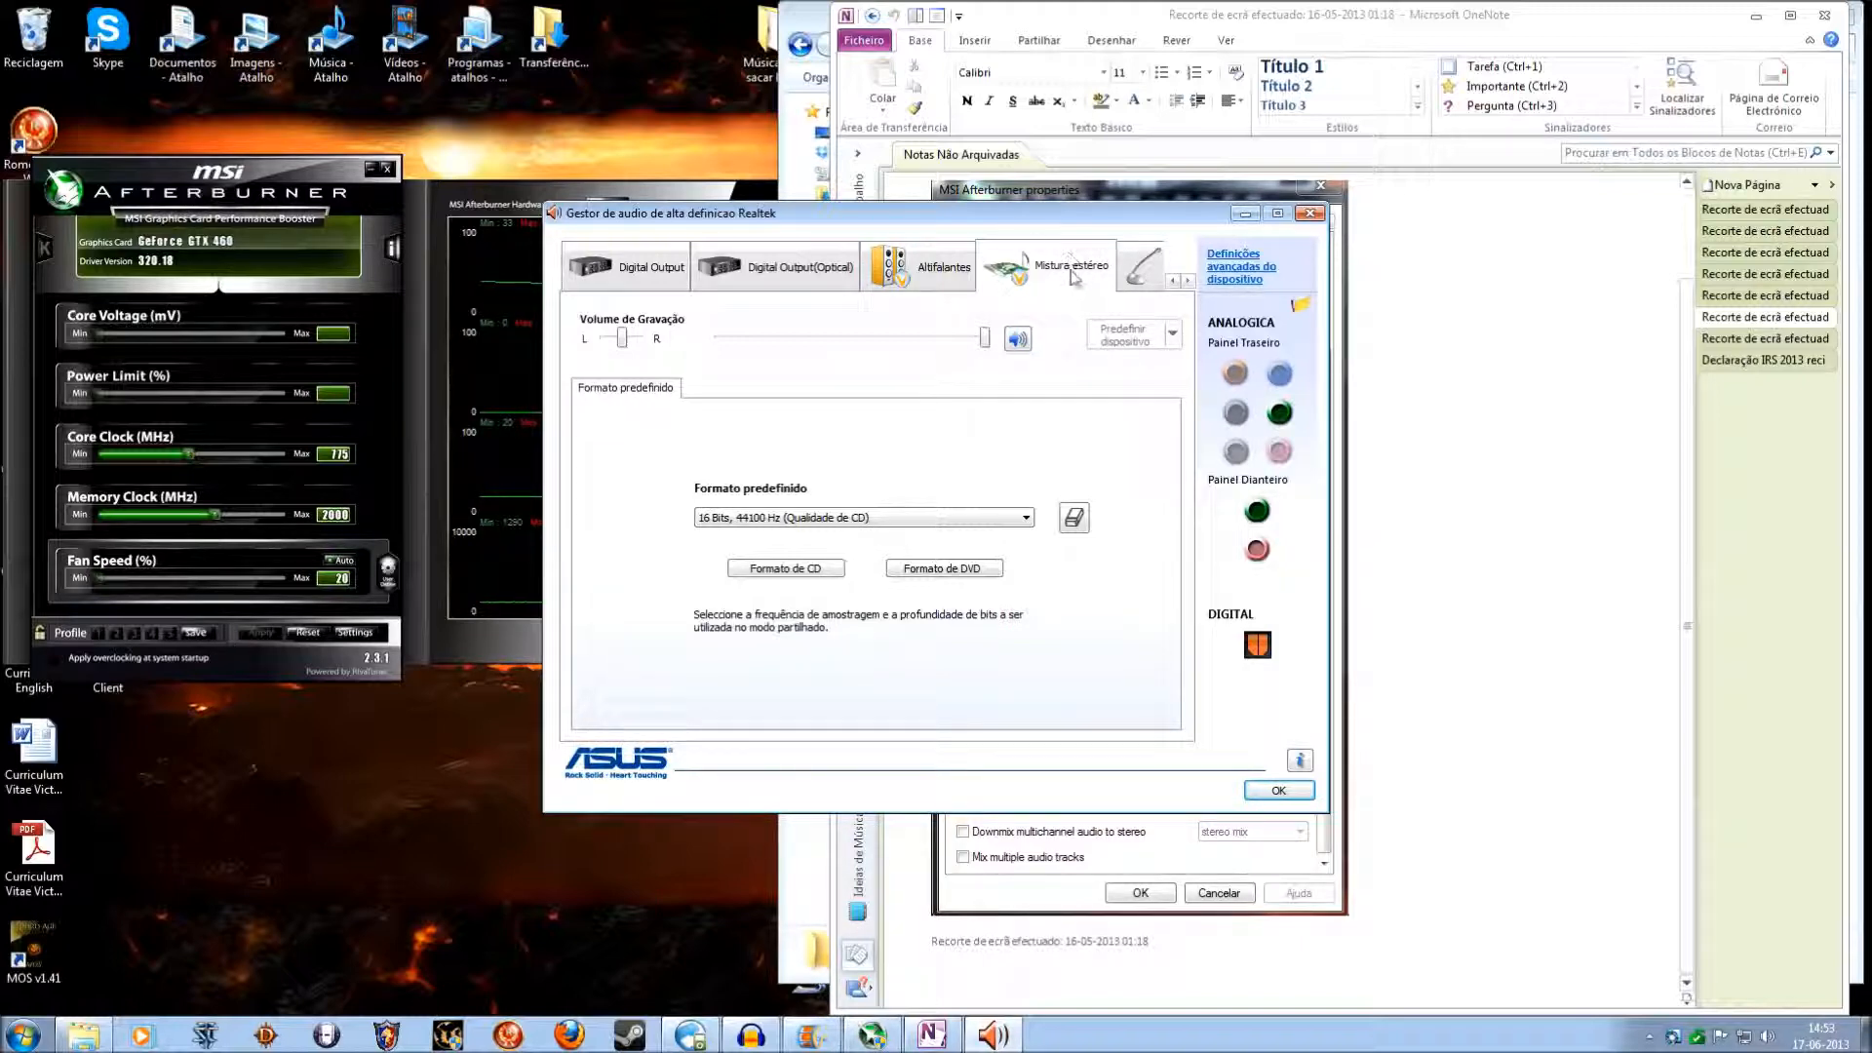
mouse_move(1036, 290)
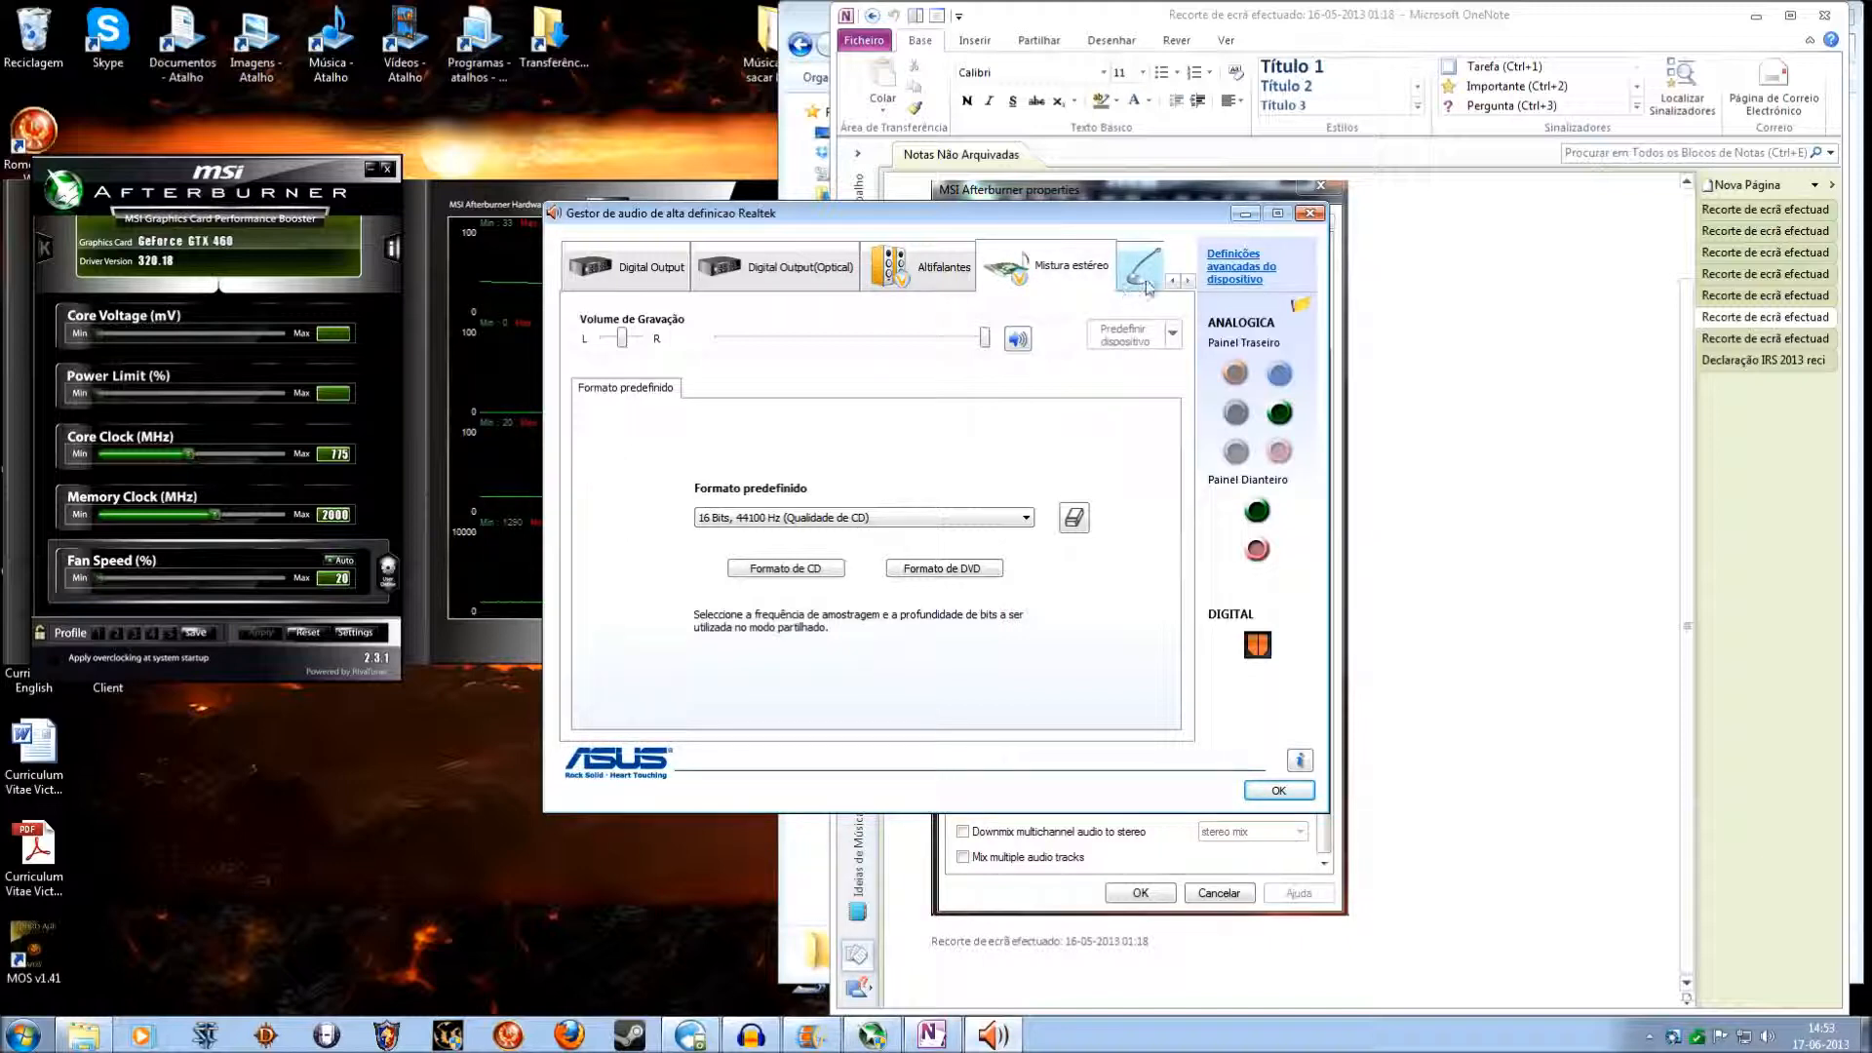
left_click(1139, 265)
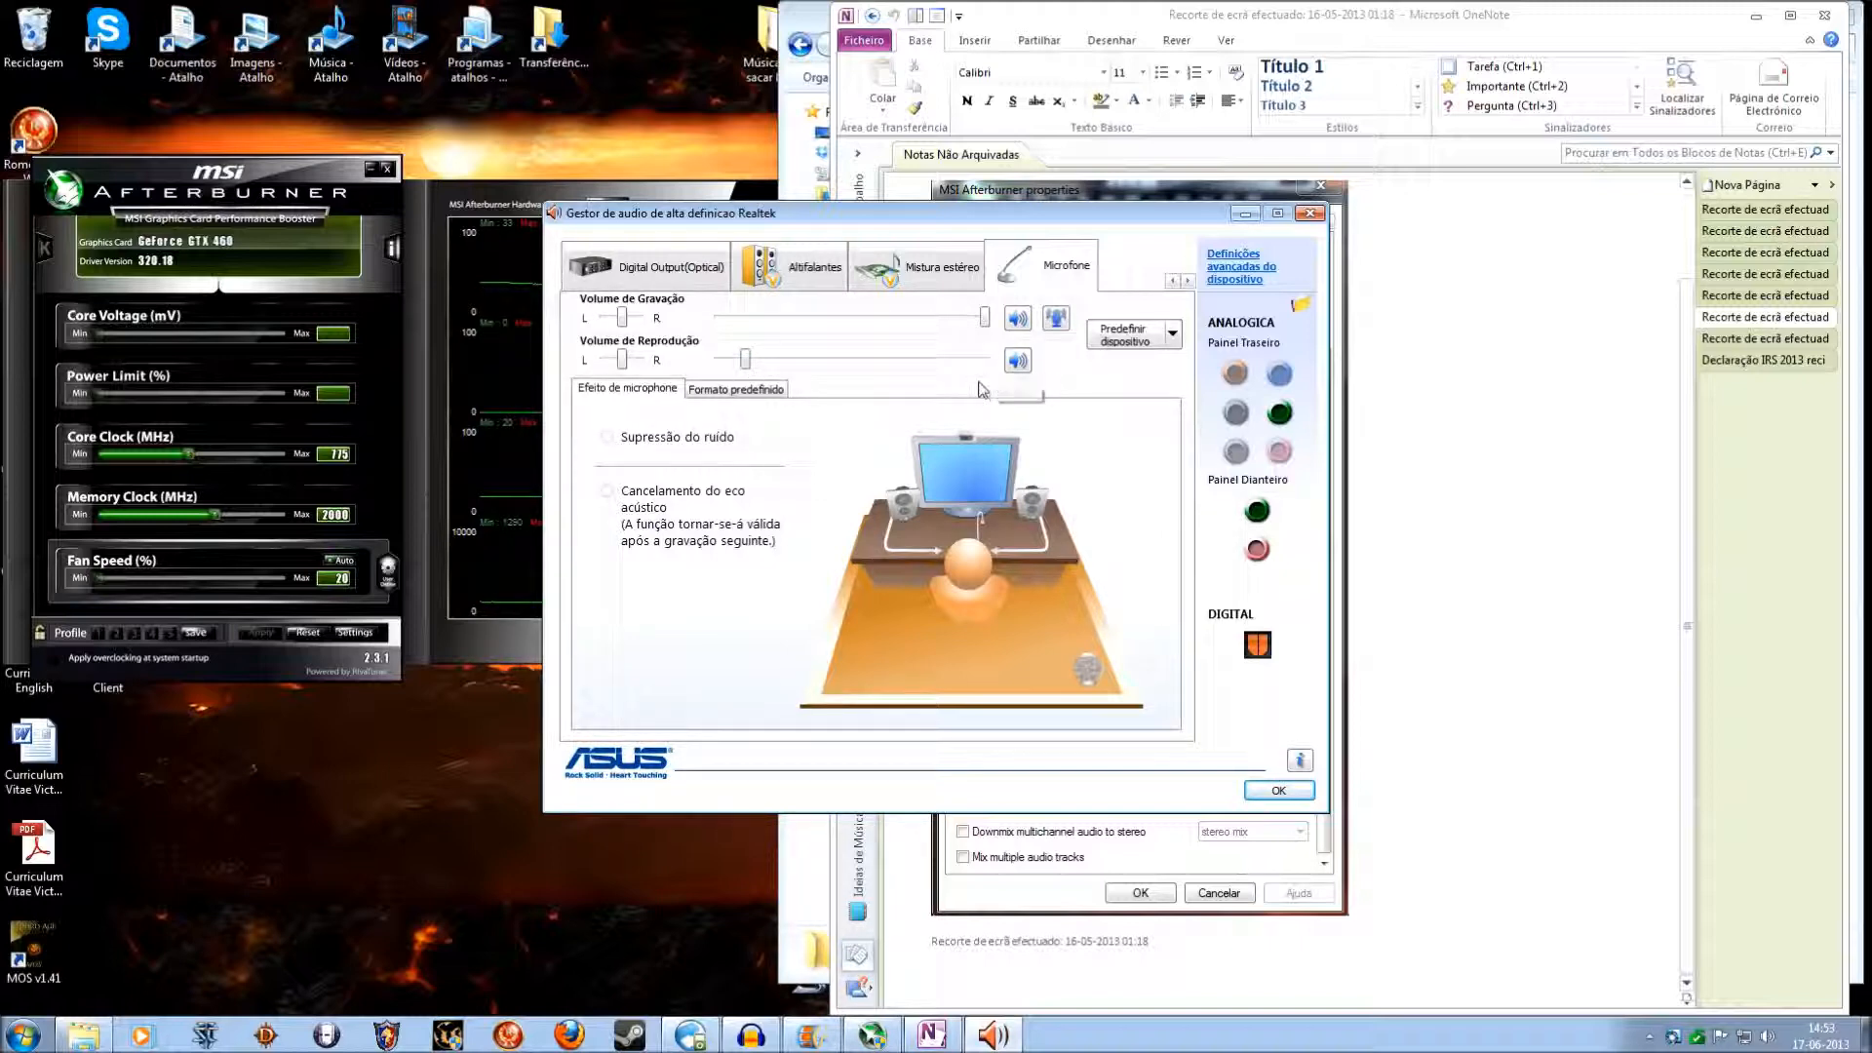
mouse_move(1080, 395)
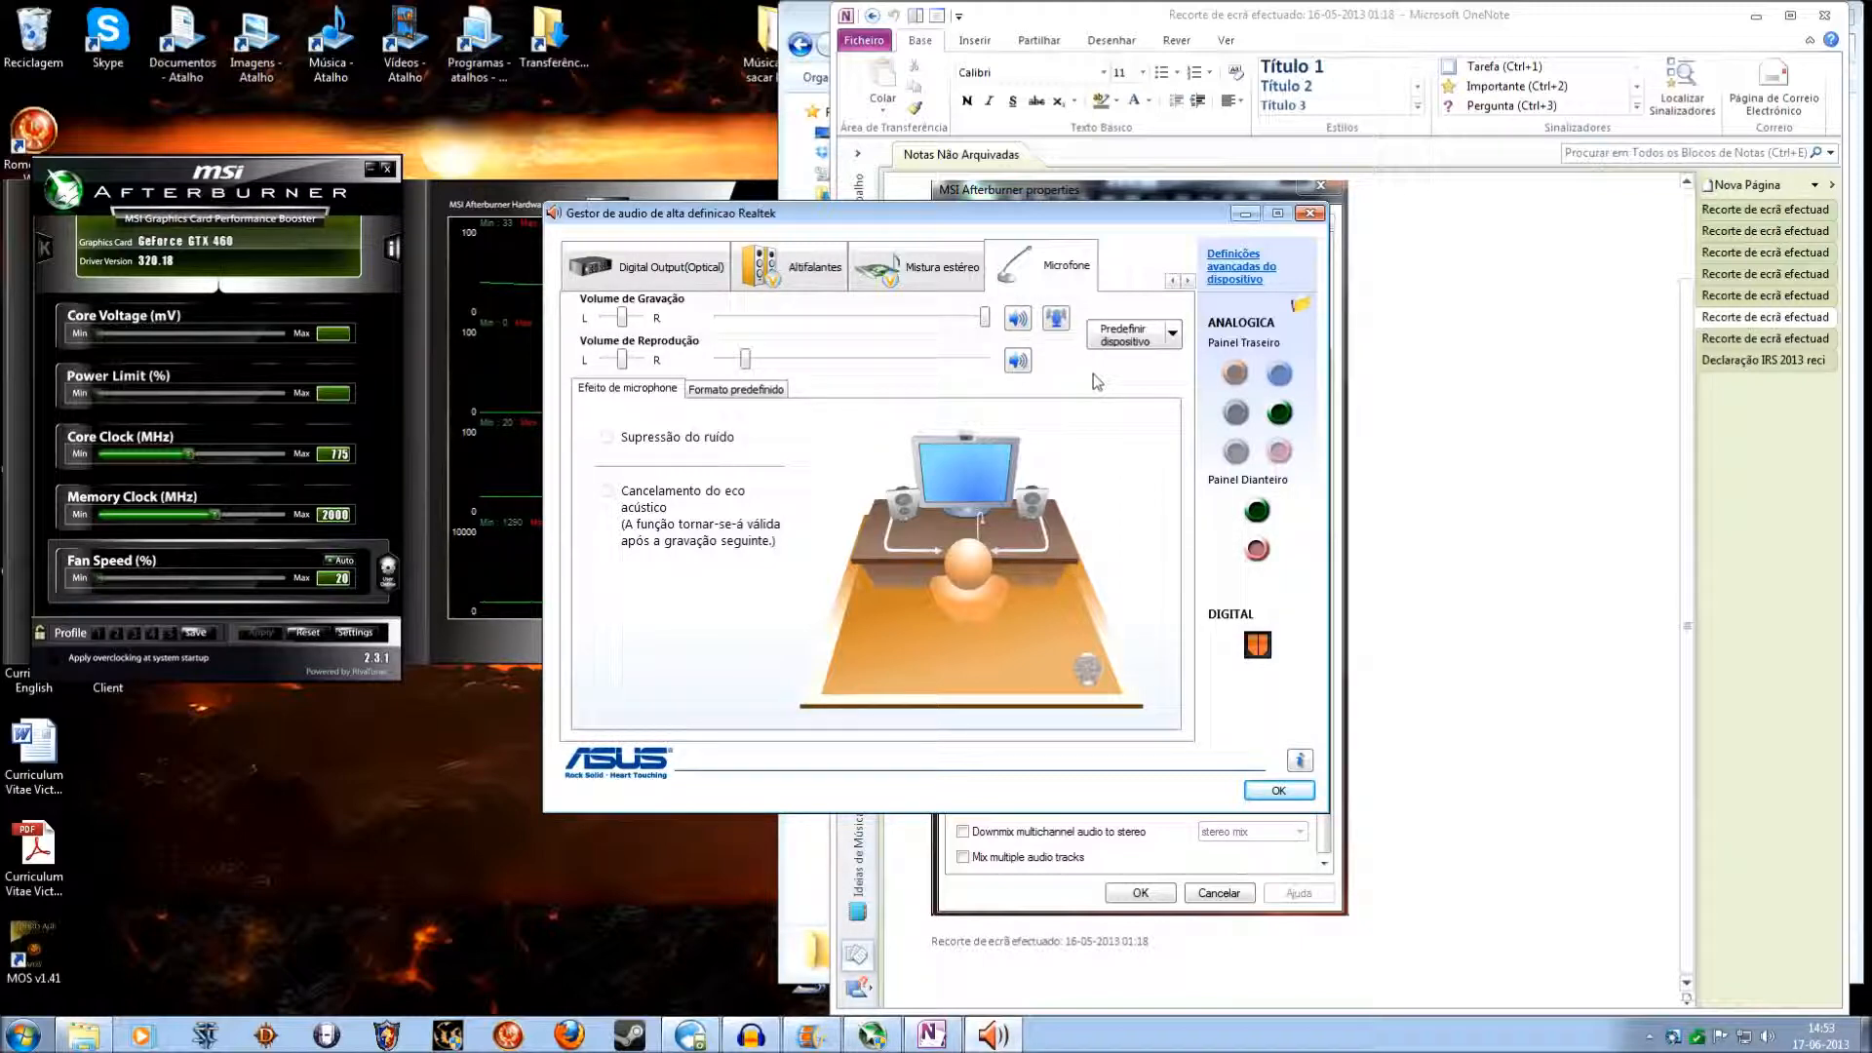
mouse_move(1190, 407)
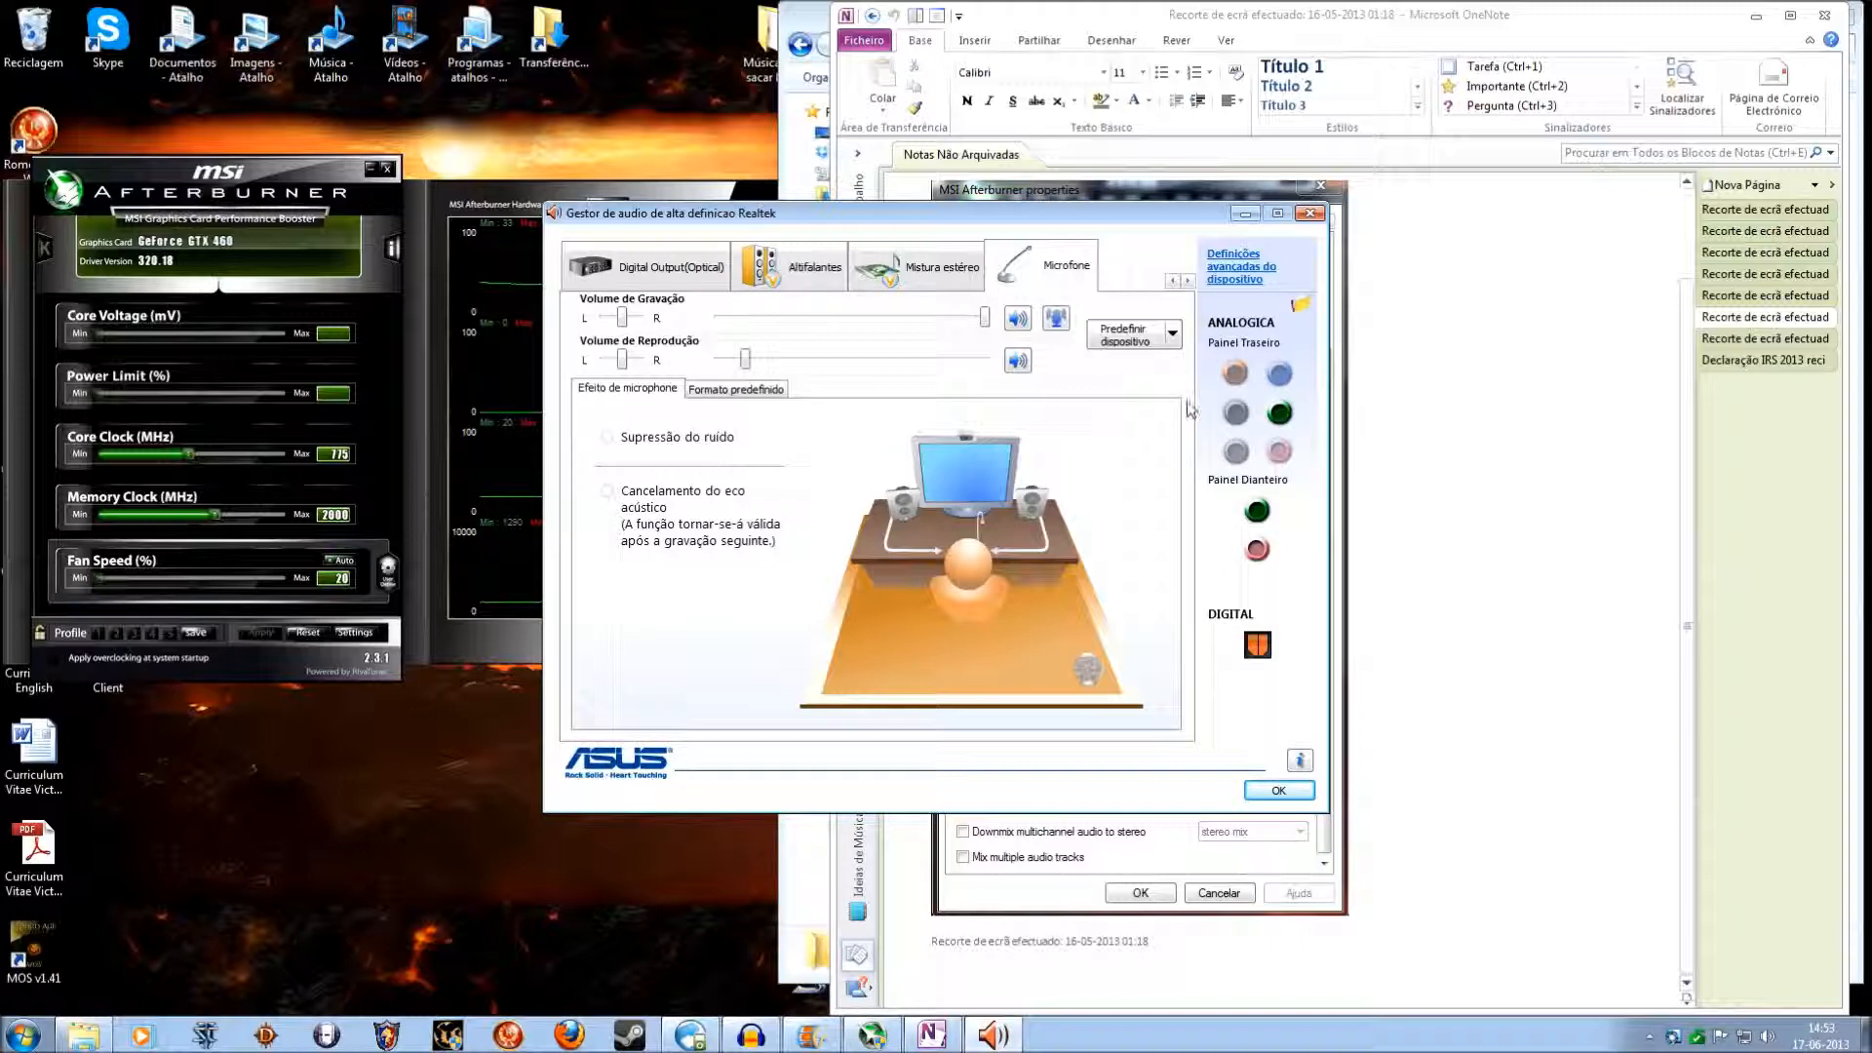
left_click(1277, 790)
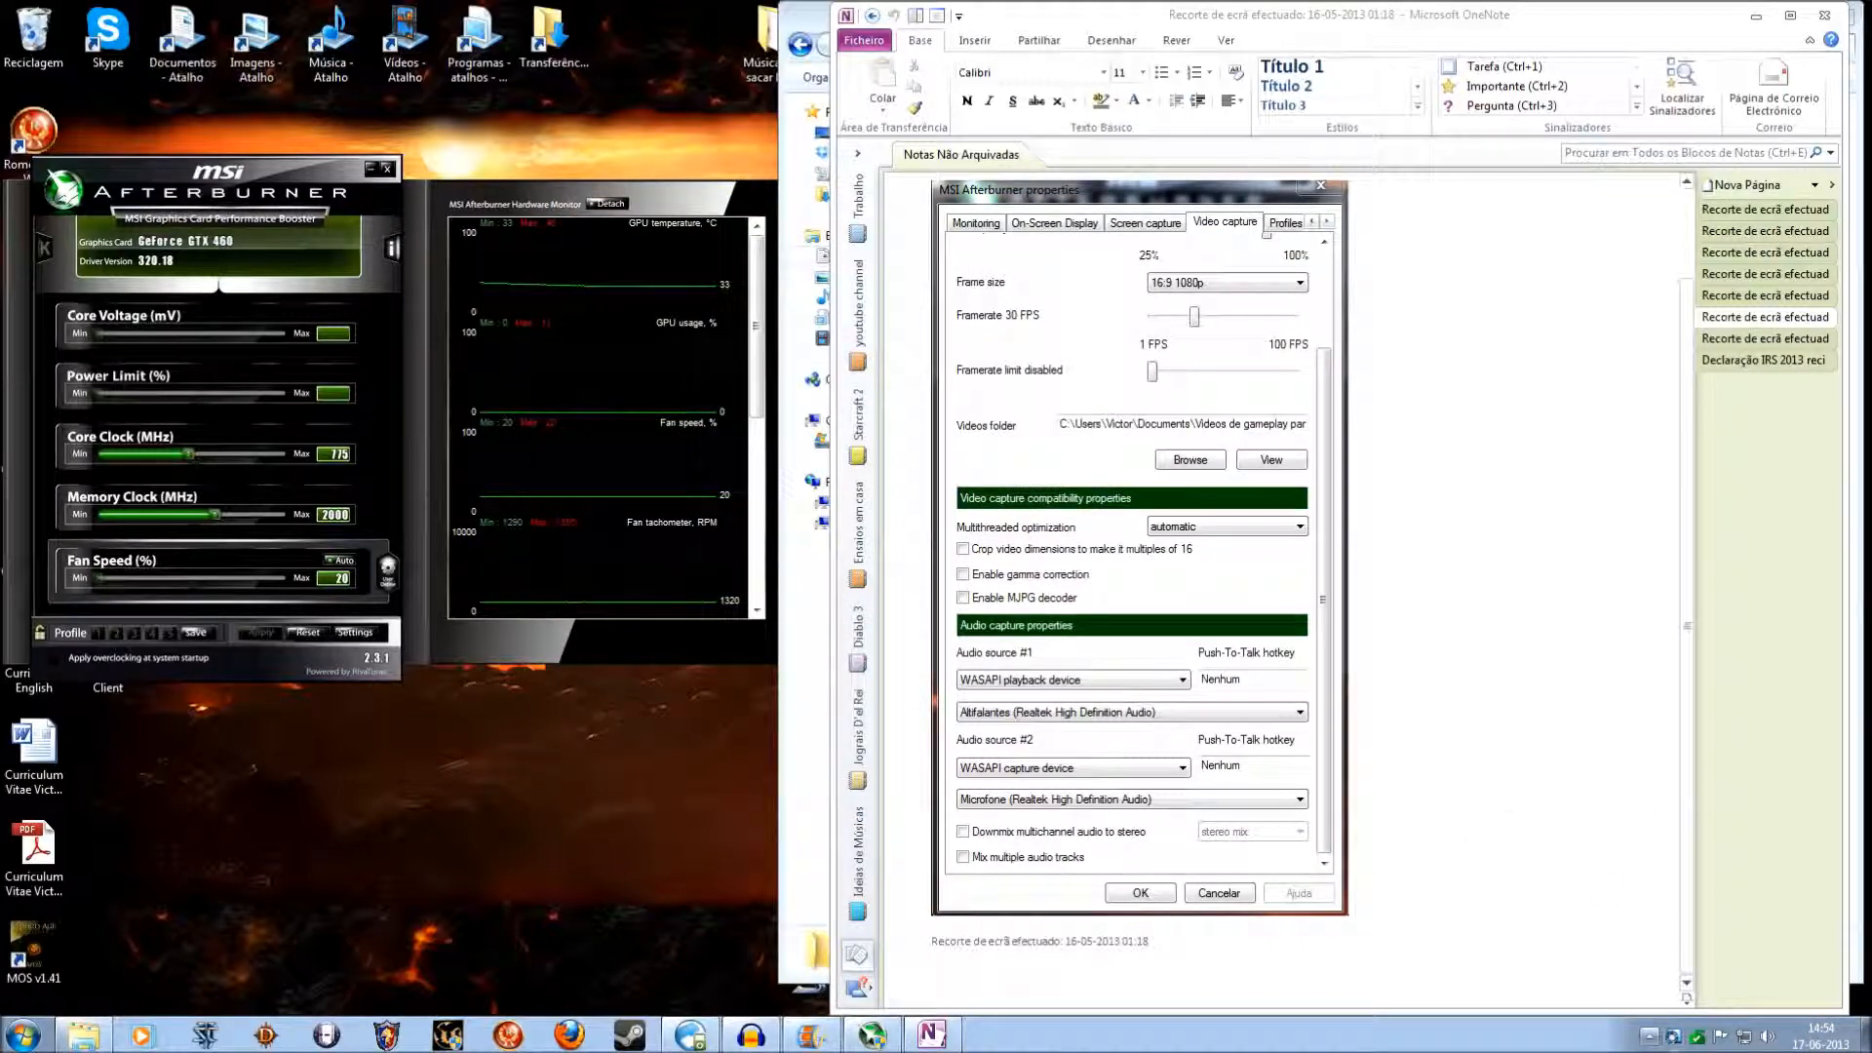
mouse_move(1388, 803)
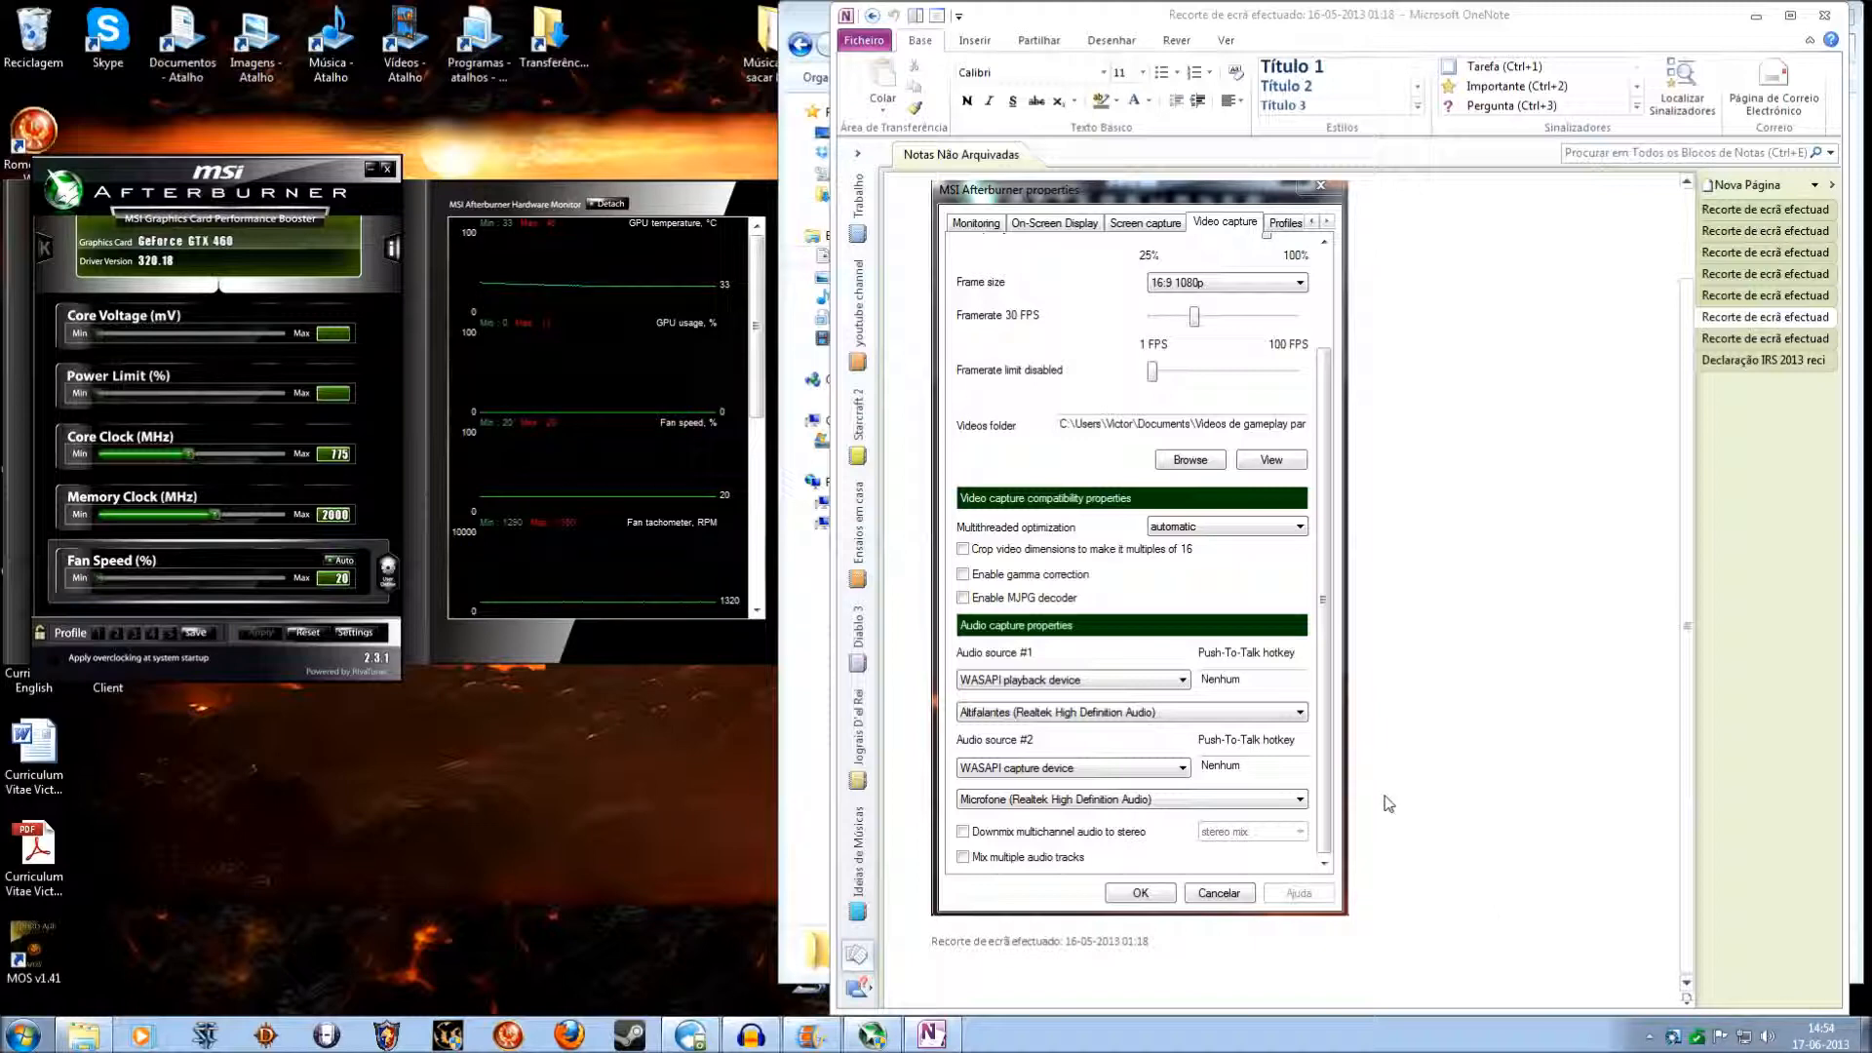
mouse_move(1456, 761)
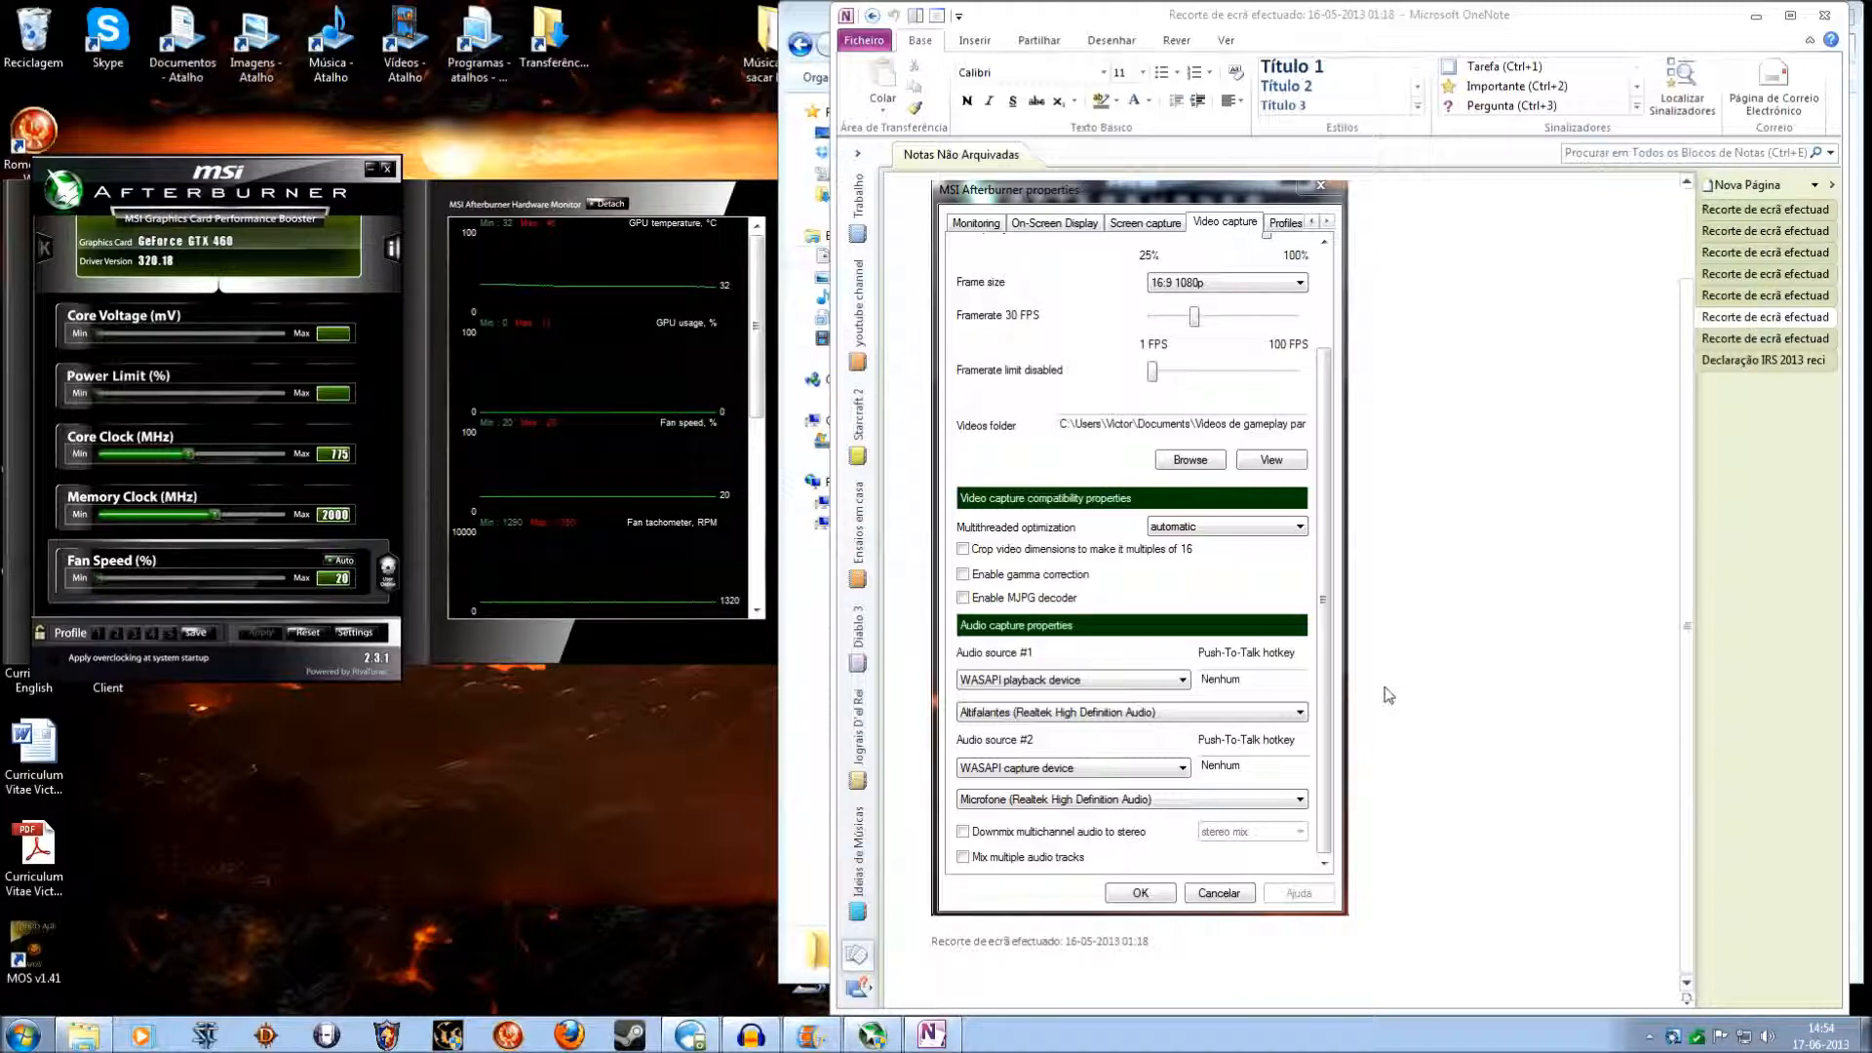
mouse_move(1320, 743)
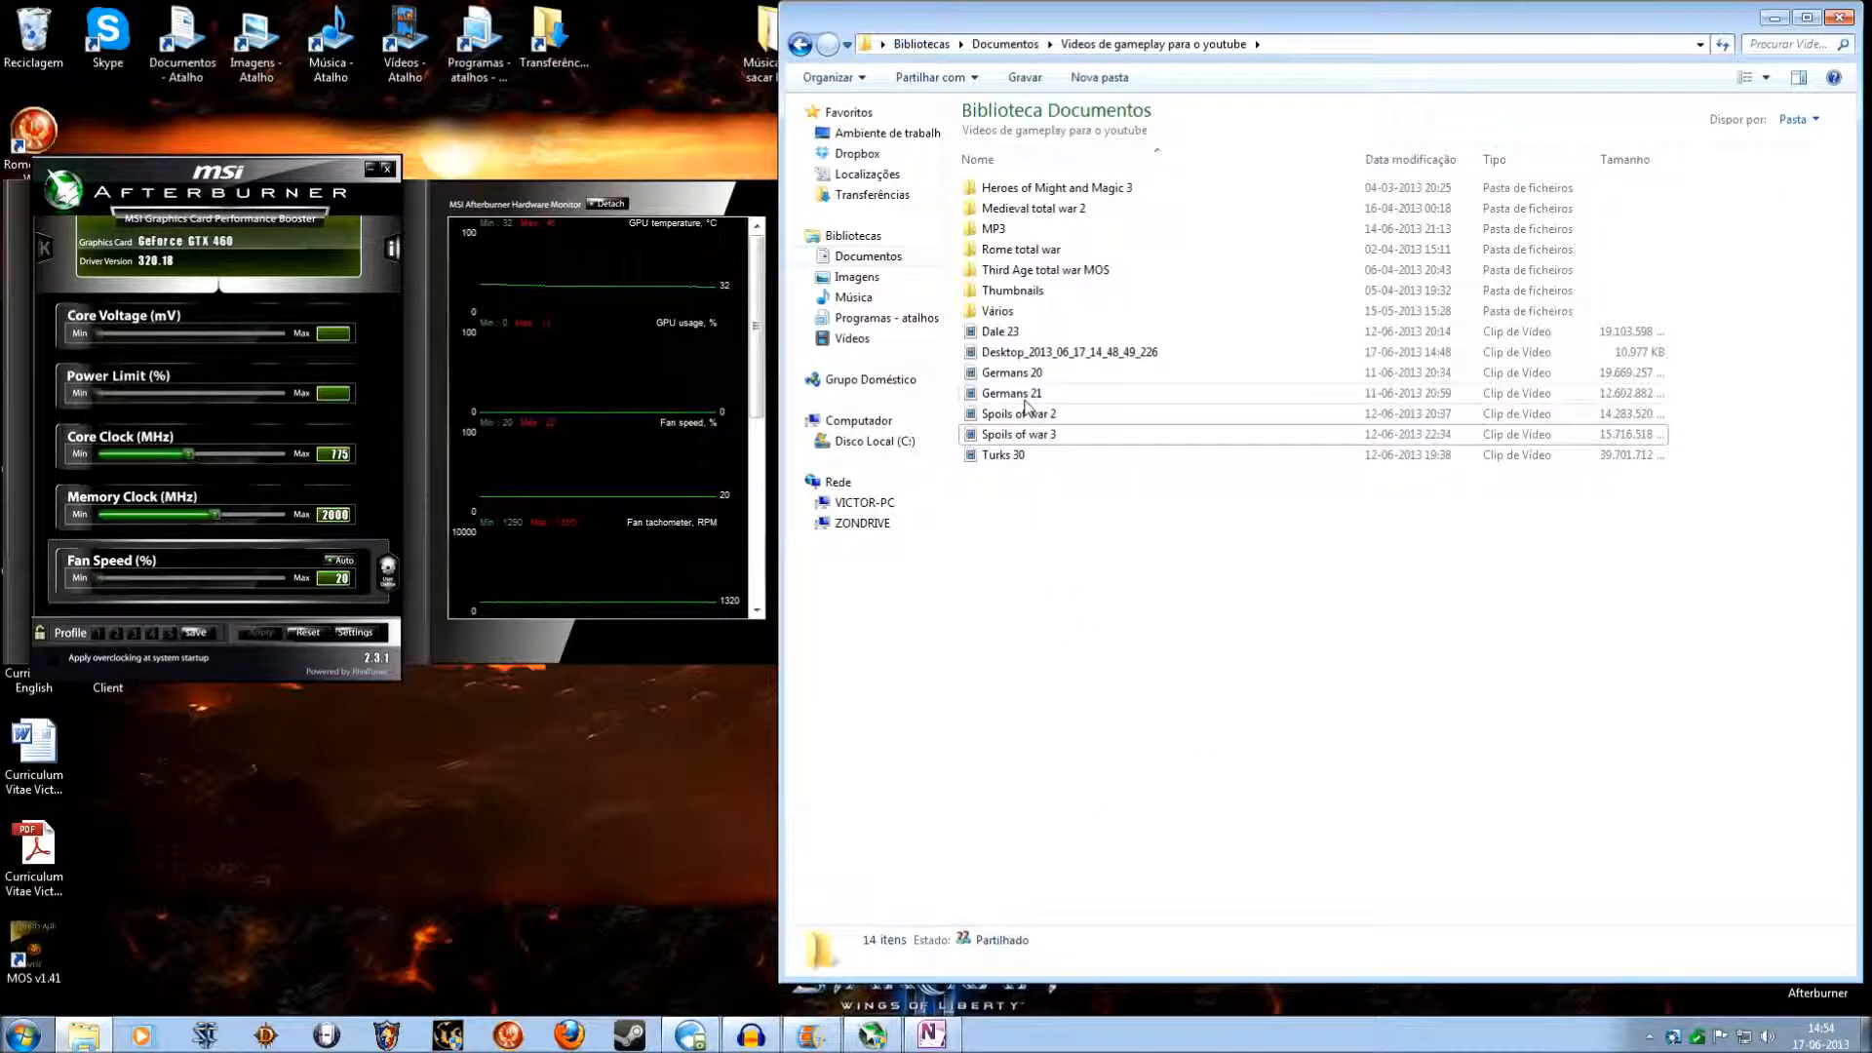
mouse_move(1018, 433)
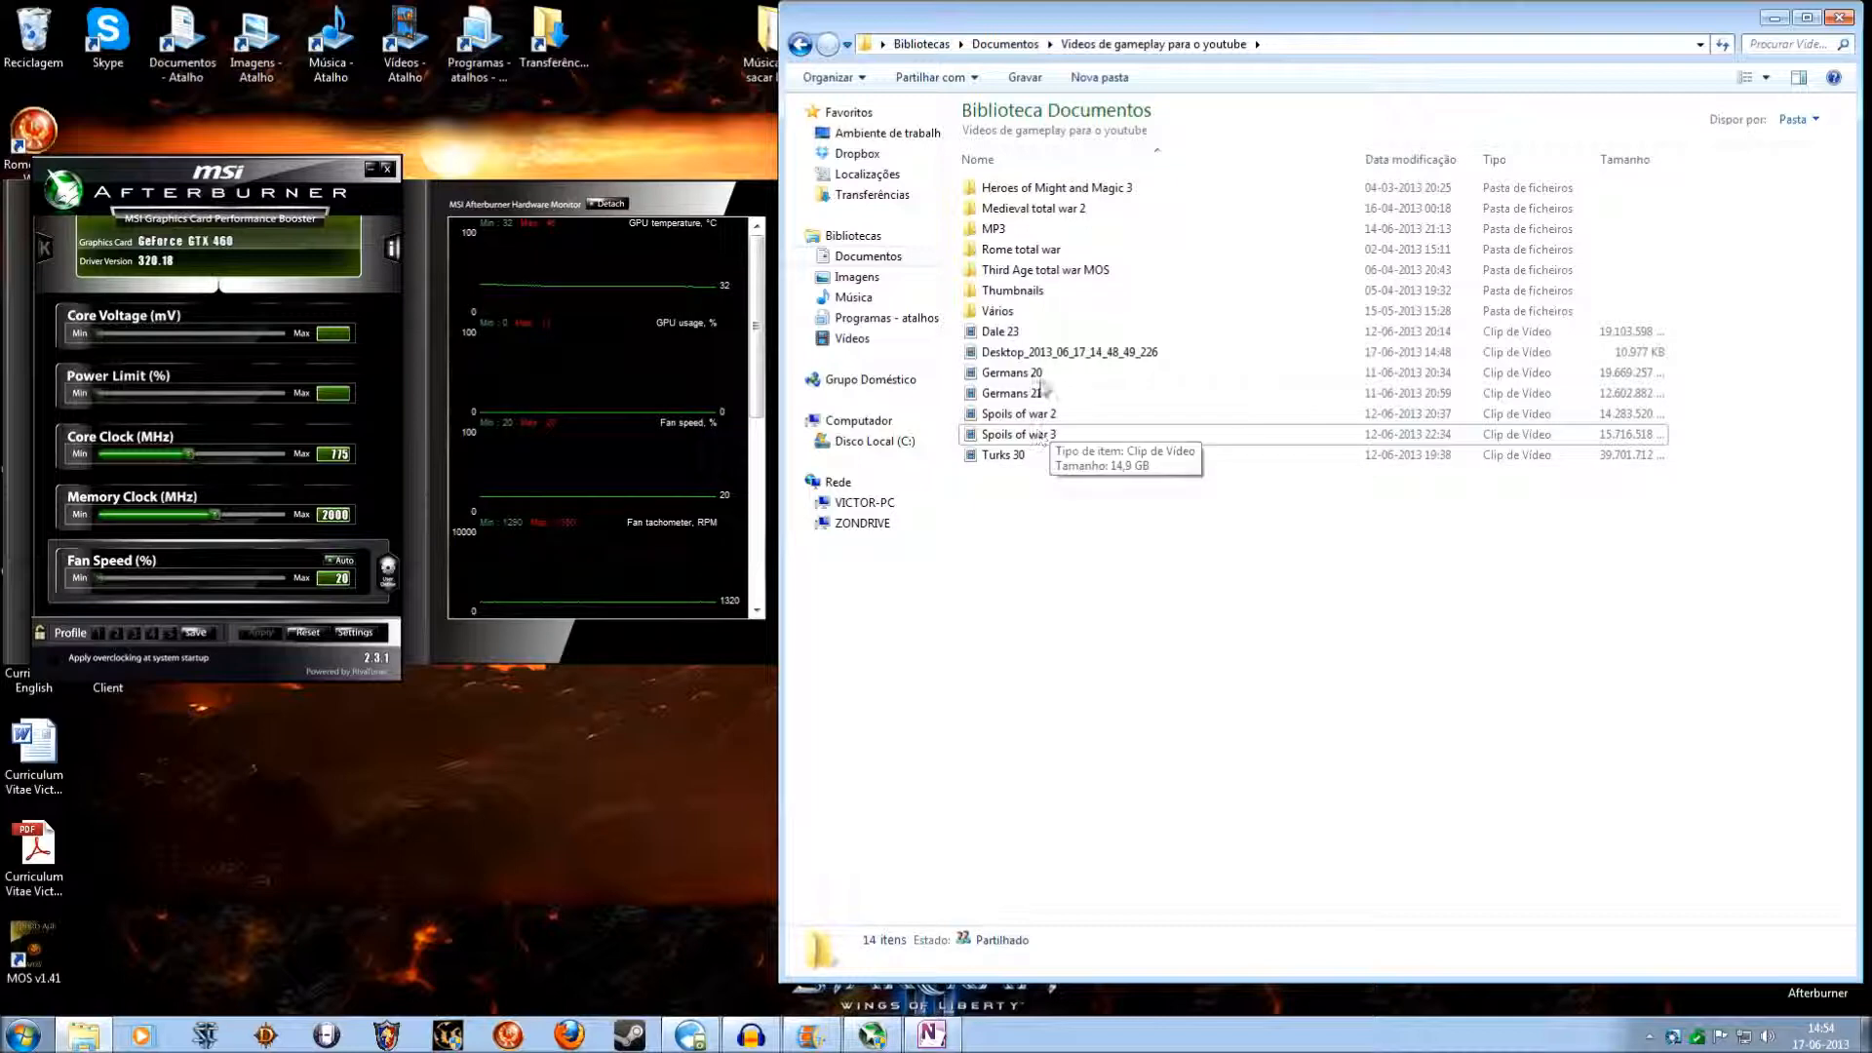
mouse_move(1014, 392)
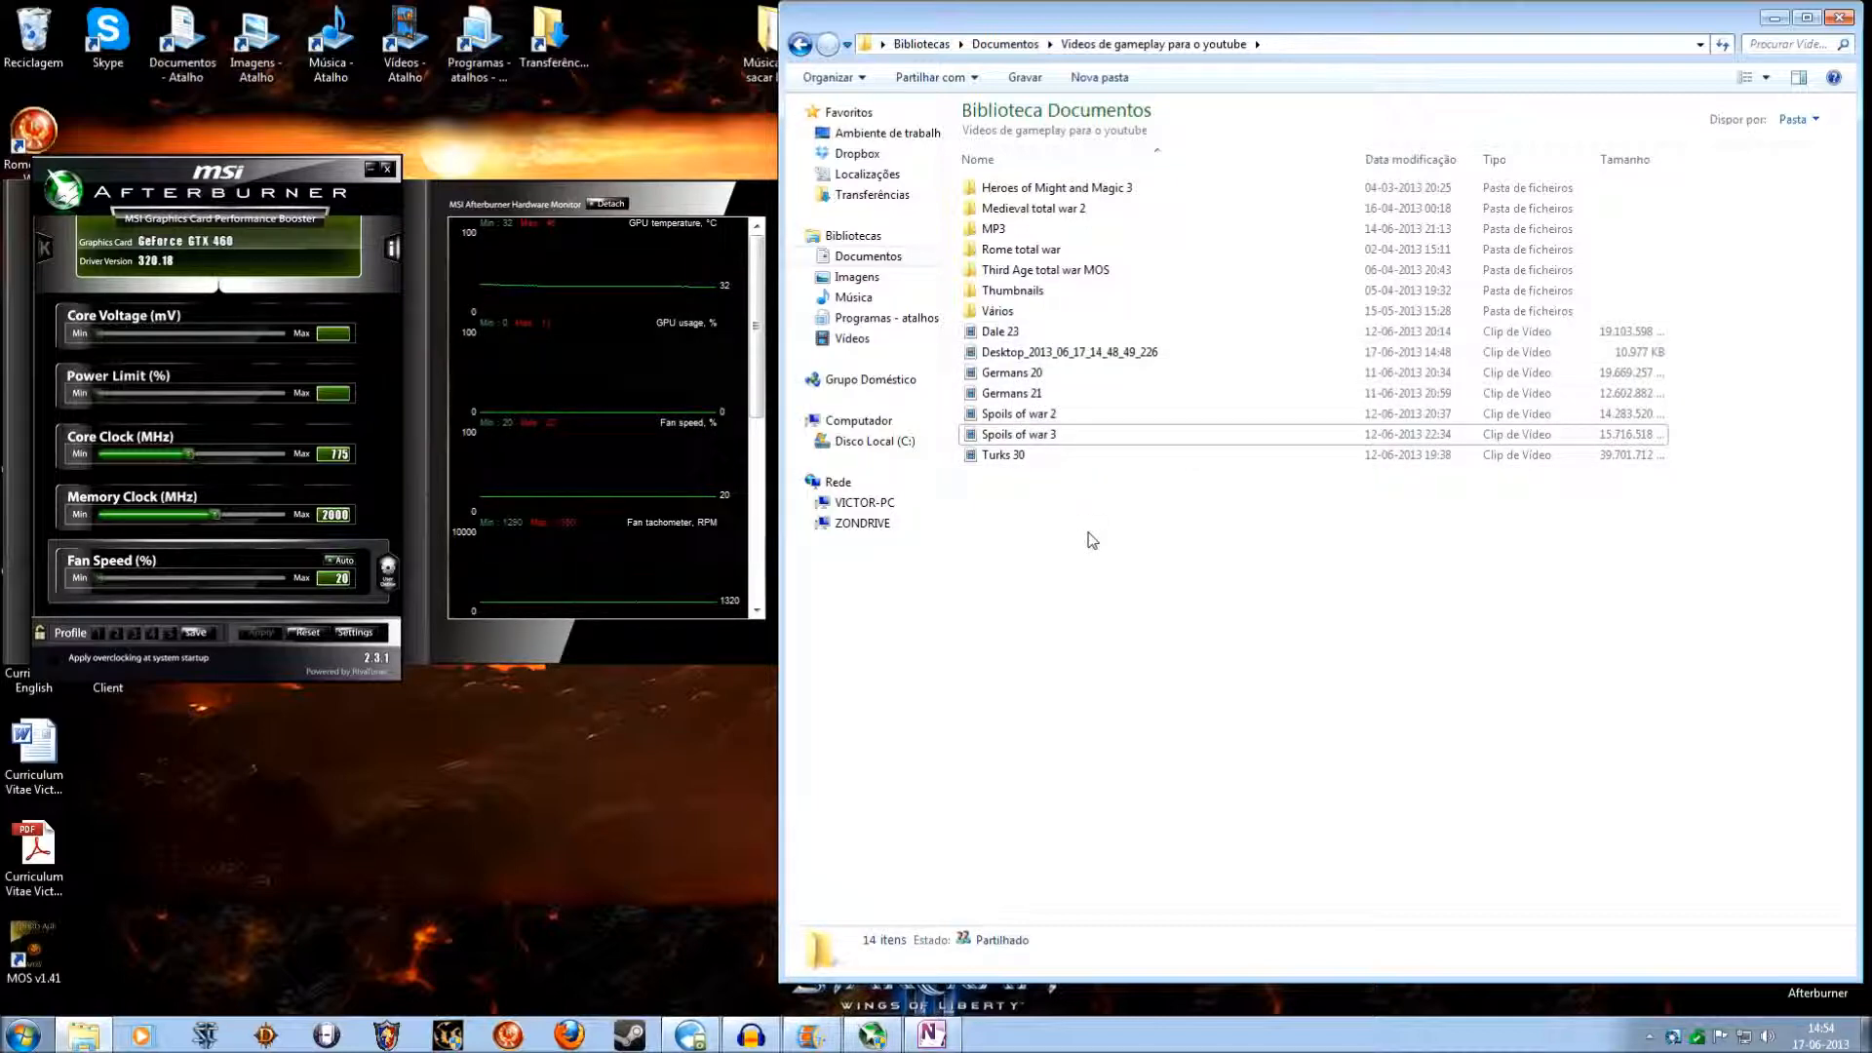
mouse_move(1029, 464)
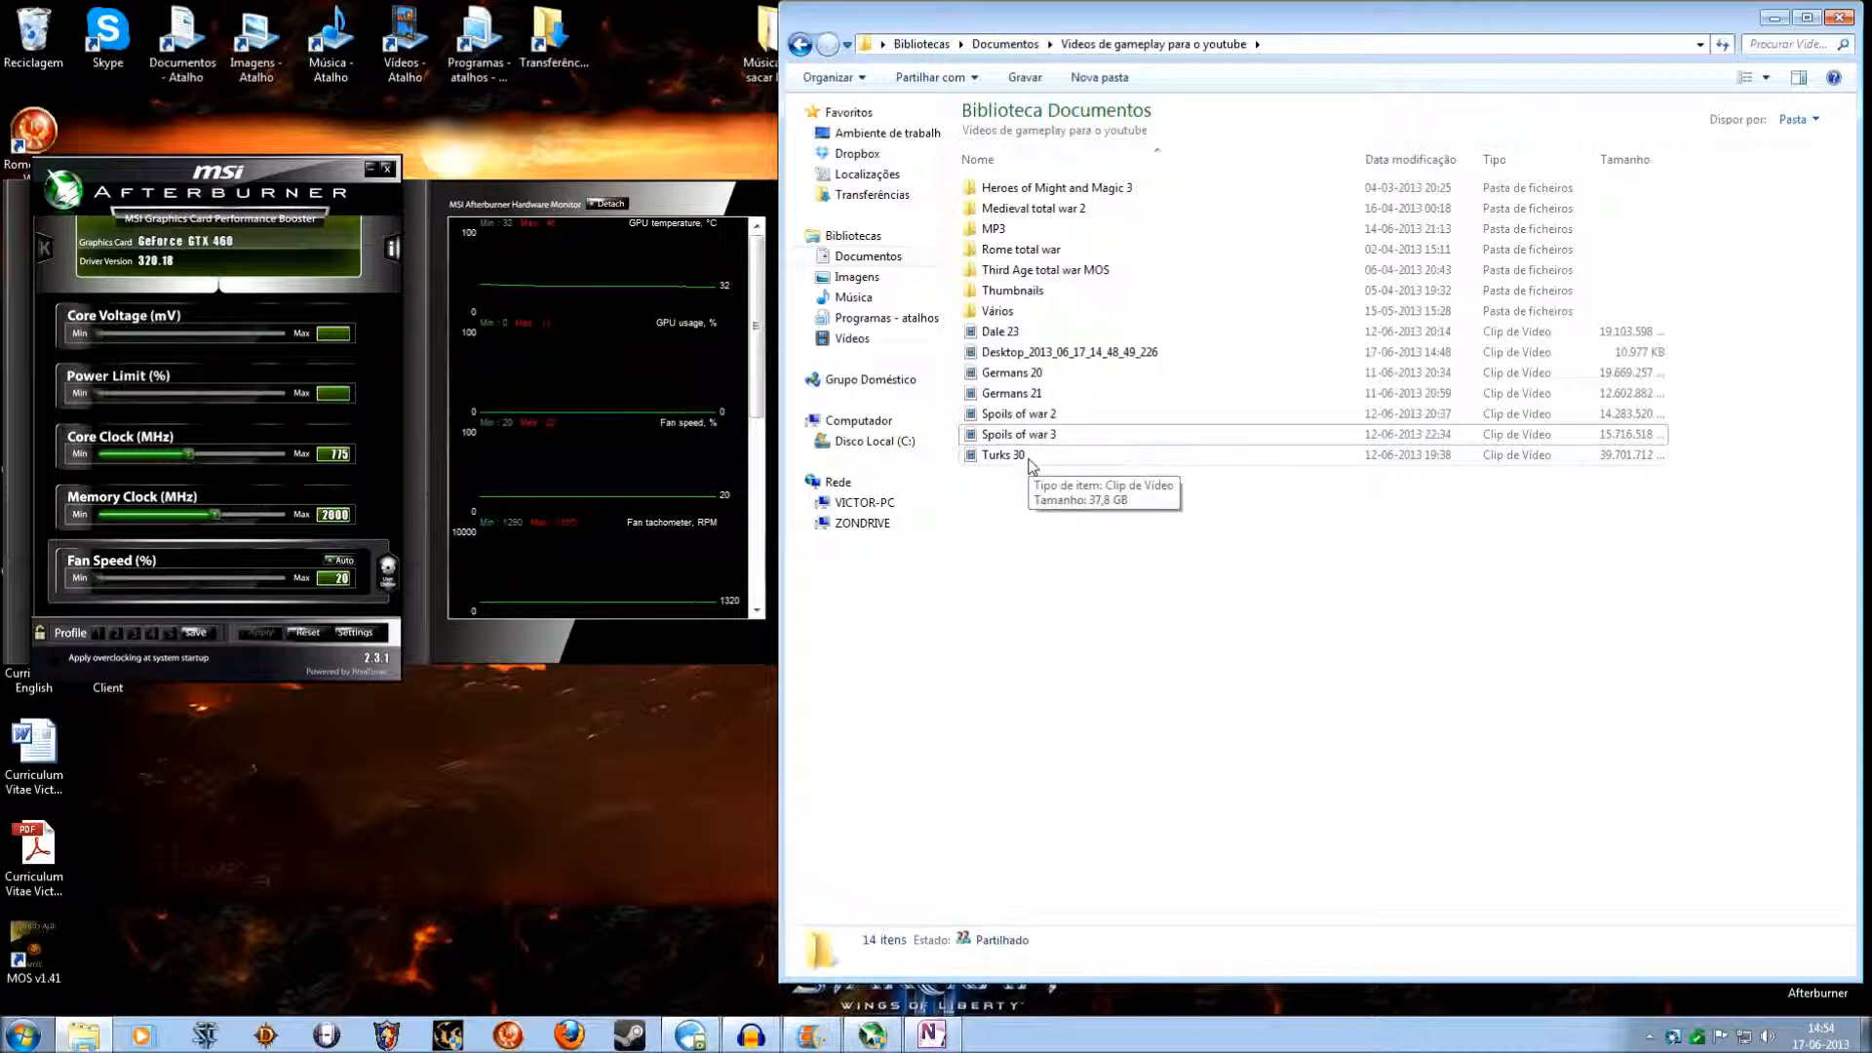
mouse_move(1027, 334)
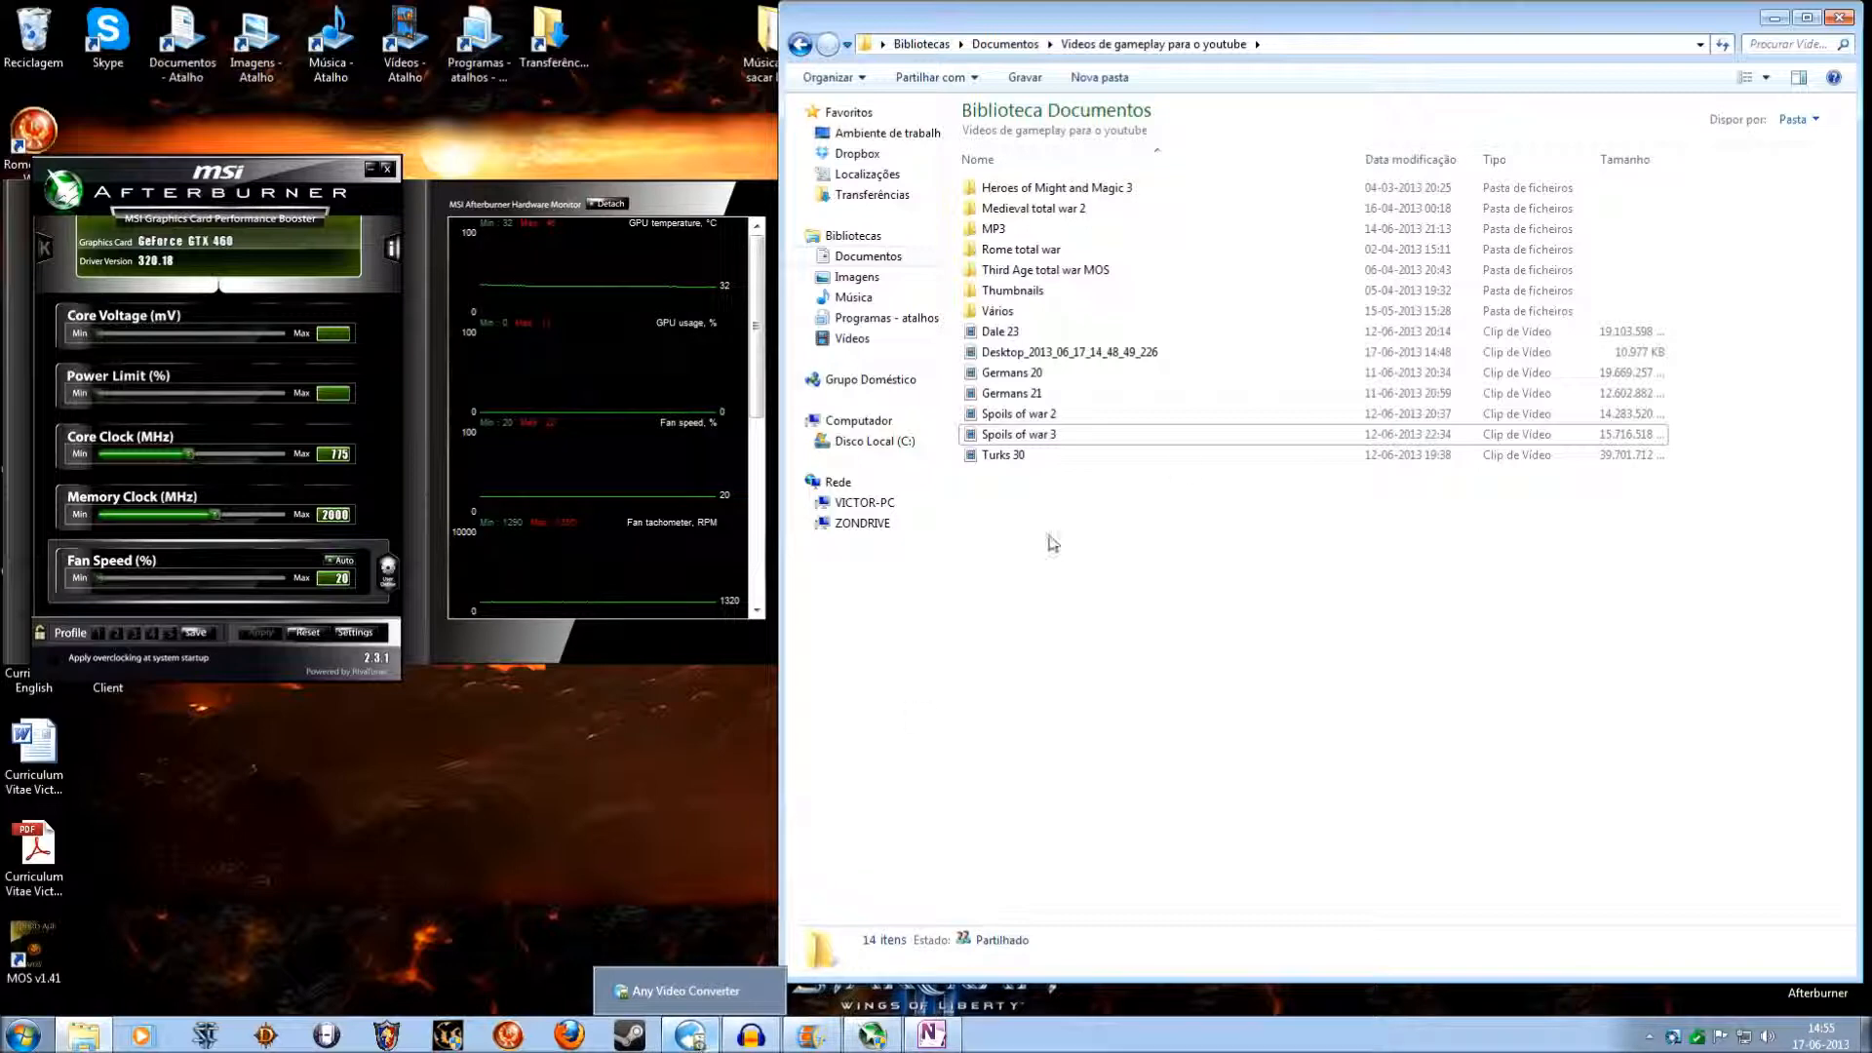
mouse_move(1049, 425)
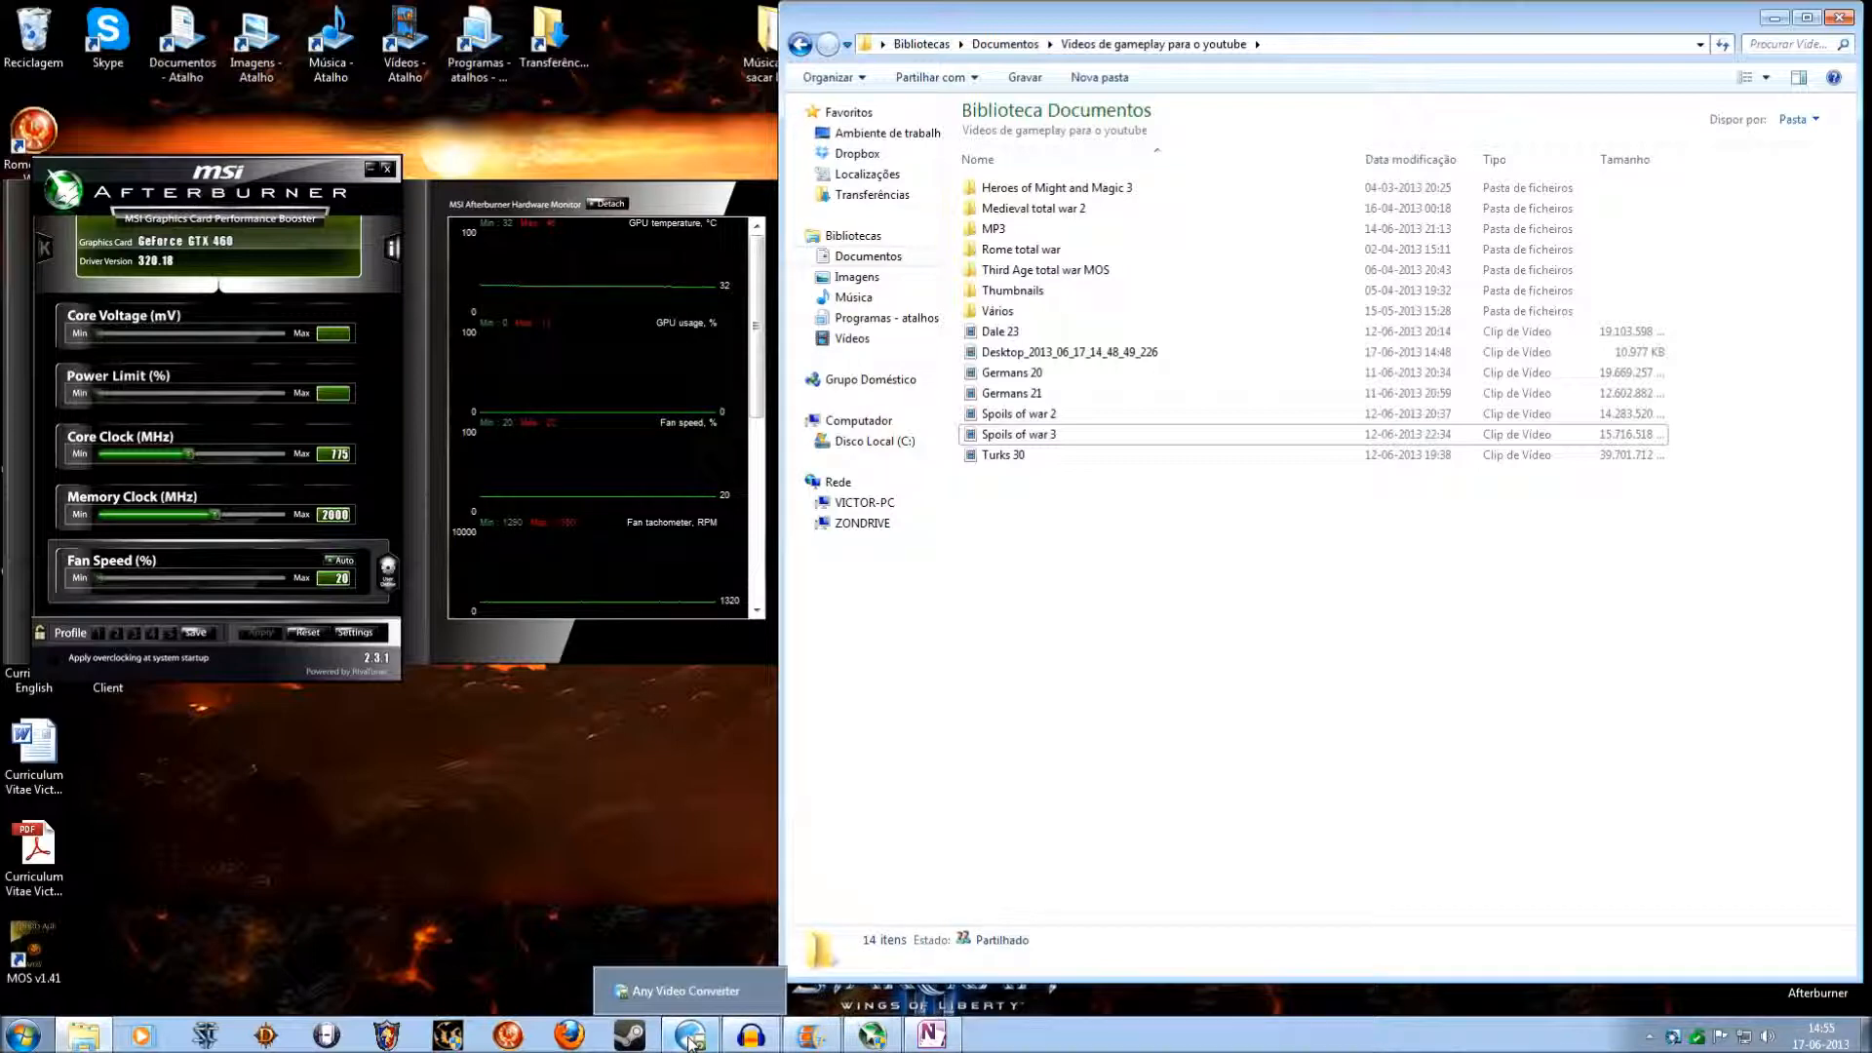
Step: Choose the first of Dale 23's two PCM audio tracks in Any Video Converter
left_click(688, 1035)
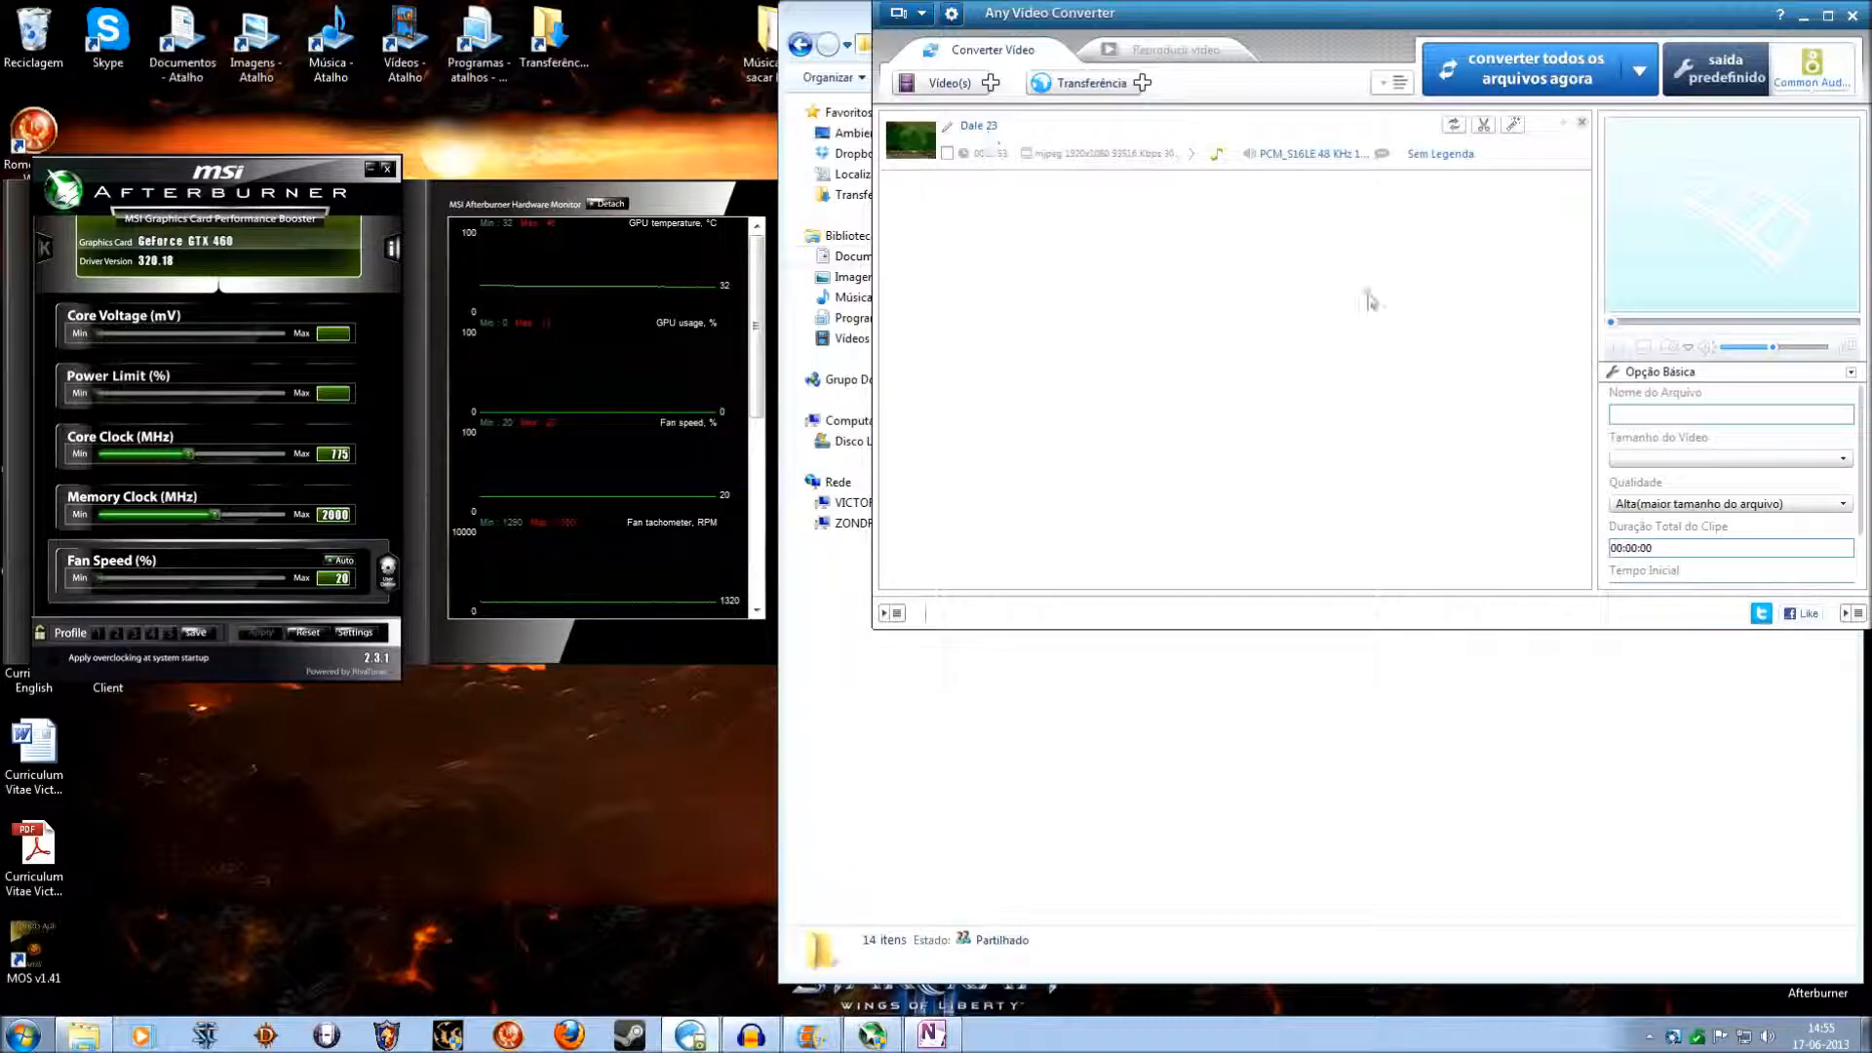
left_click(1312, 152)
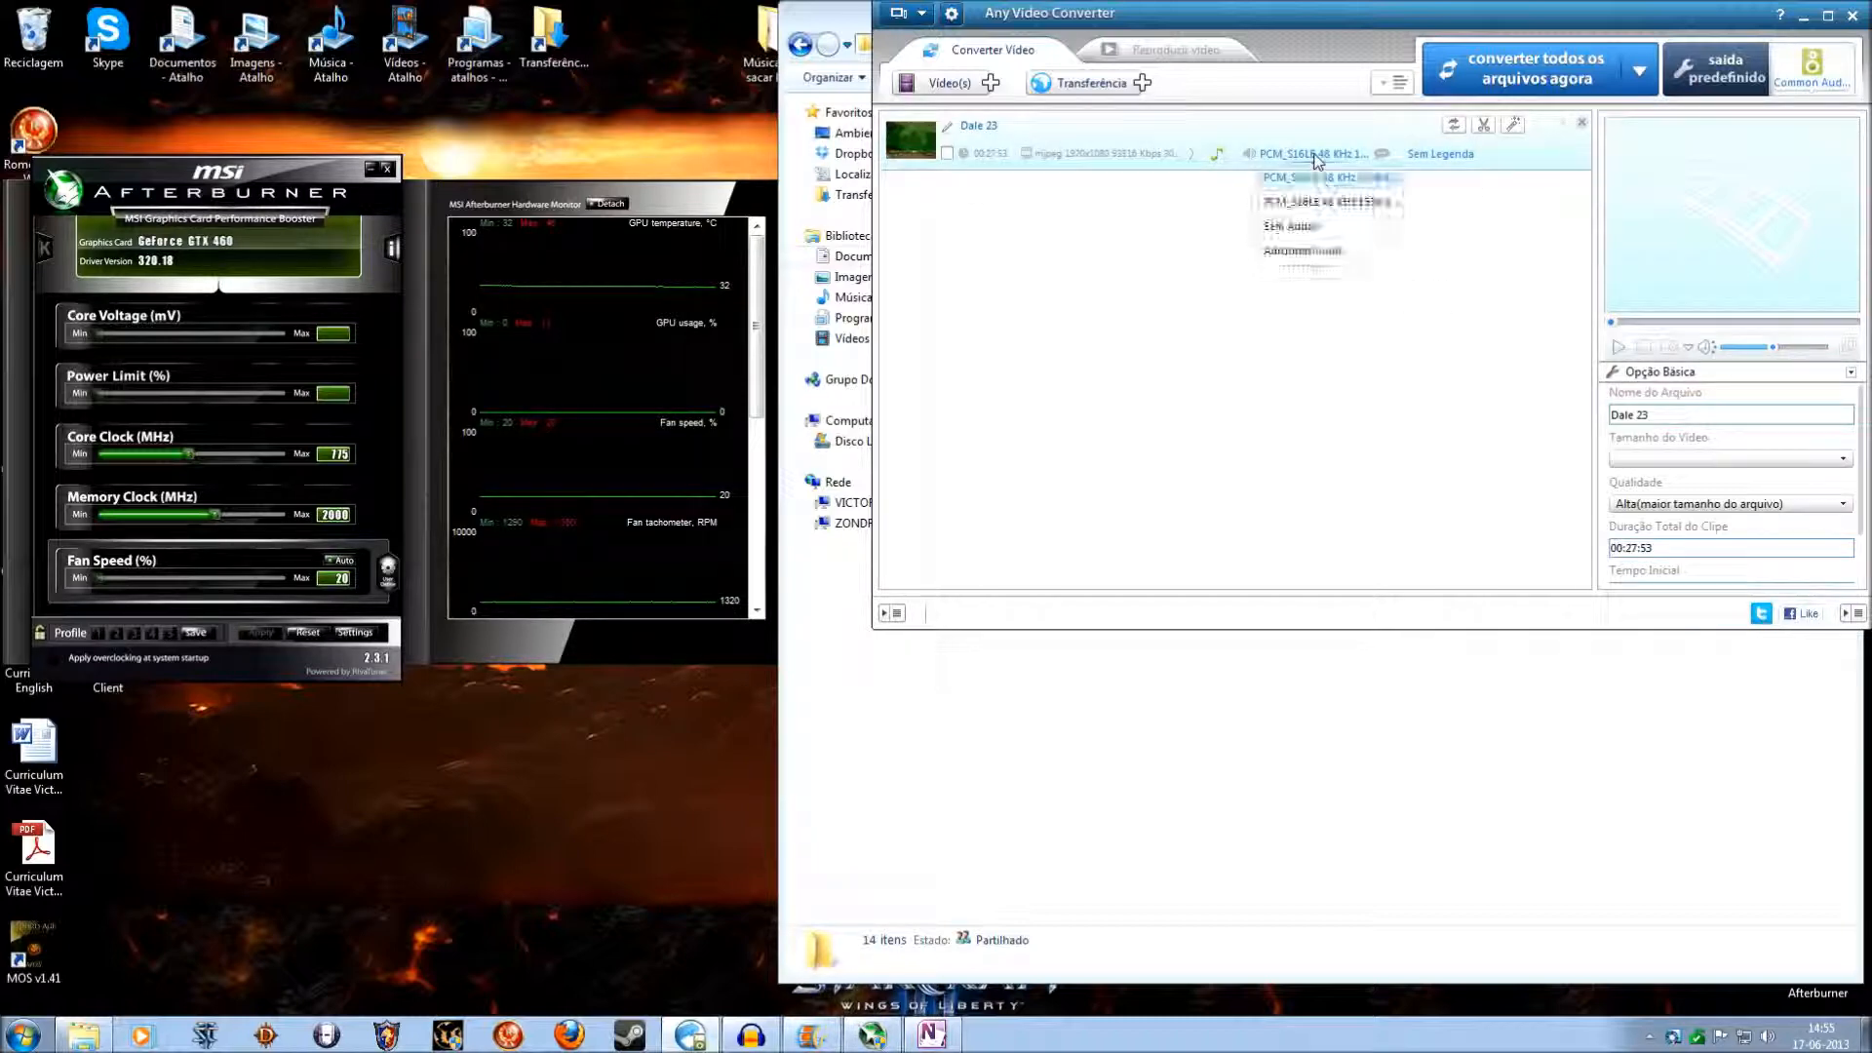
left_click(1312, 152)
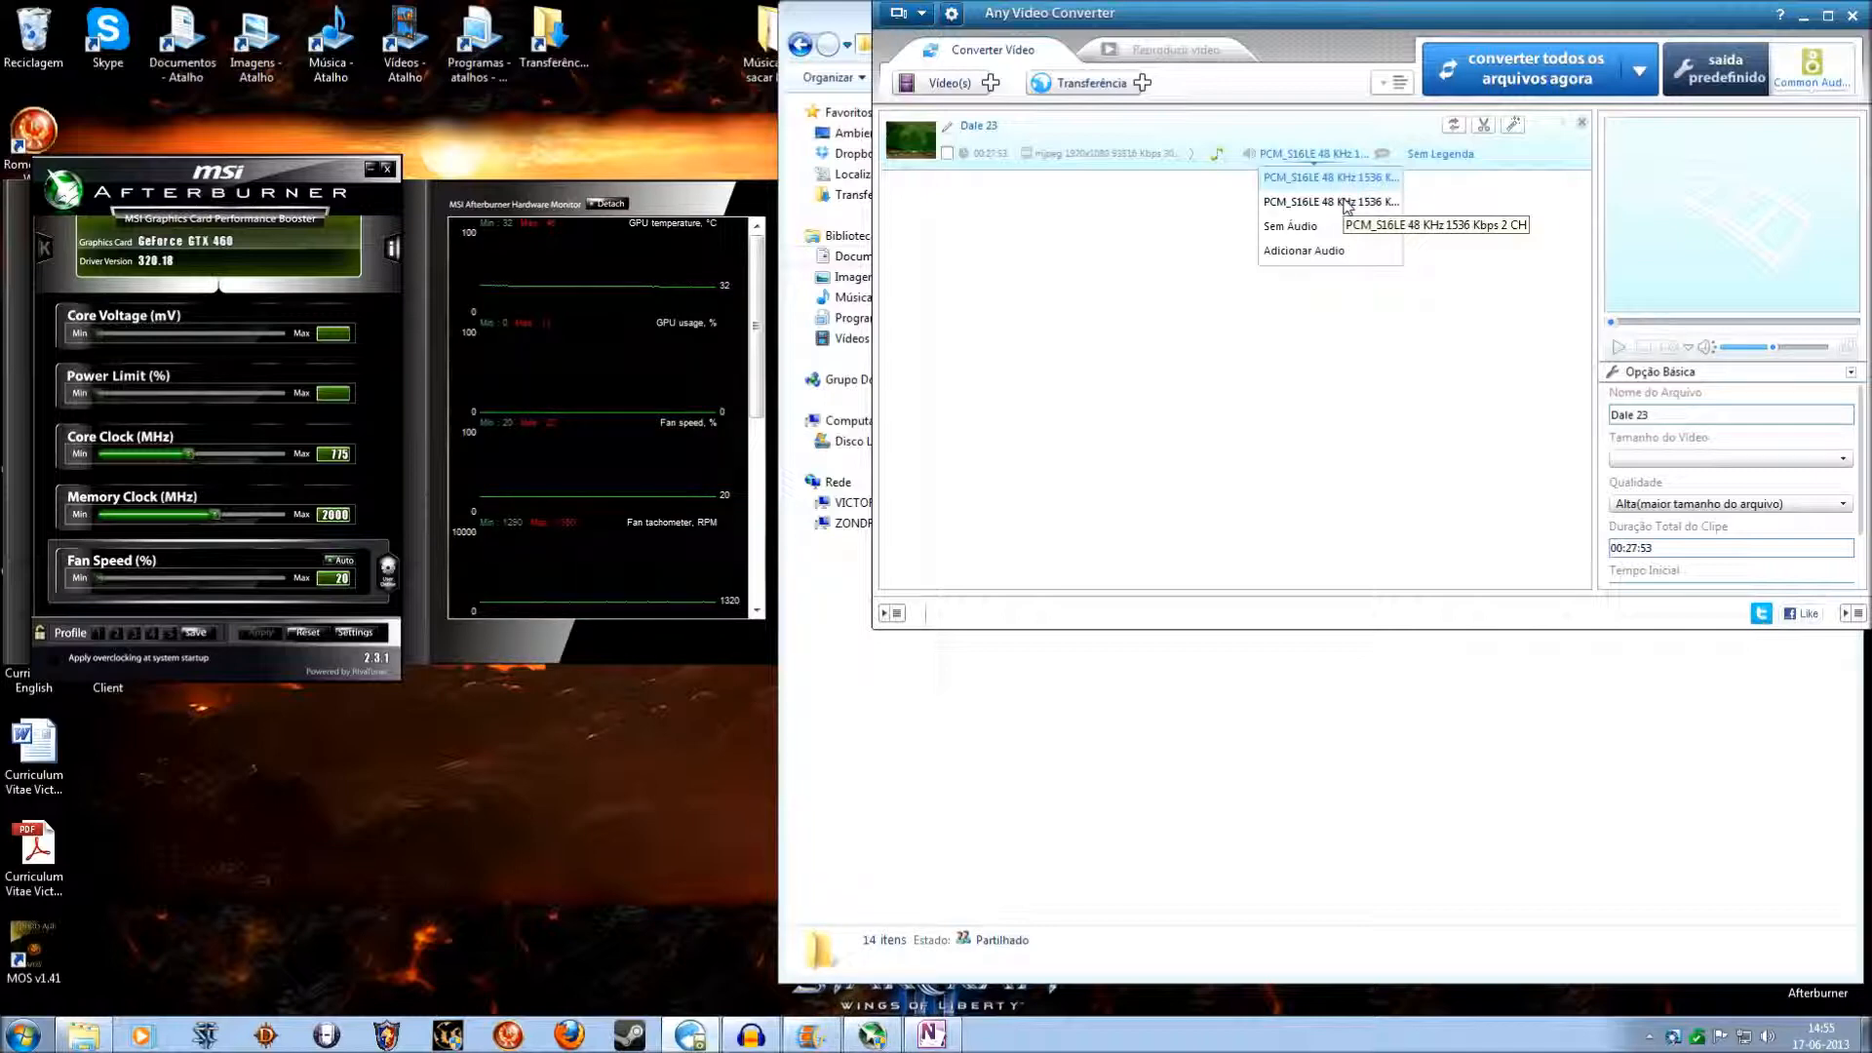
left_click(1327, 177)
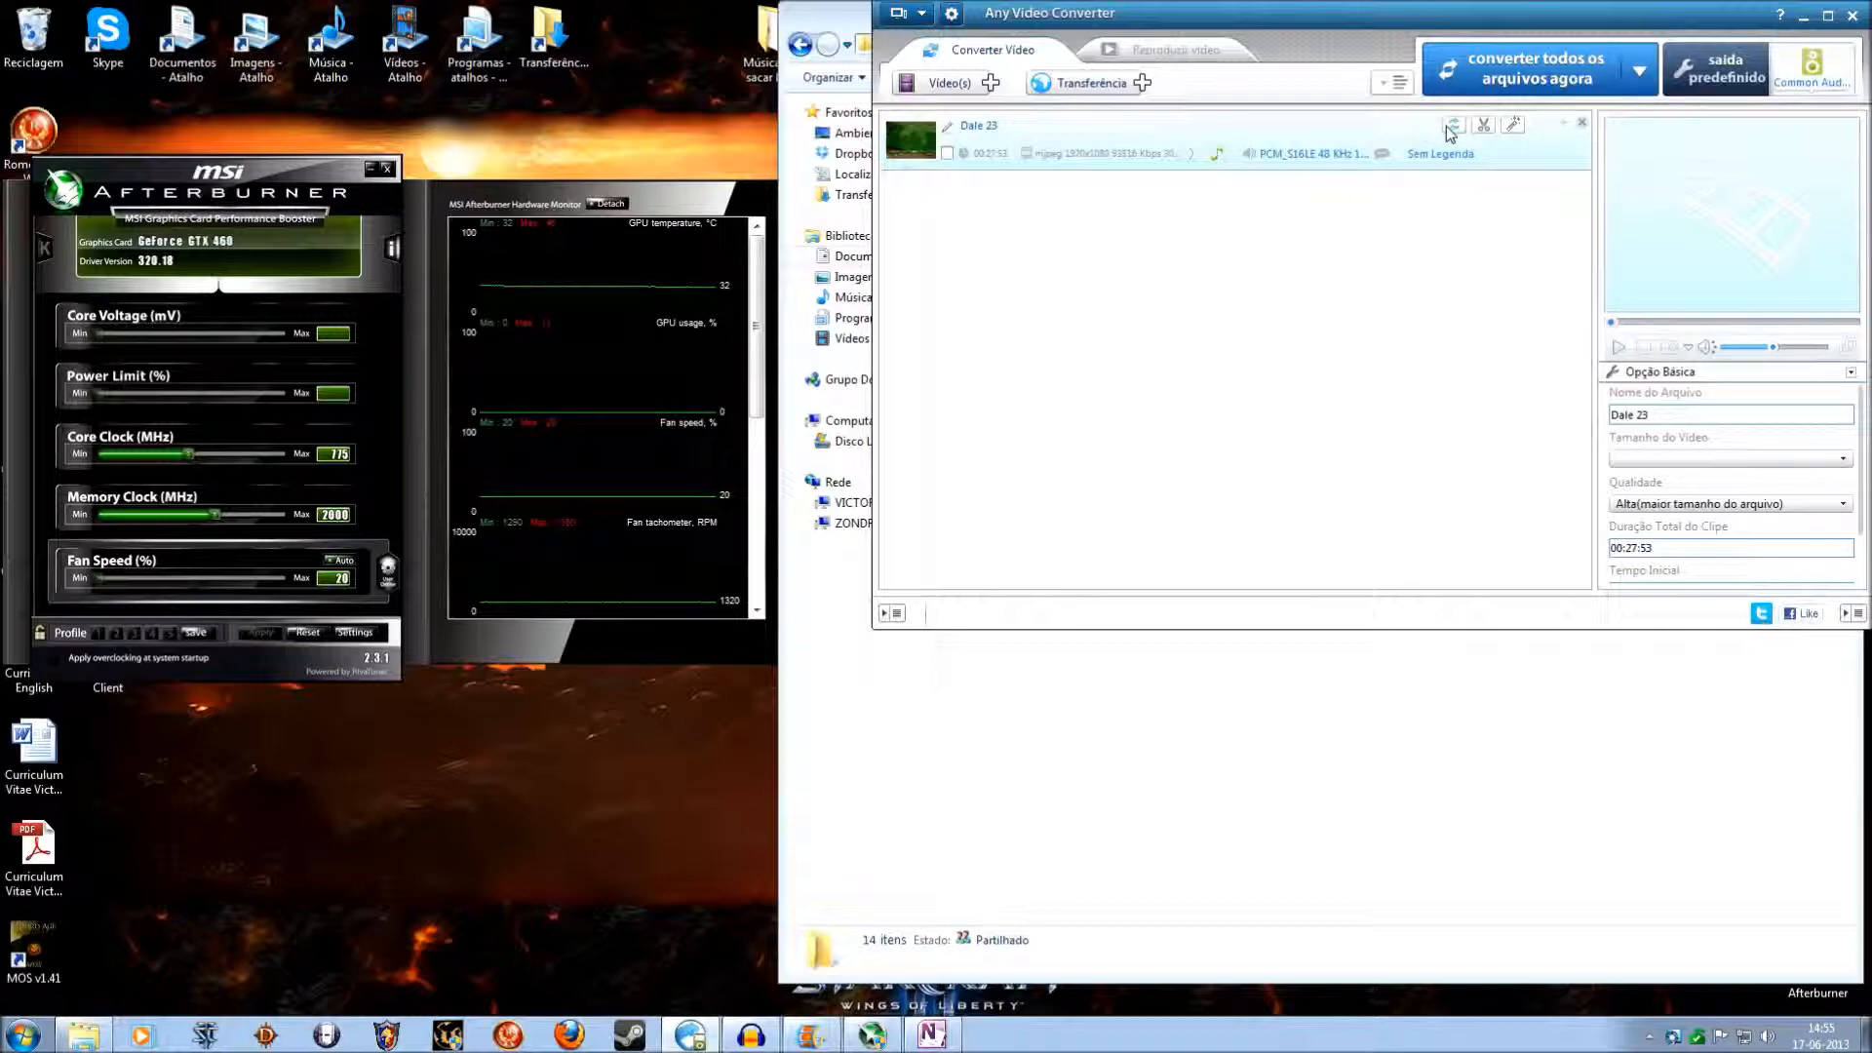
mouse_move(1813, 68)
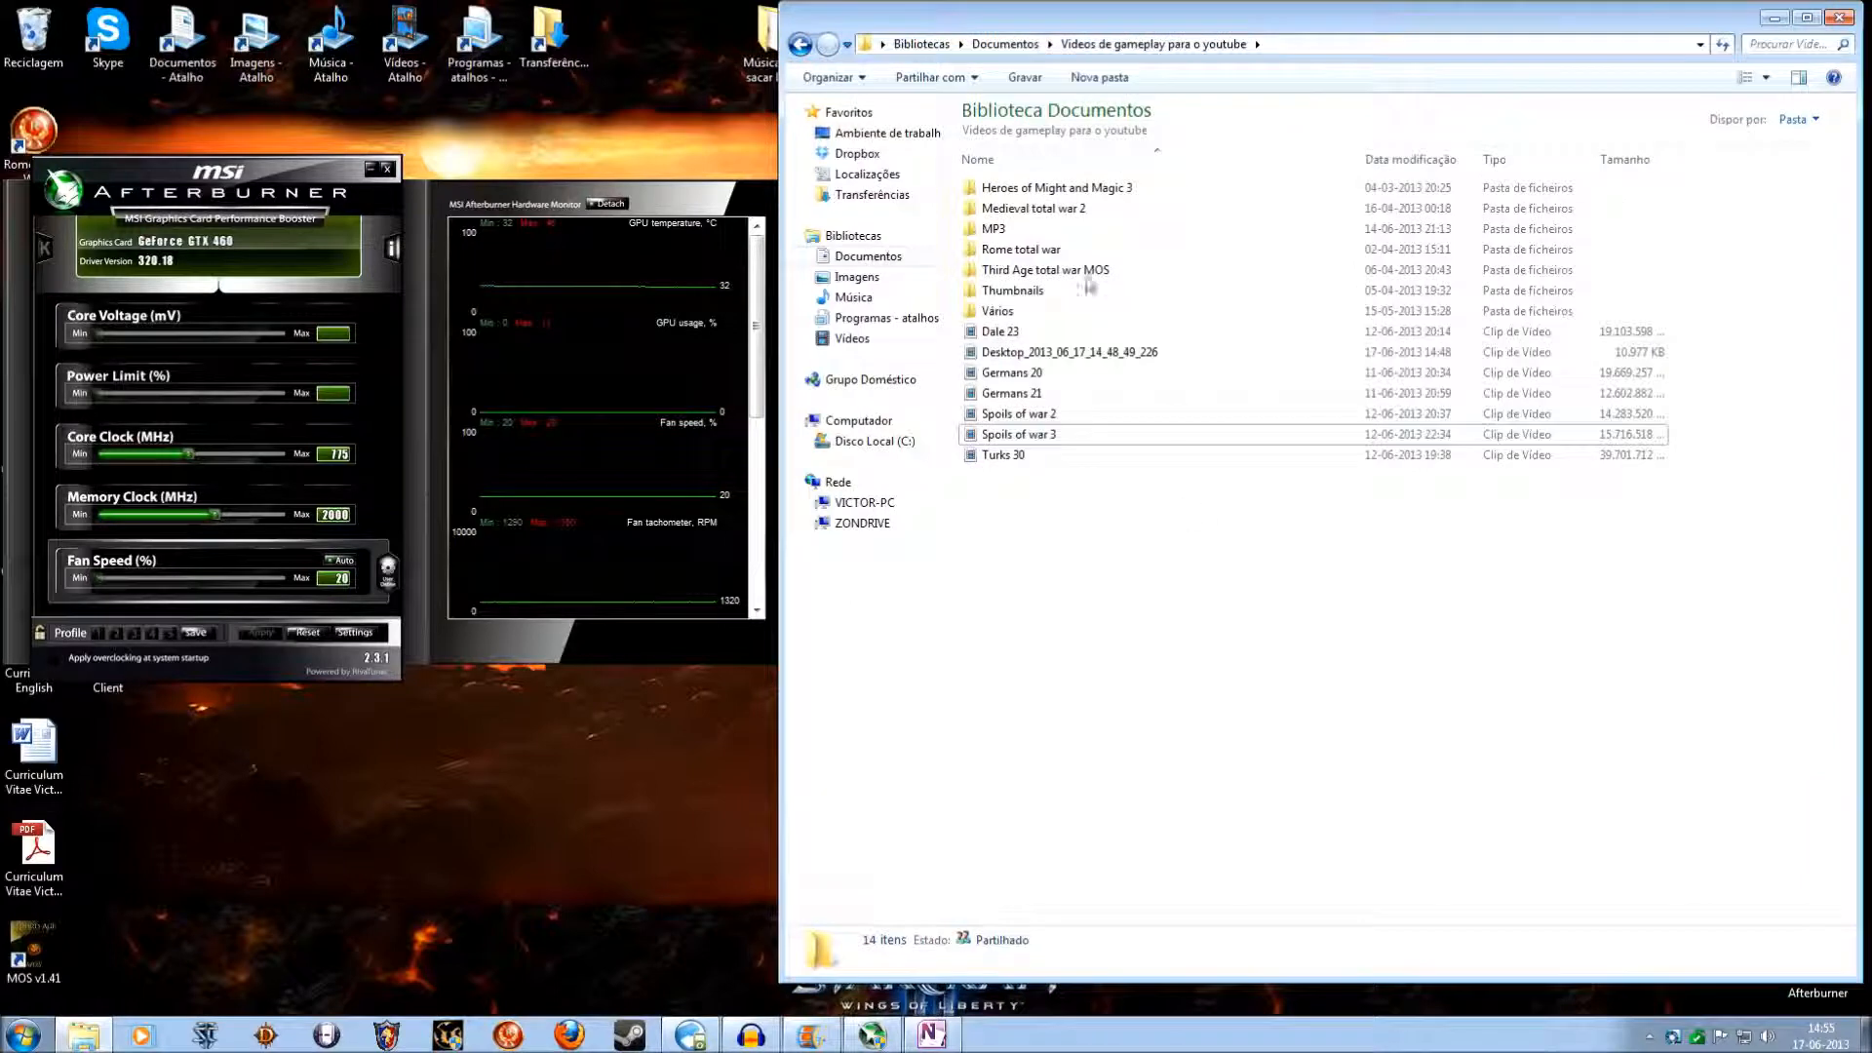
Step: Open the Dale 23 MP3 file from the MP3 folder into Audacity
double_click(993, 228)
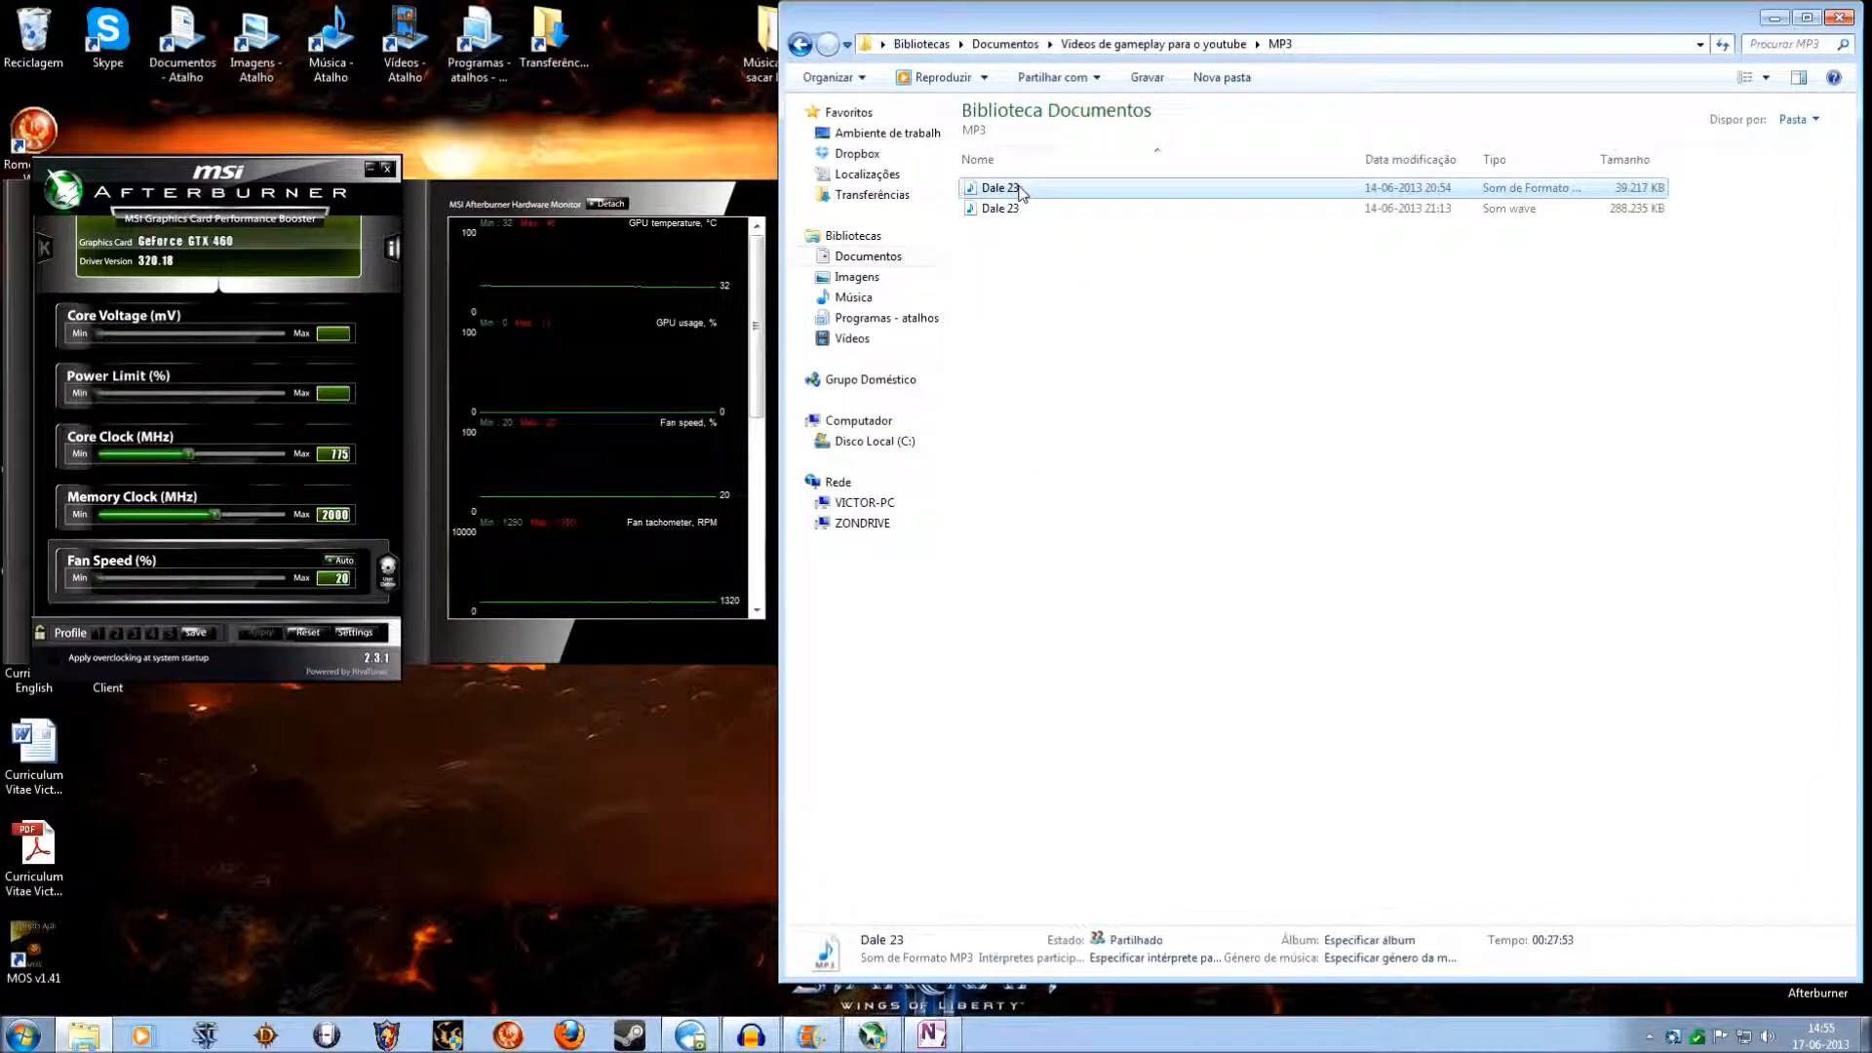
left_click(1000, 187)
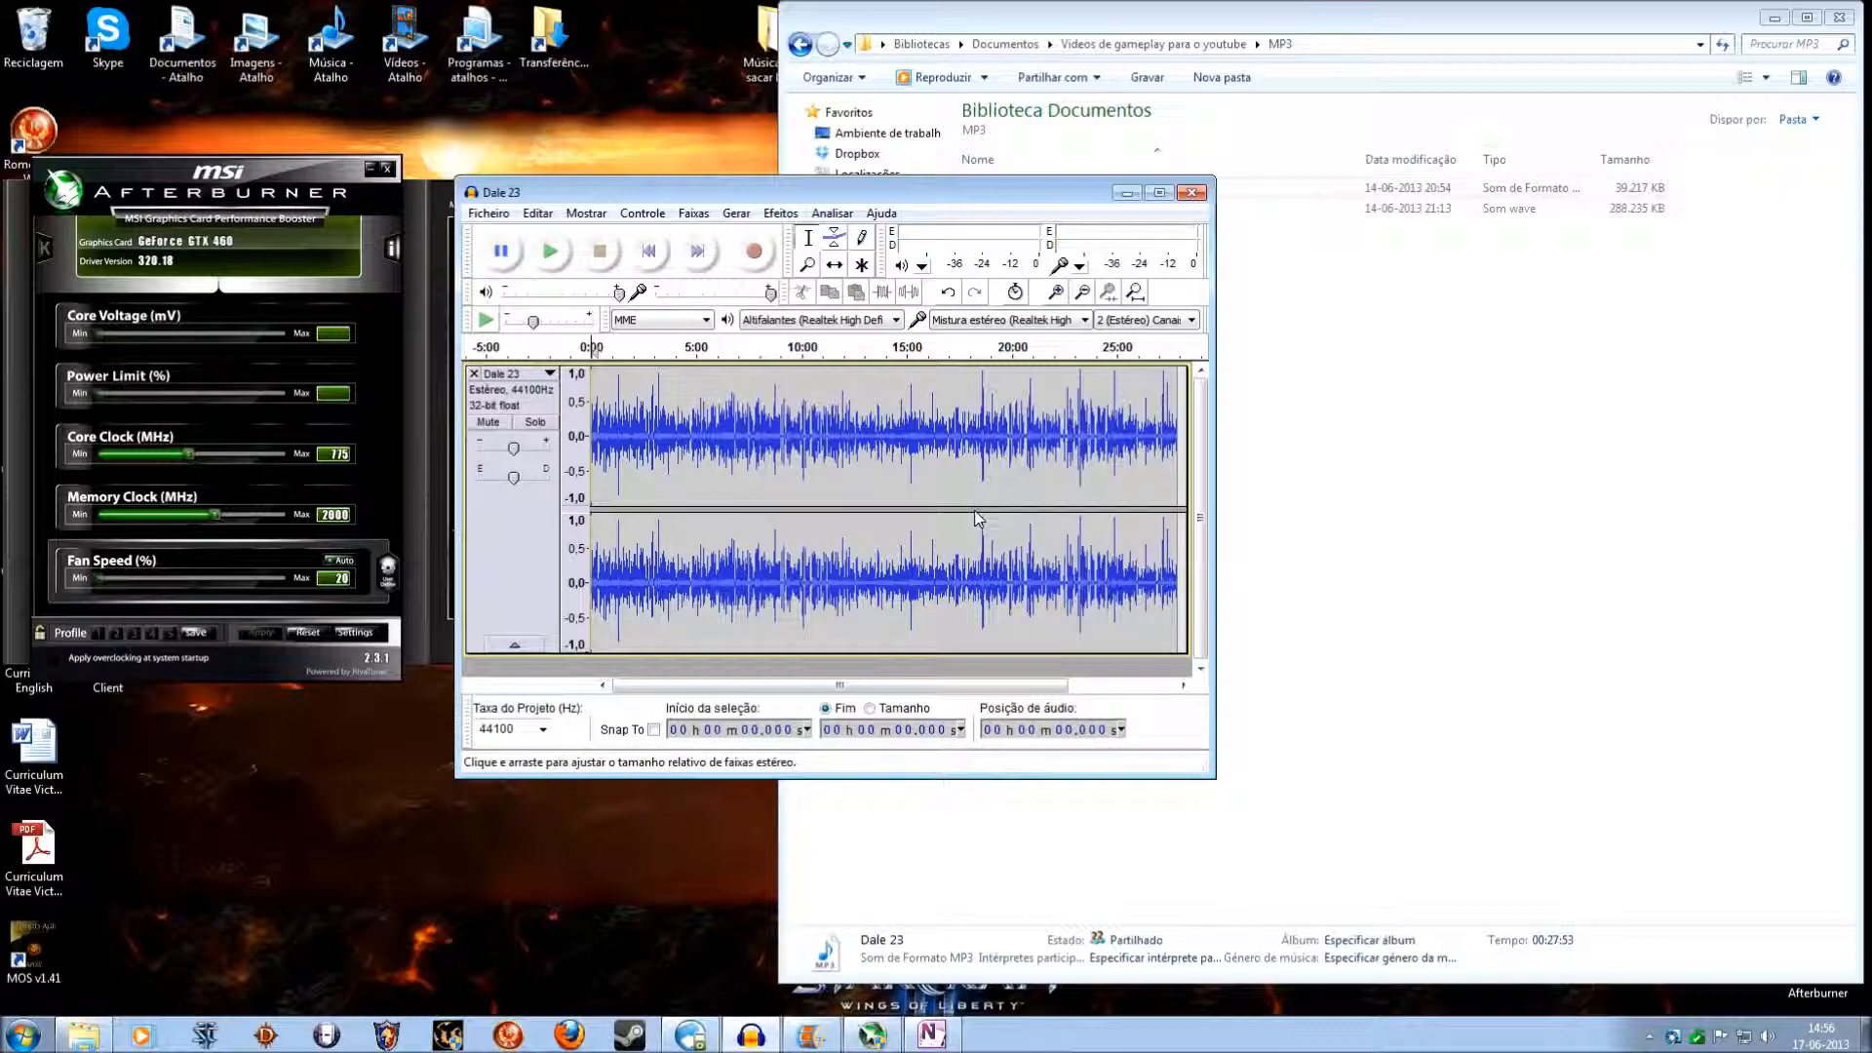
mouse_move(1049, 478)
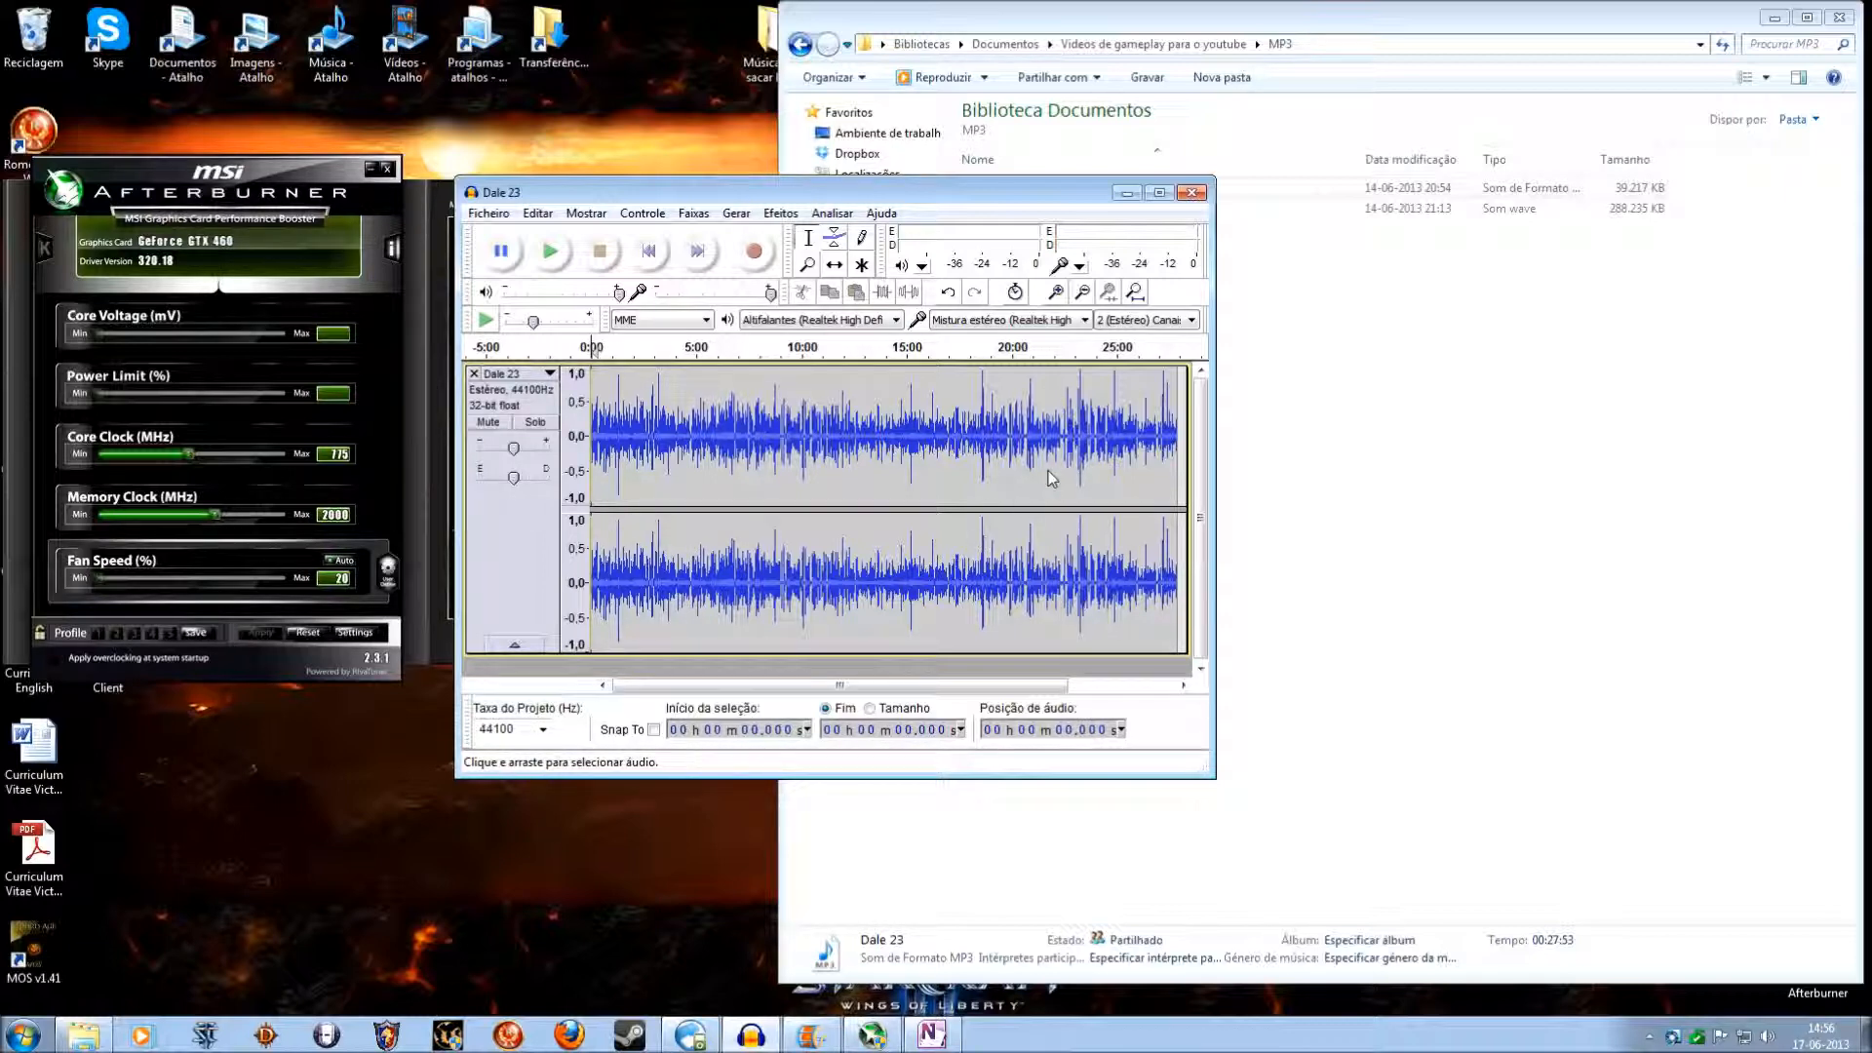
mouse_move(1023, 487)
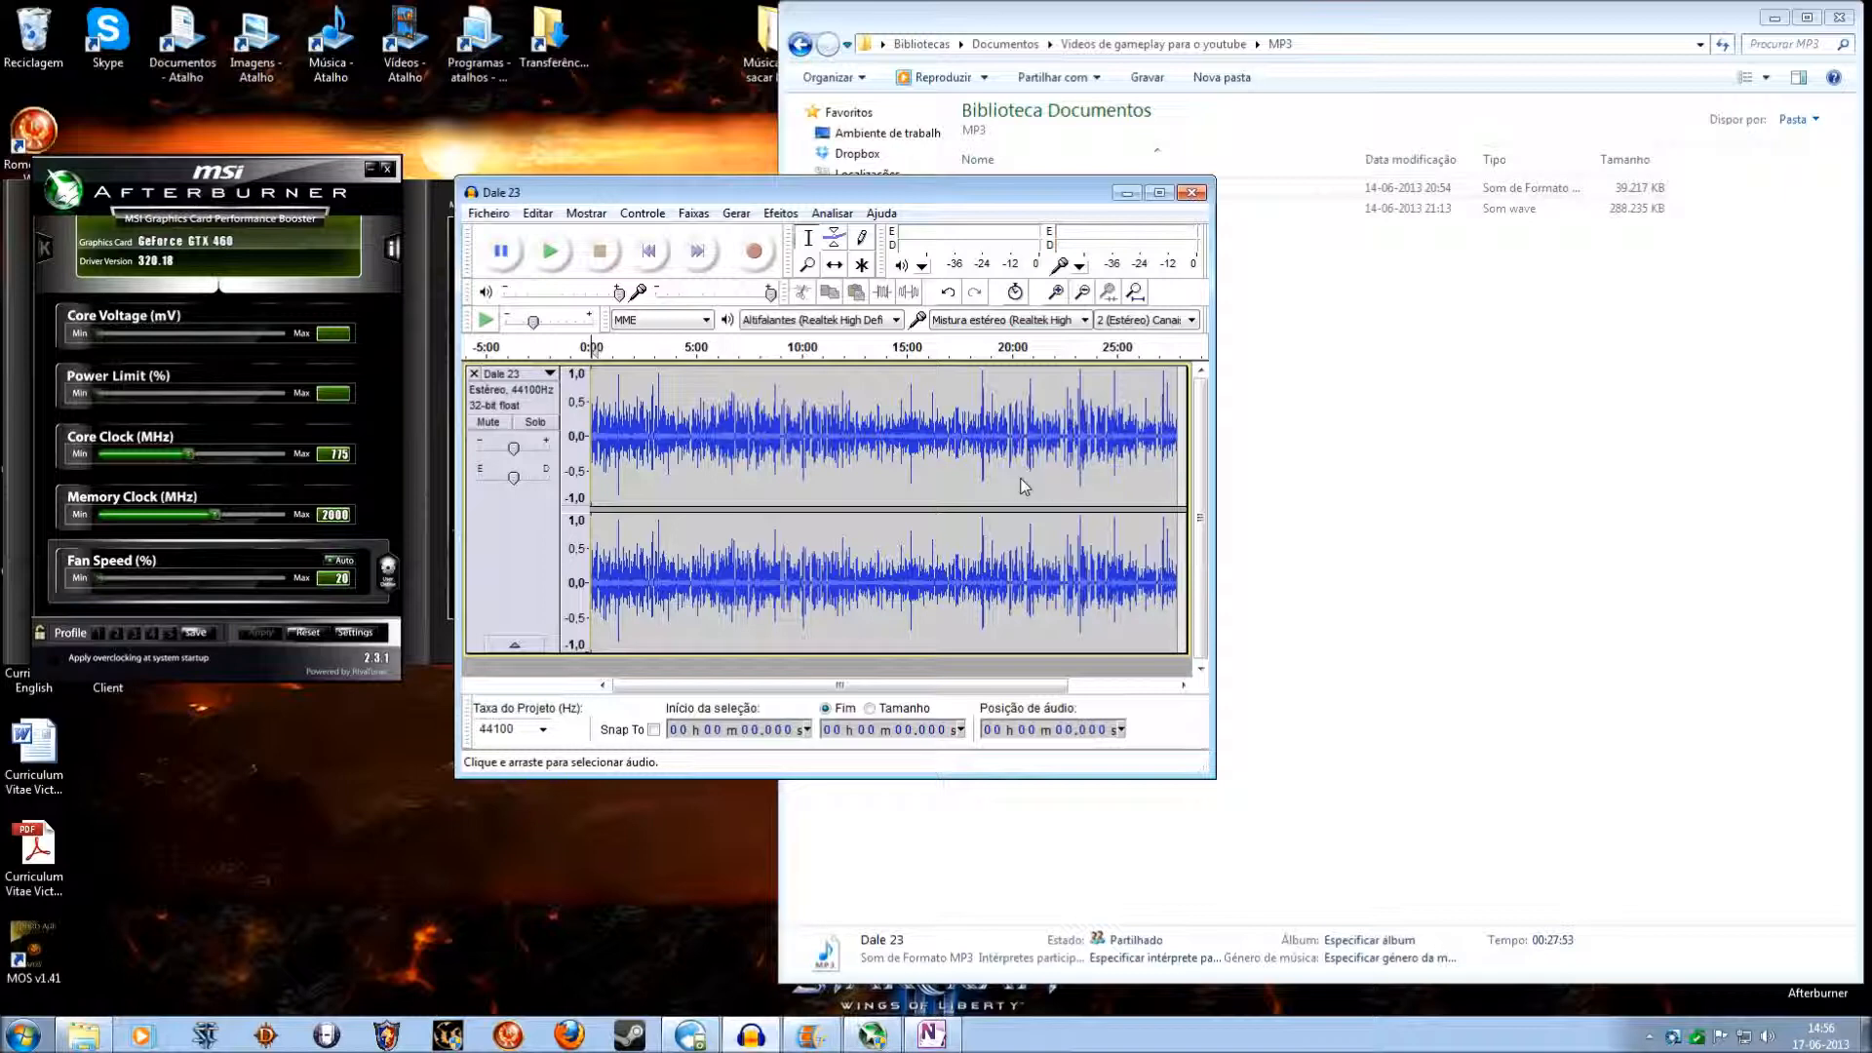
mouse_move(868, 472)
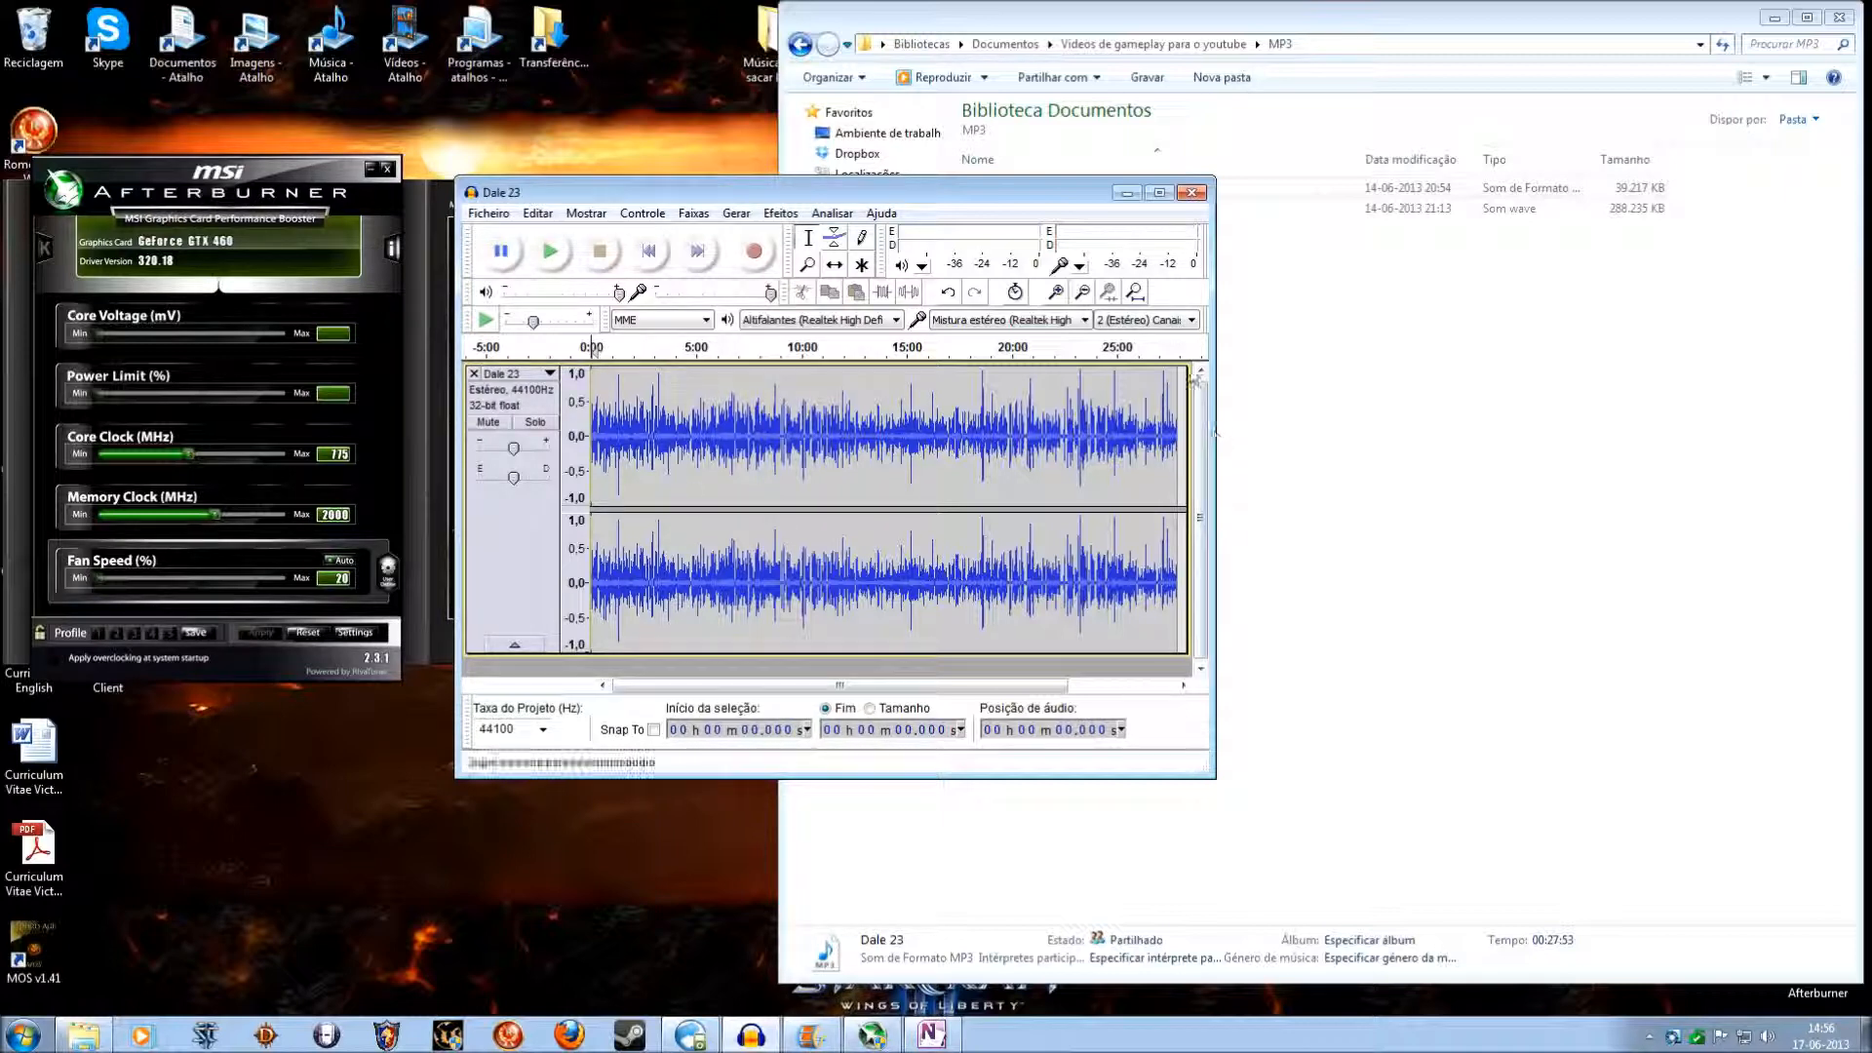
mouse_move(1129, 193)
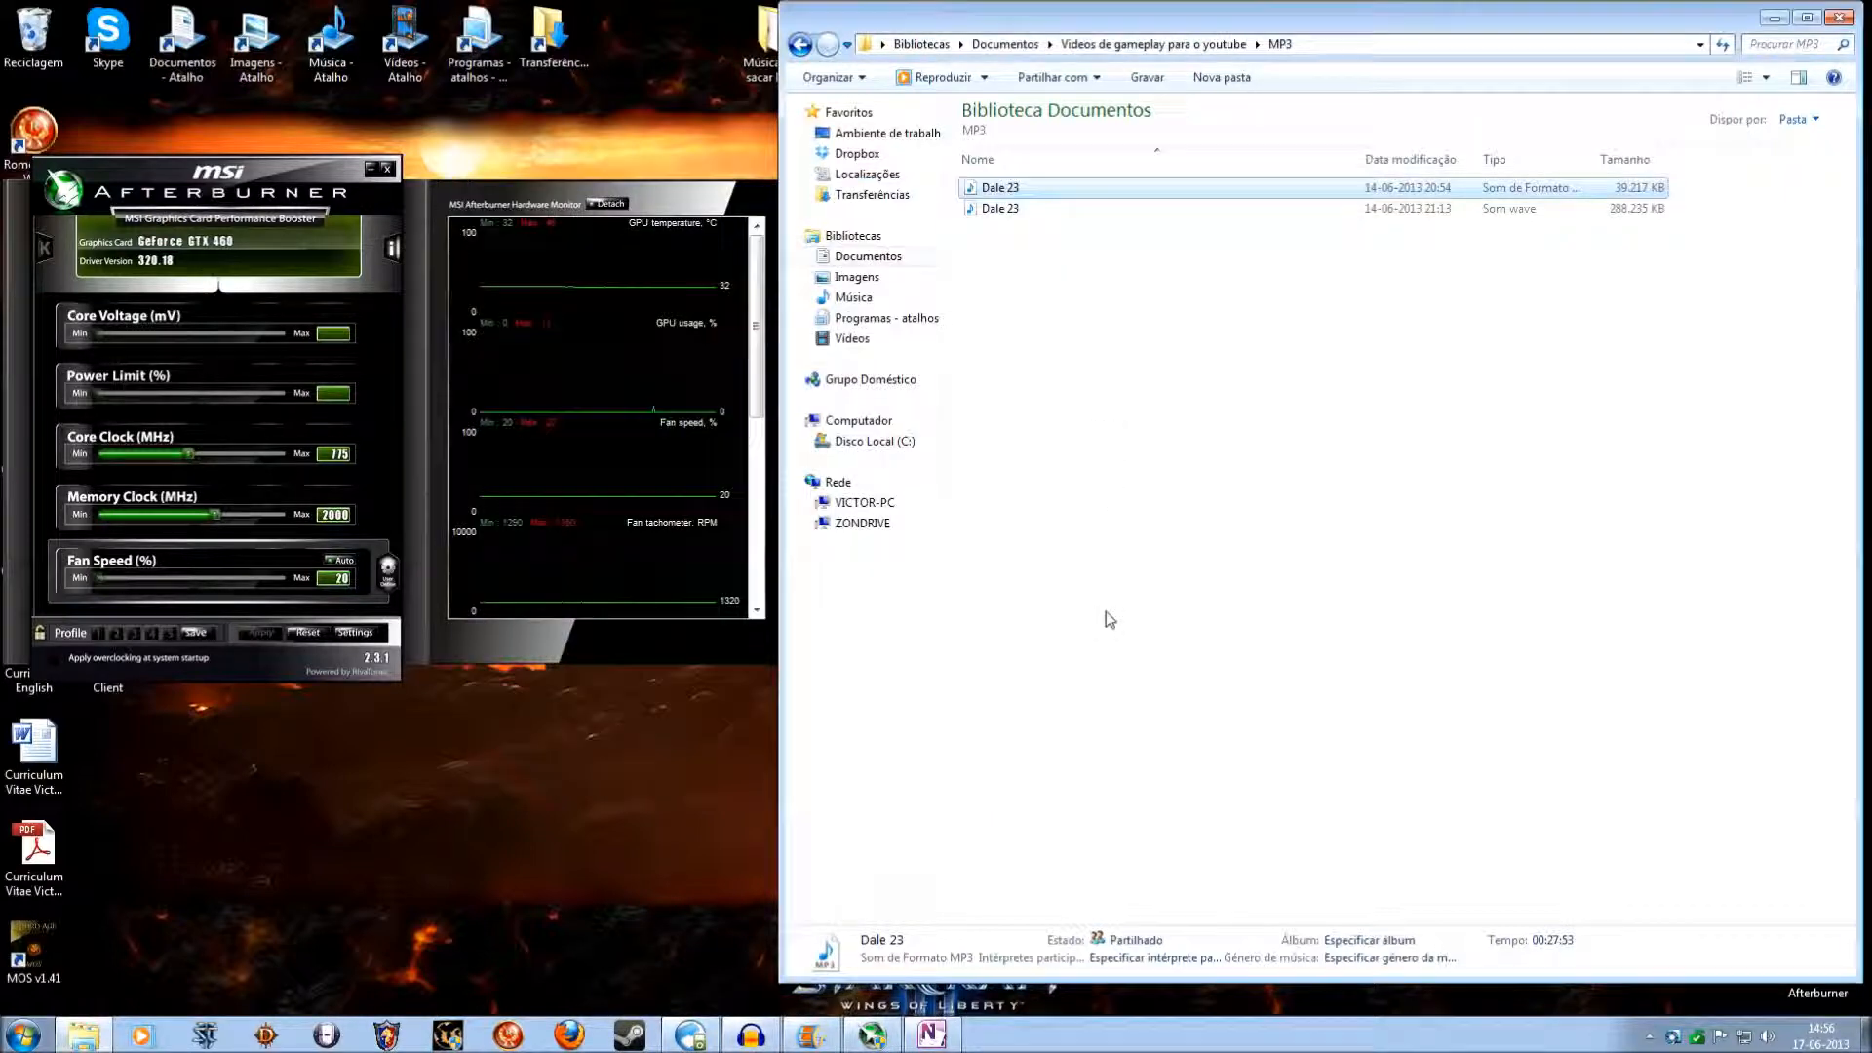
mouse_move(817, 1034)
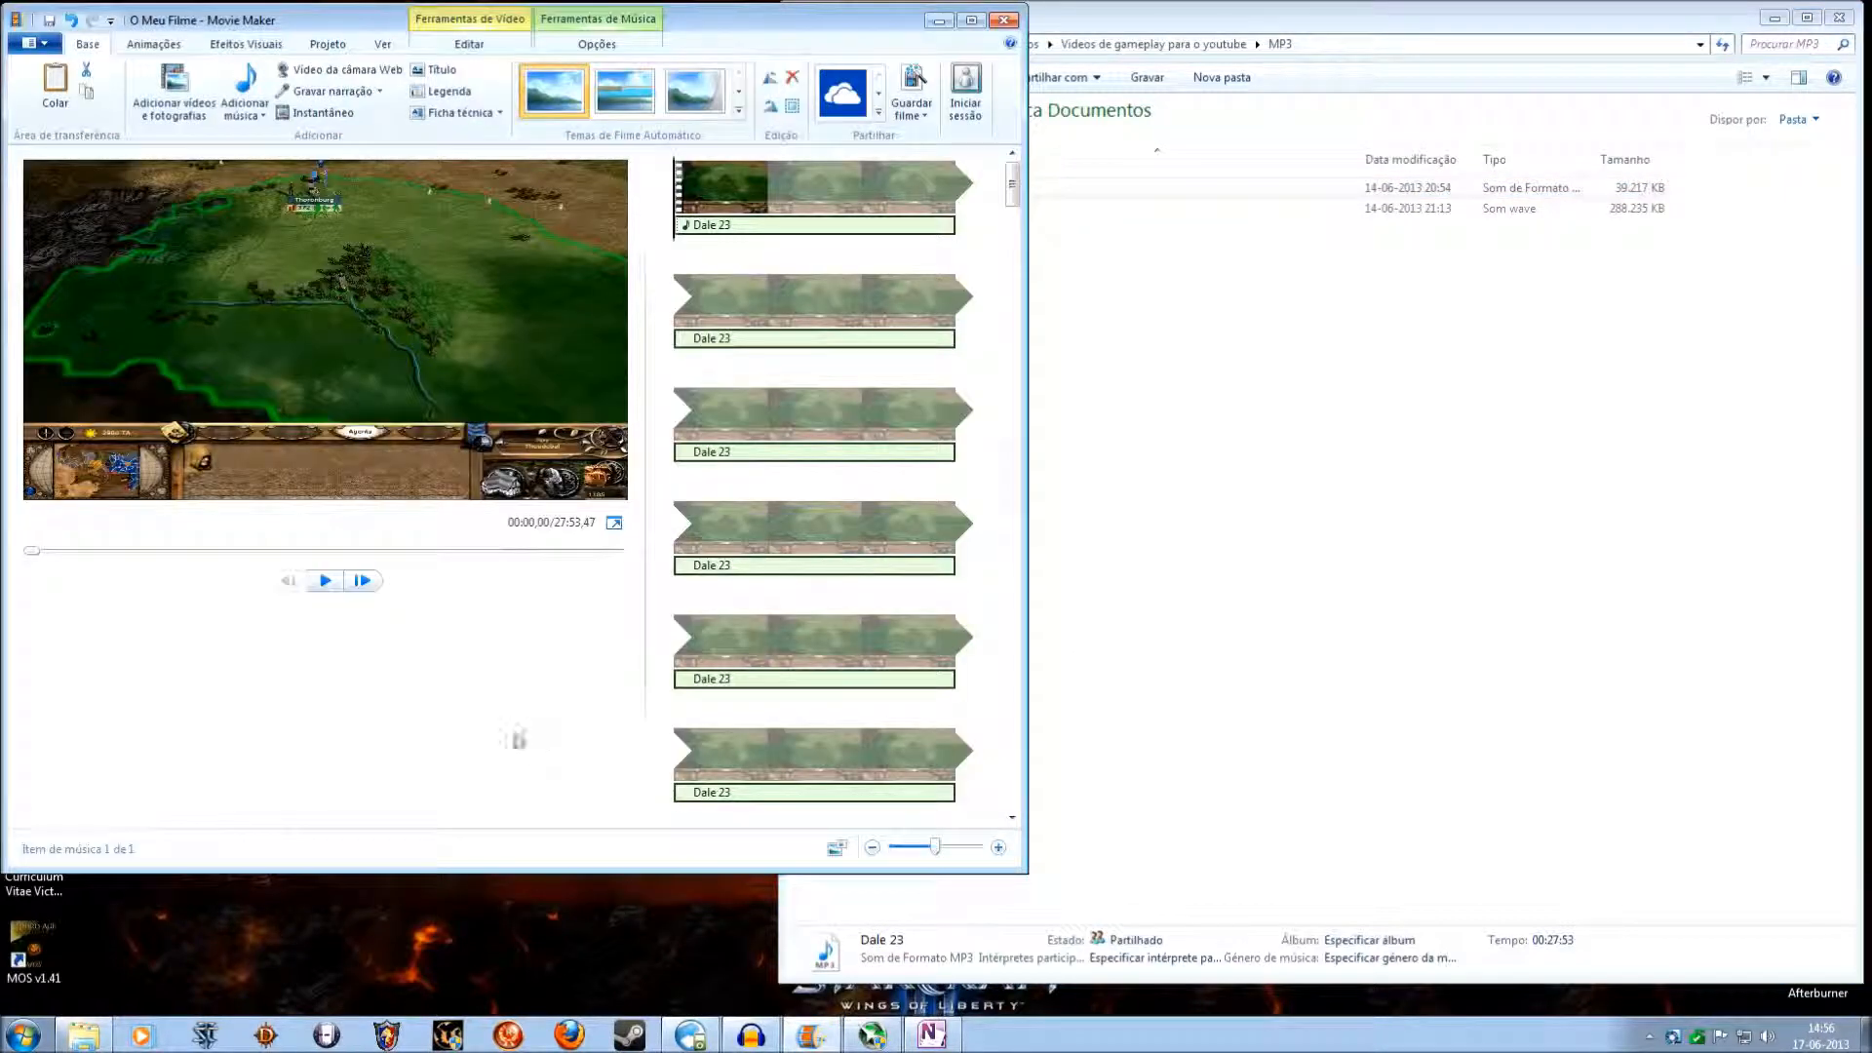
mouse_move(325, 581)
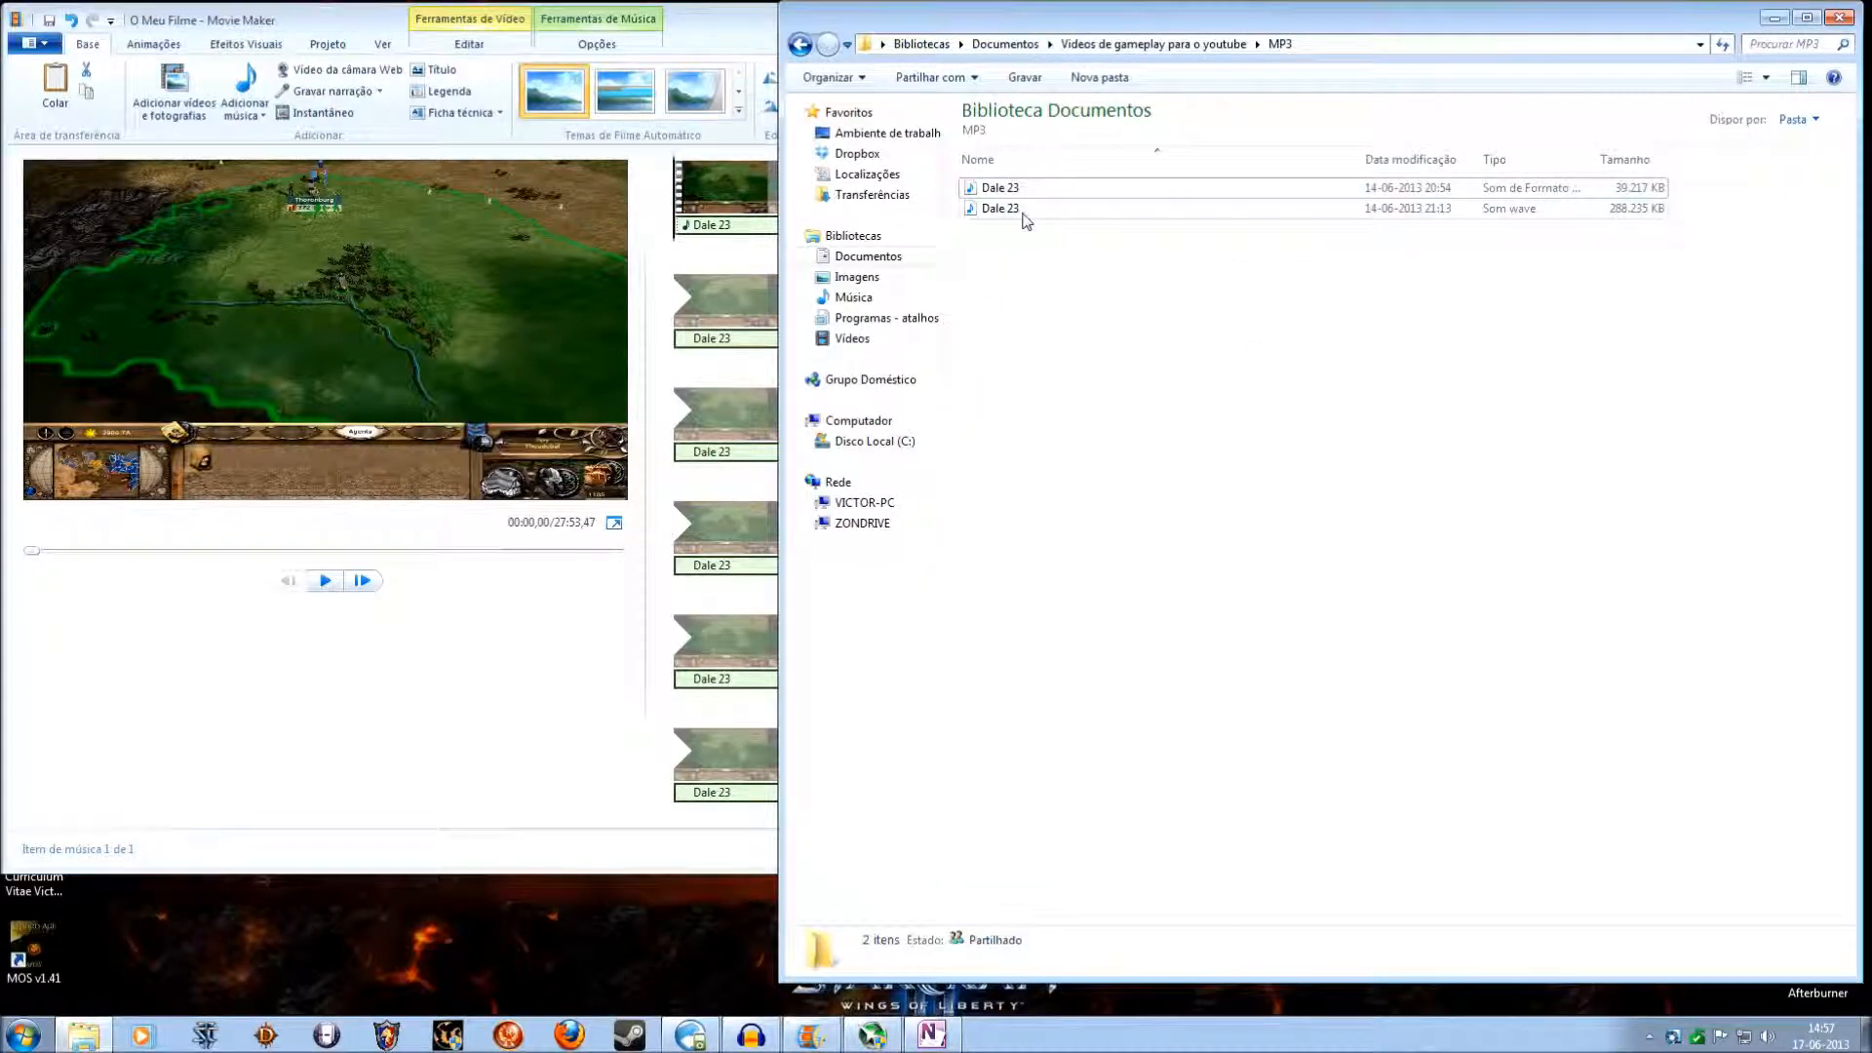
Step: Select the Dale 23 wave file and play, then pause, the gameplay preview with its audio
left_click(998, 209)
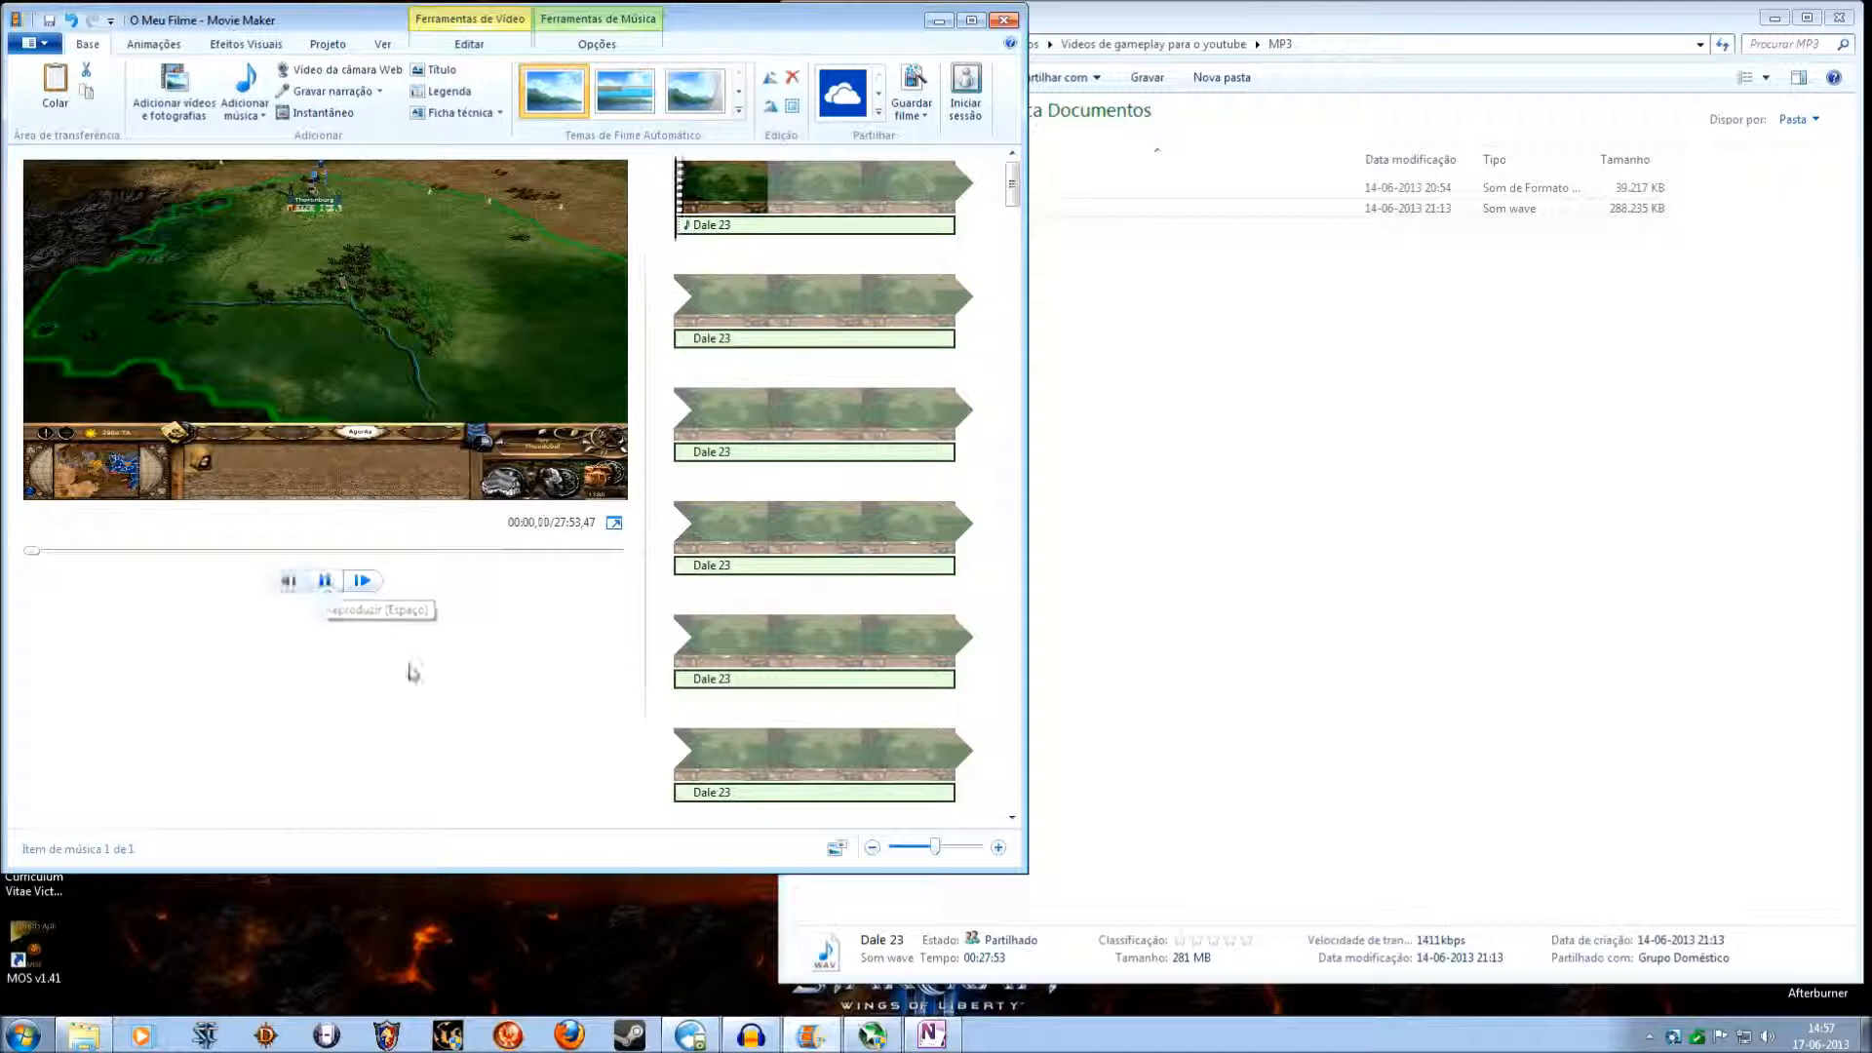
left_click(363, 581)
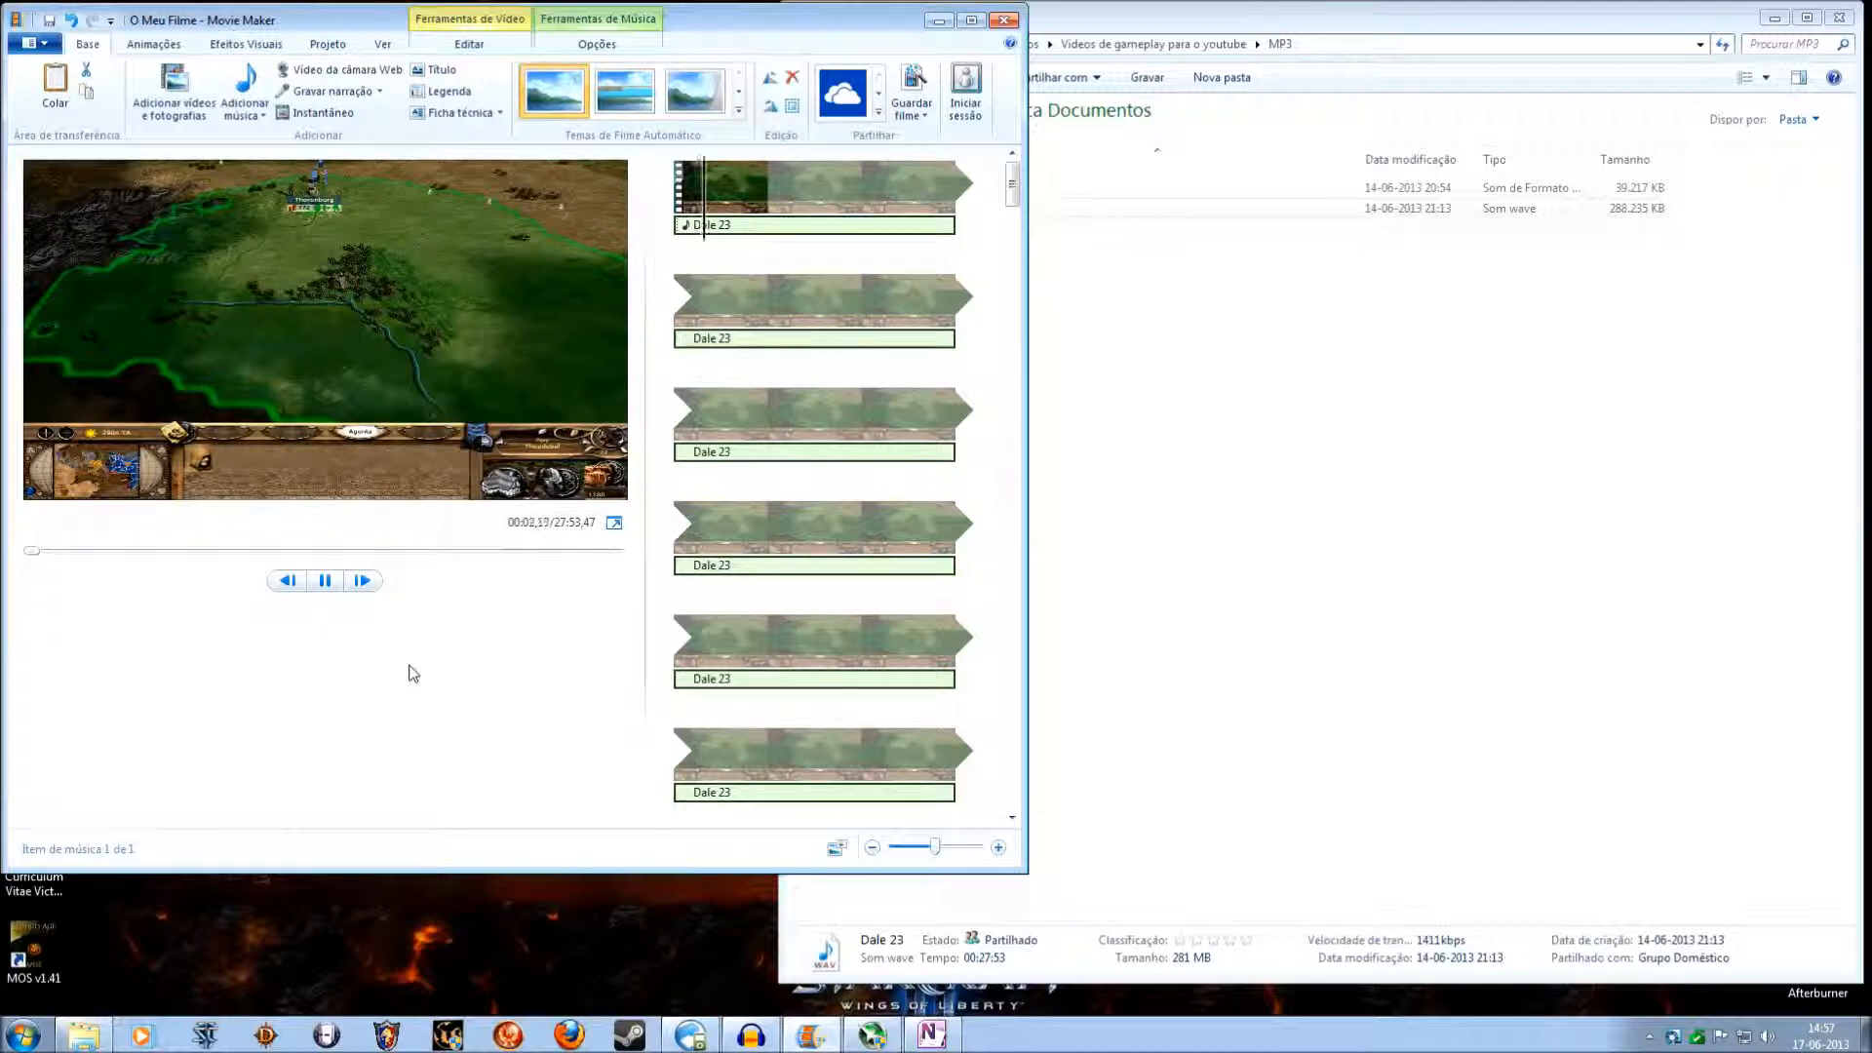
mouse_move(325, 581)
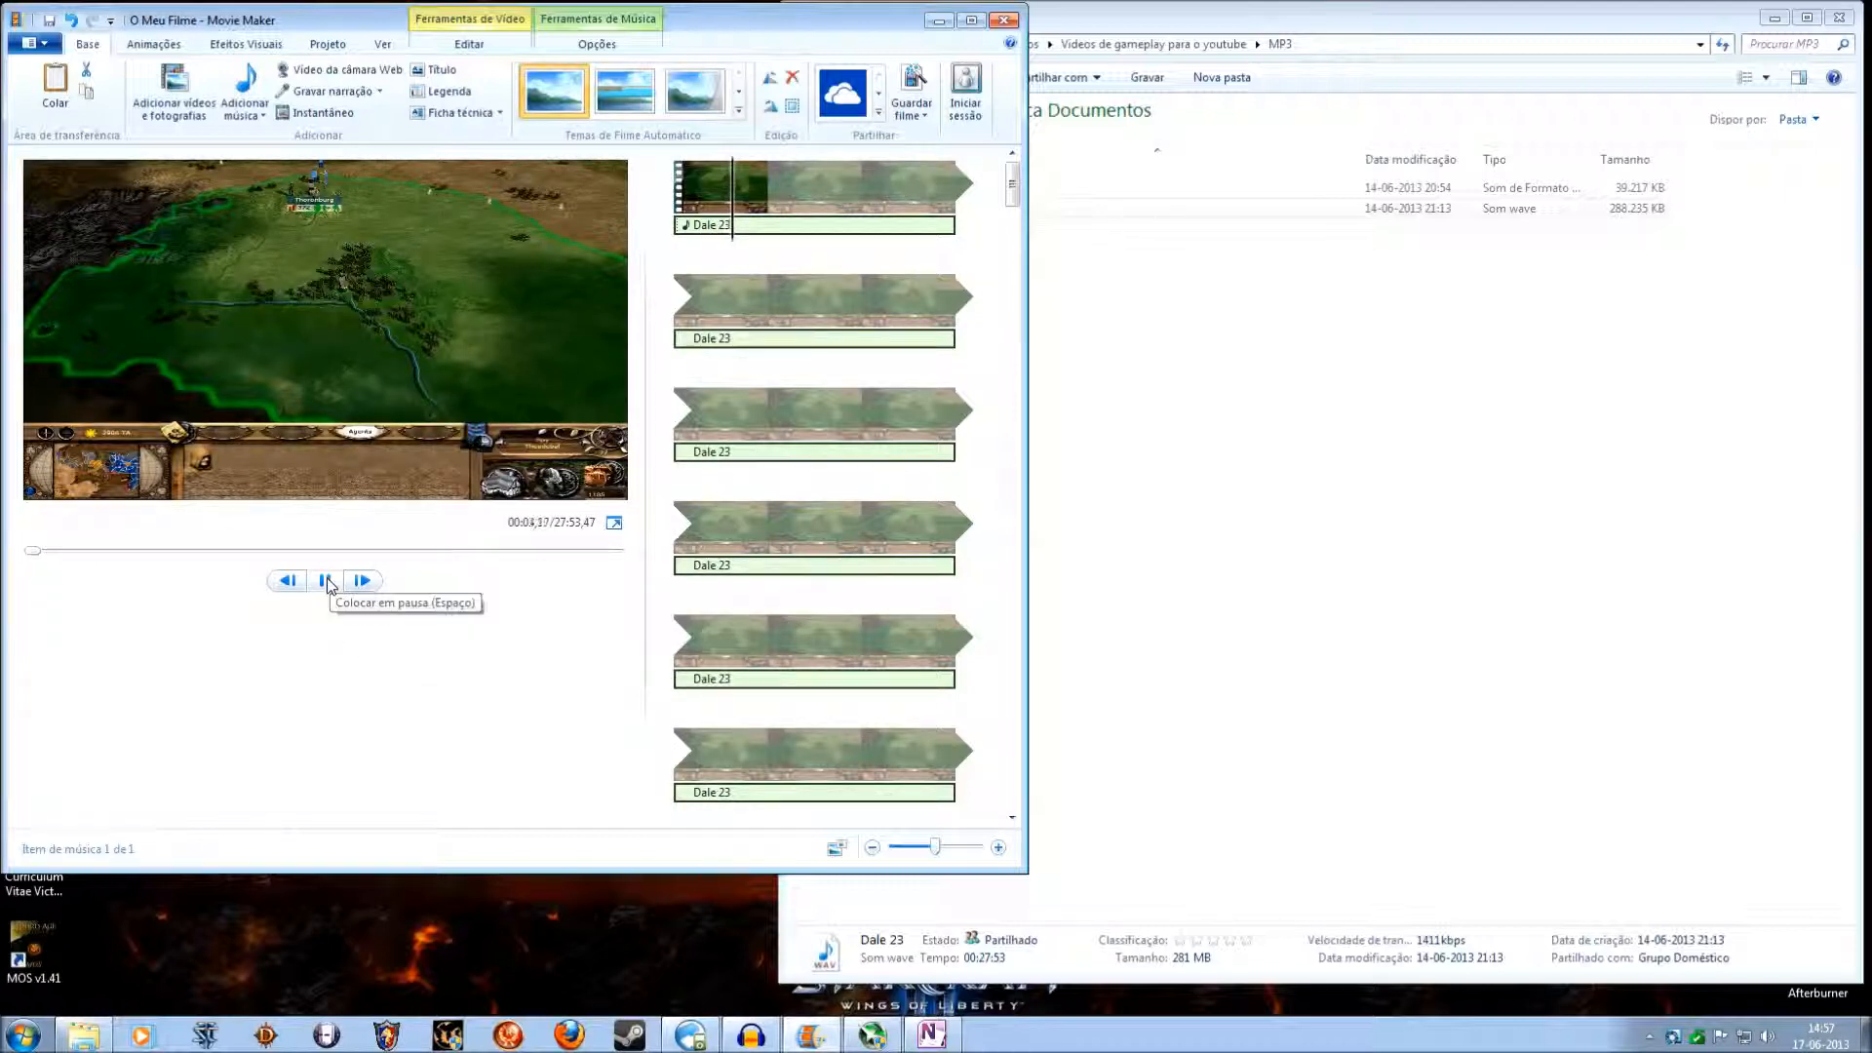
left_click(324, 581)
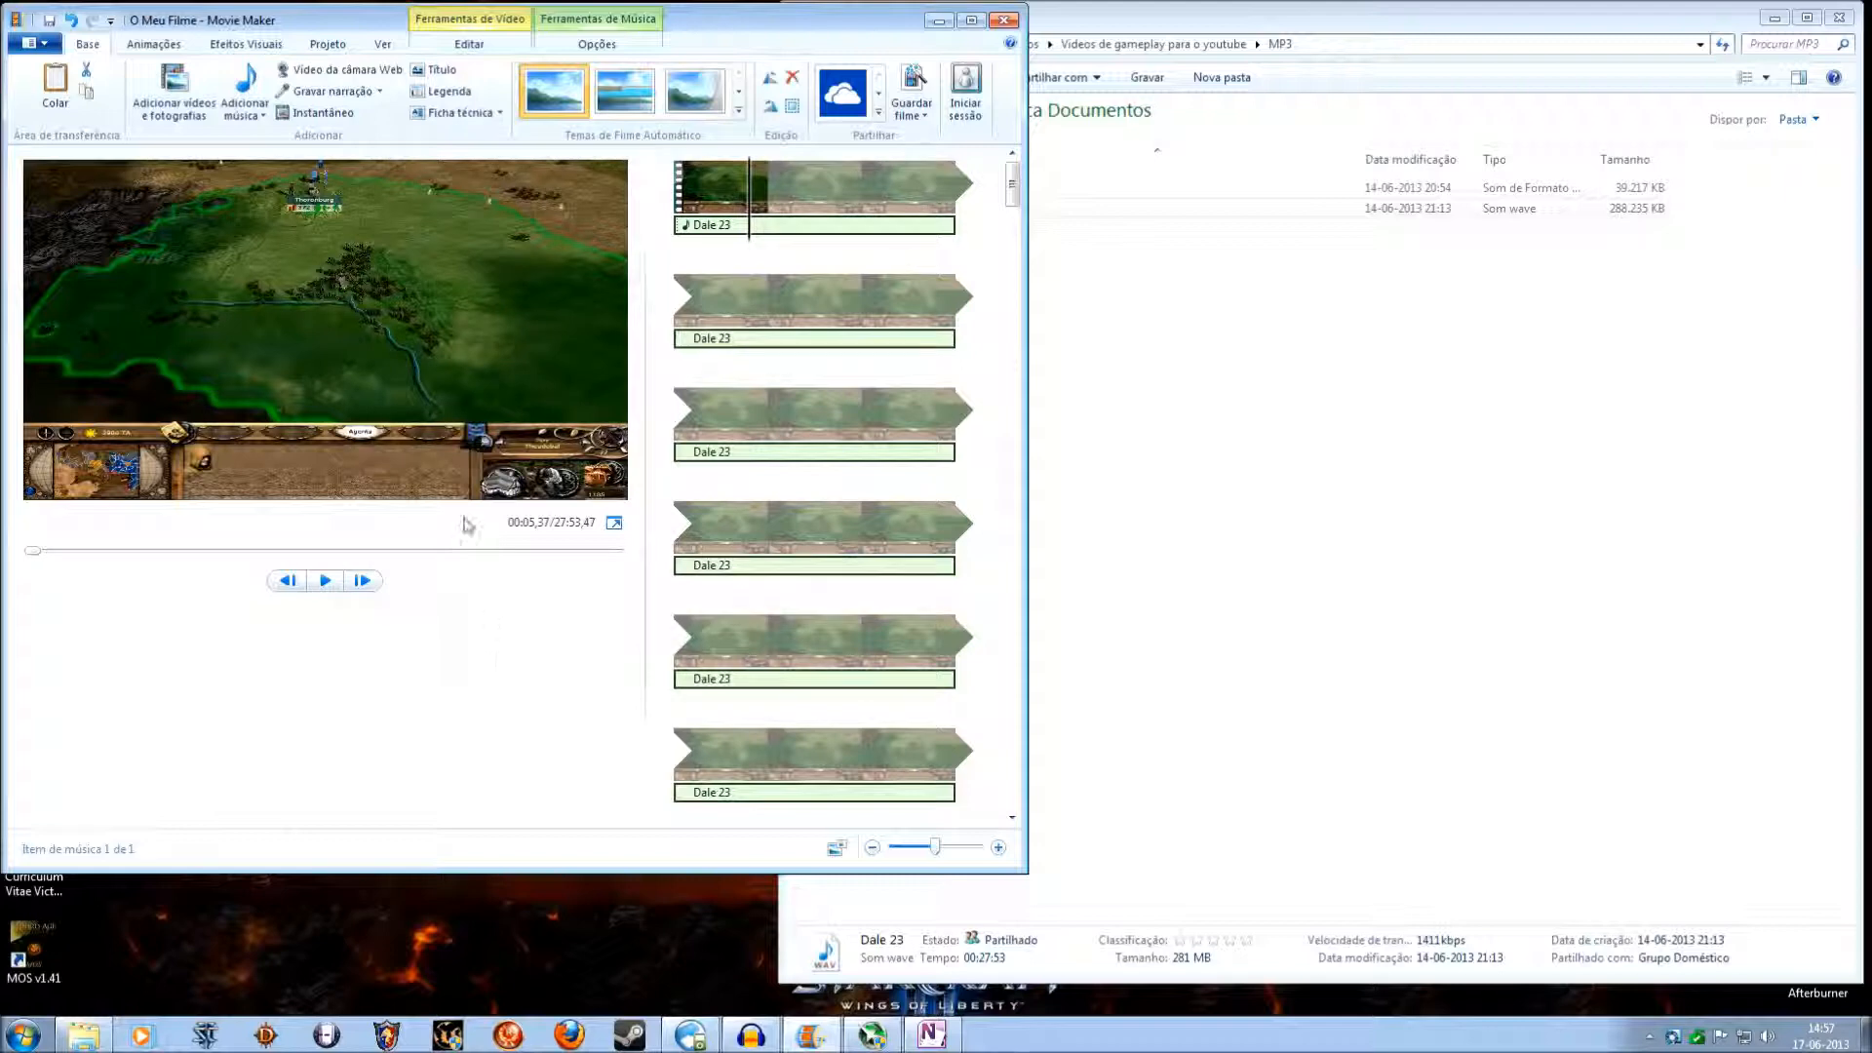
Step: Set the Project audio emphasis to 'Sem destaque' and replay the preview to about nine seconds
left_click(327, 45)
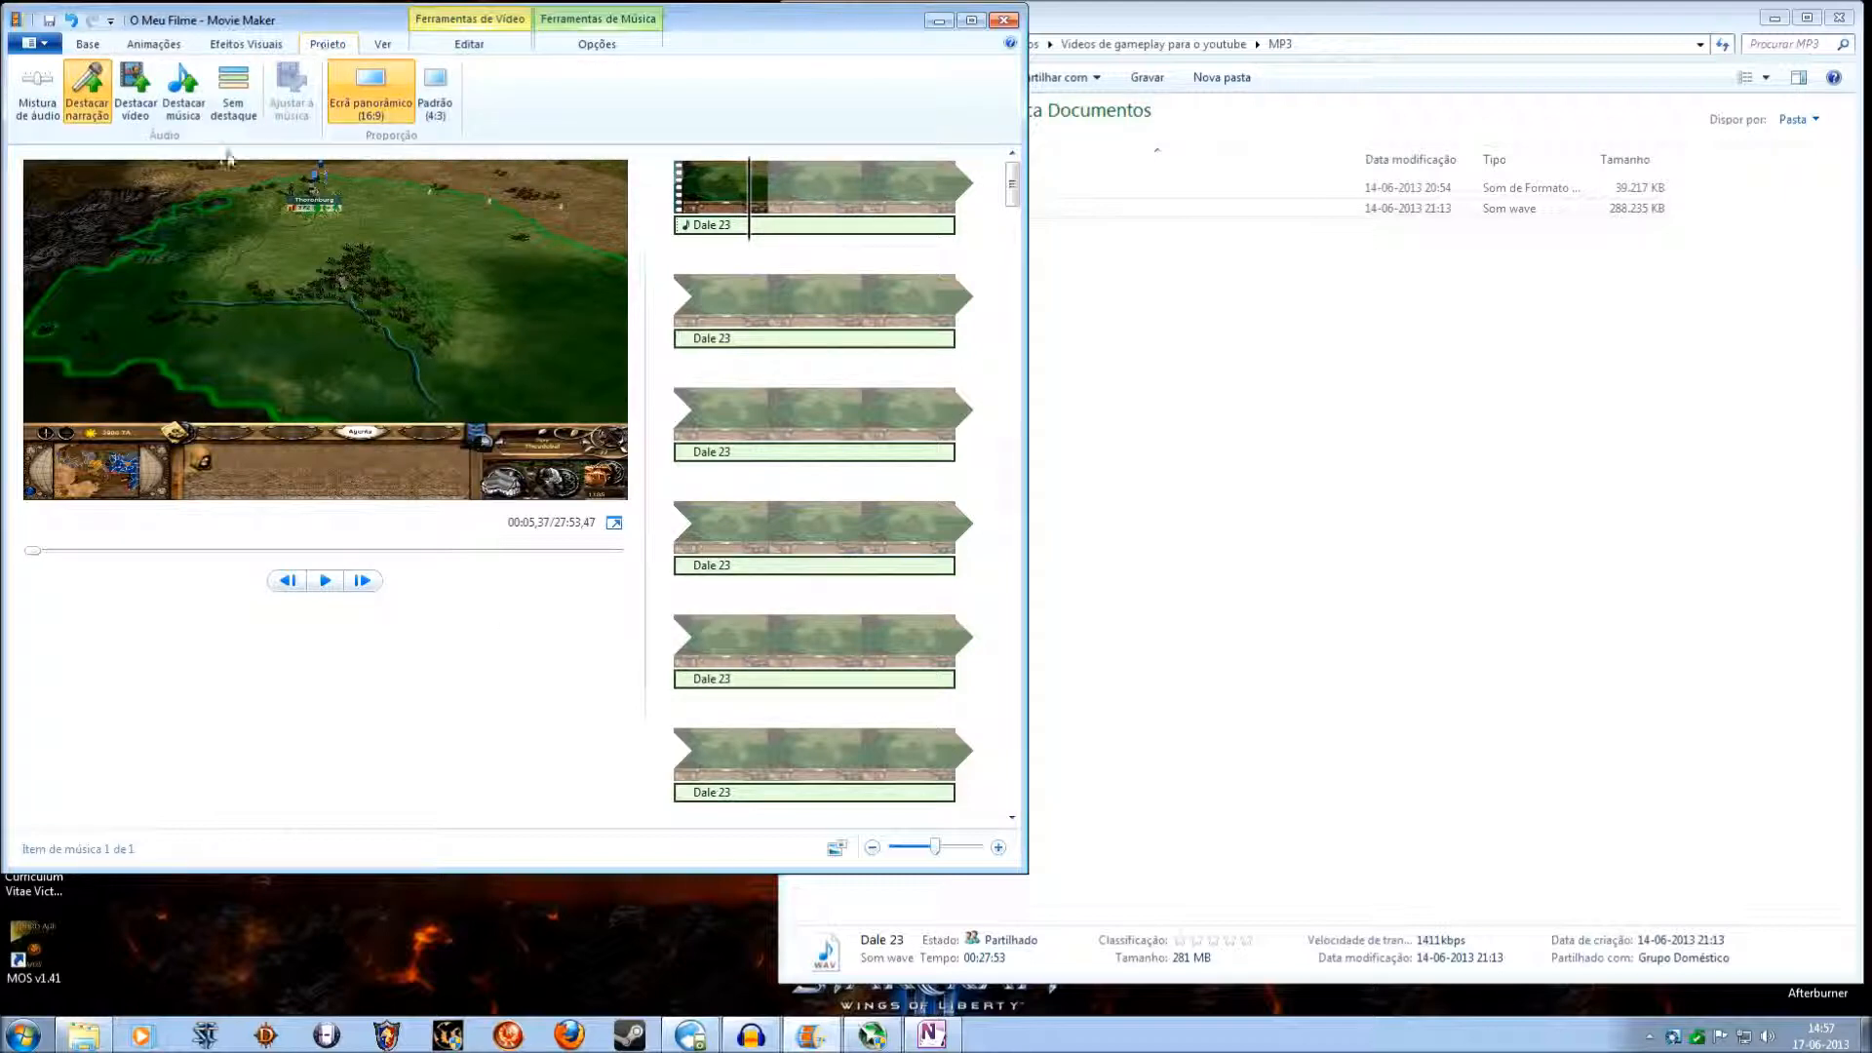
mouse_move(86, 93)
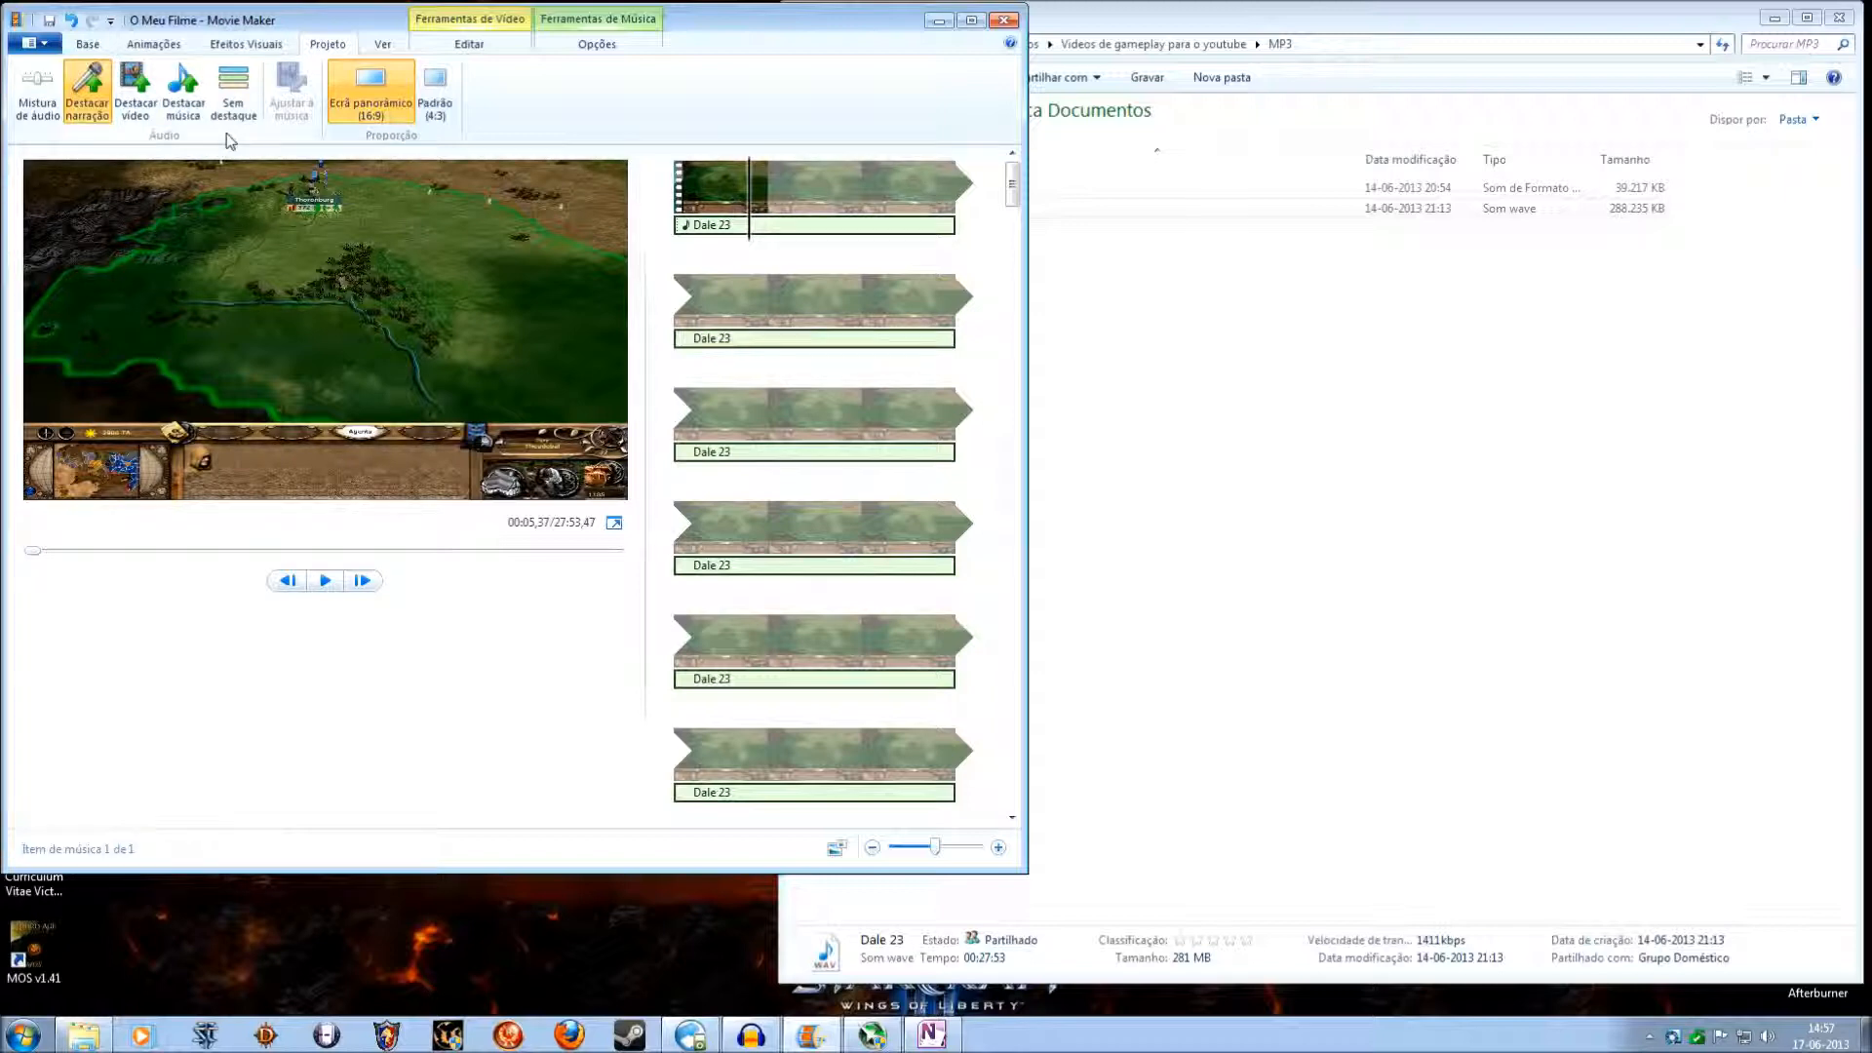
left_click(232, 94)
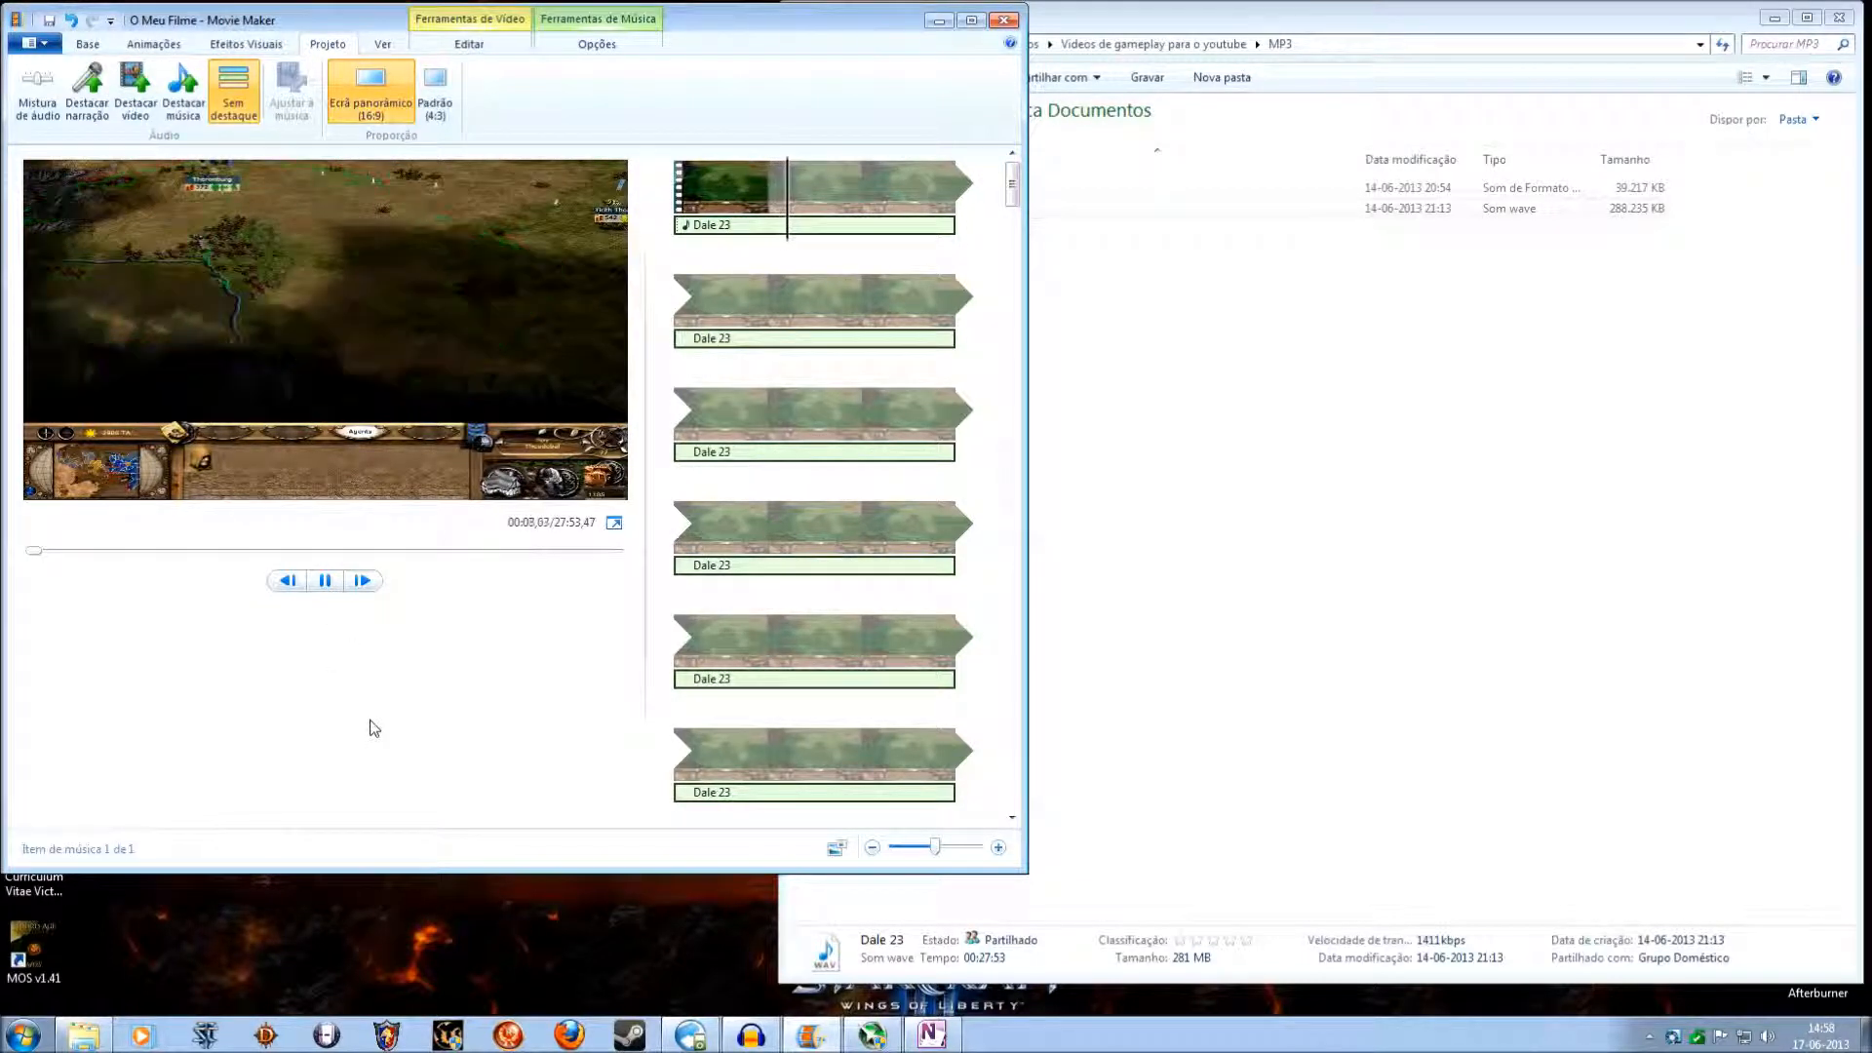
left_click(324, 581)
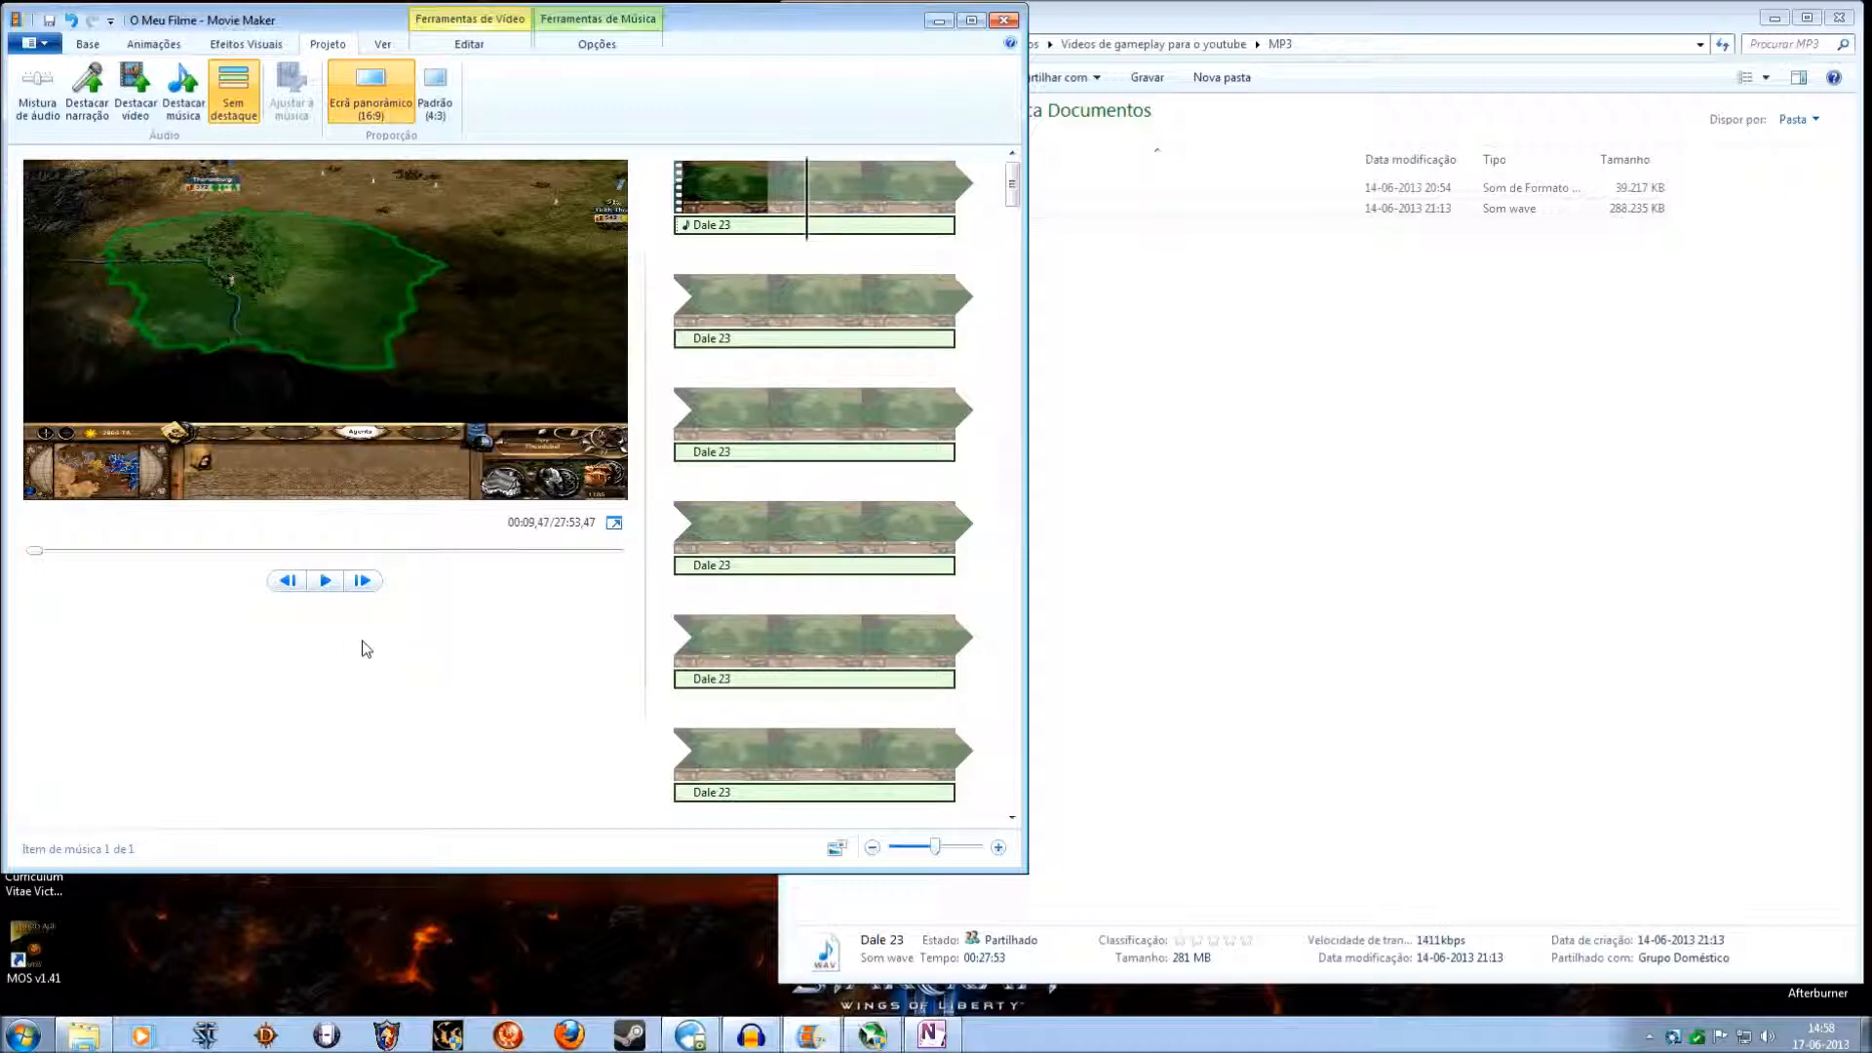
mouse_move(363, 663)
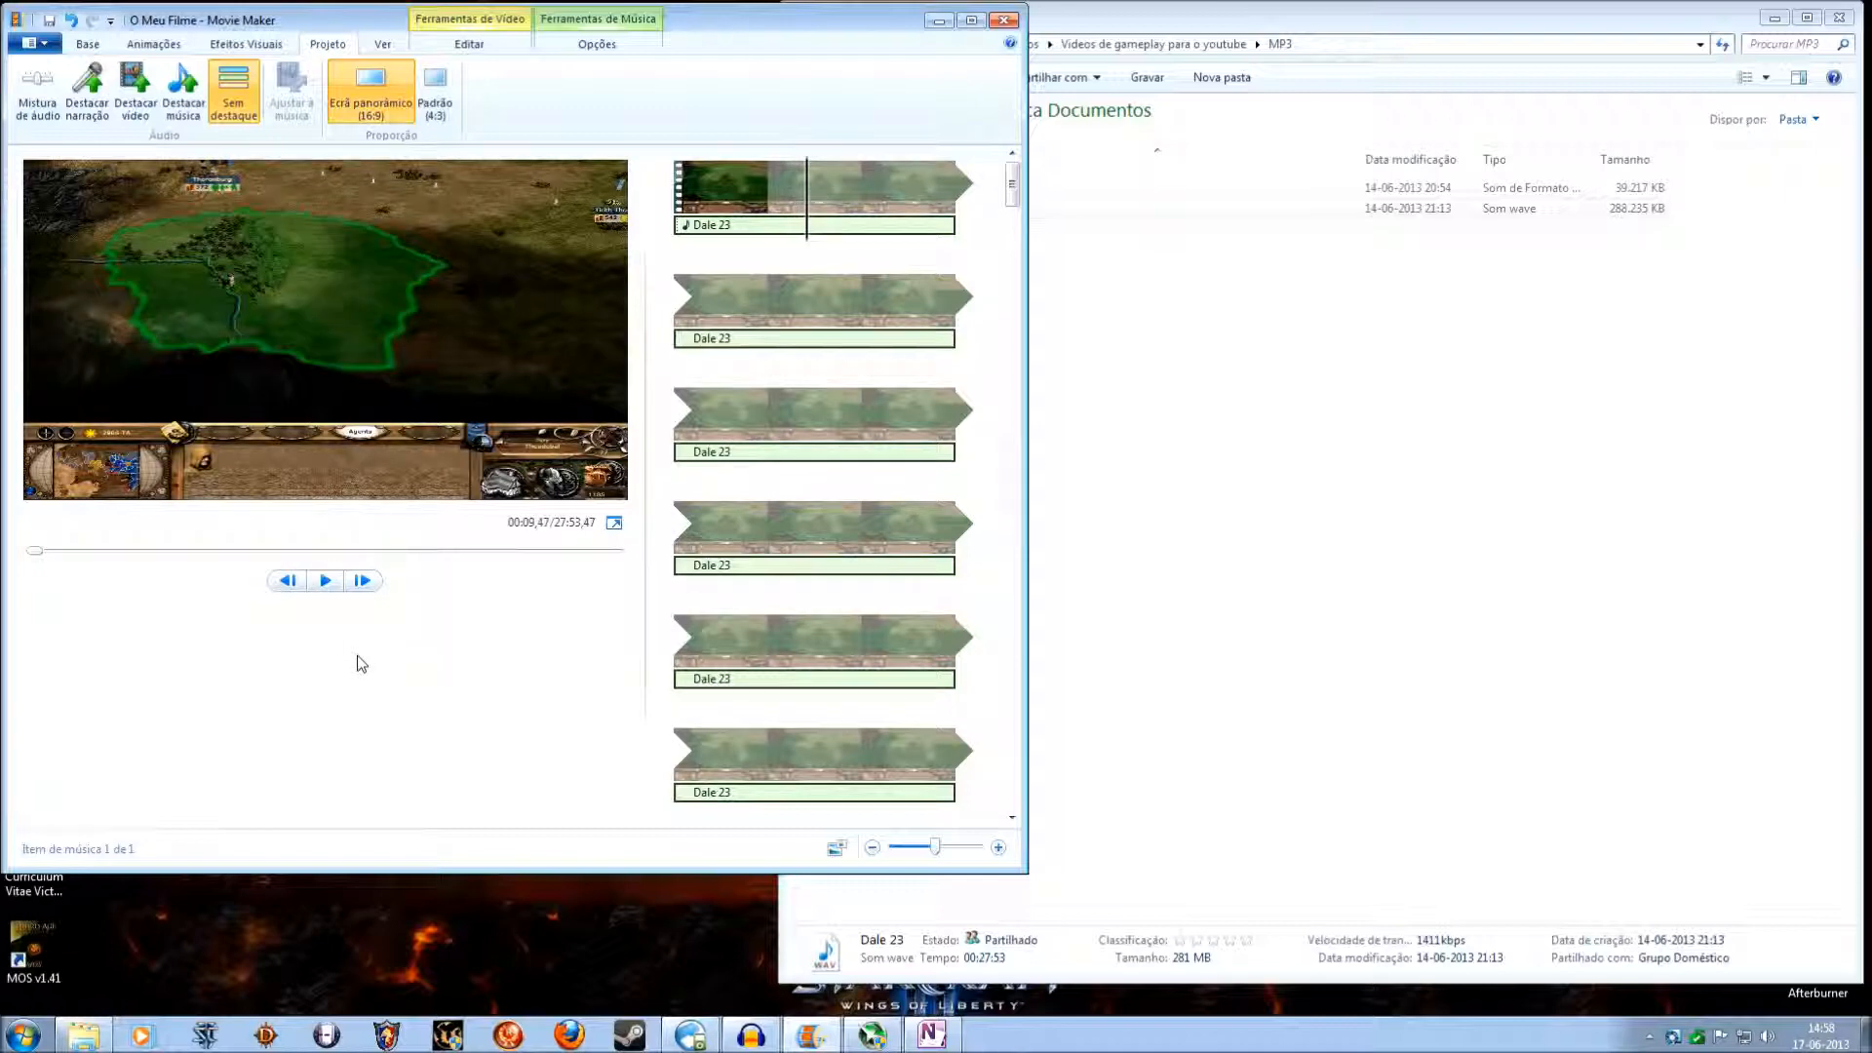
mouse_move(86, 90)
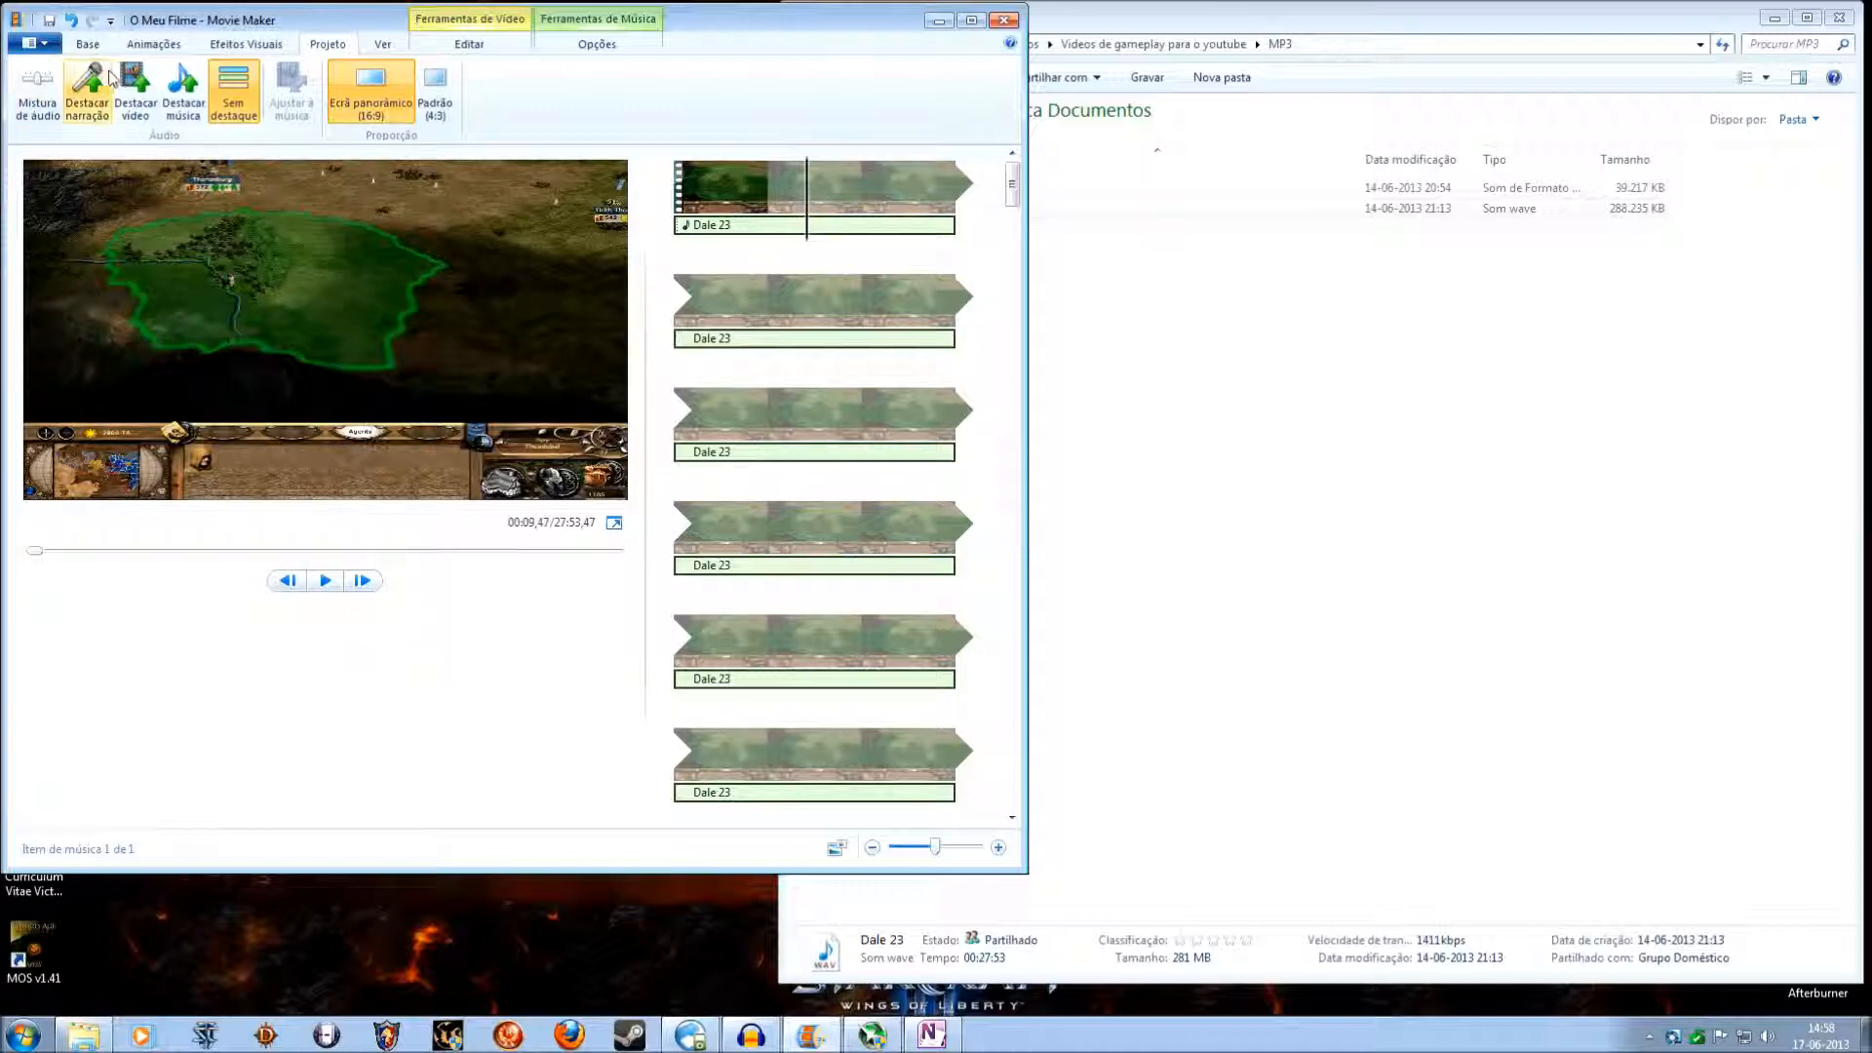
left_click(86, 45)
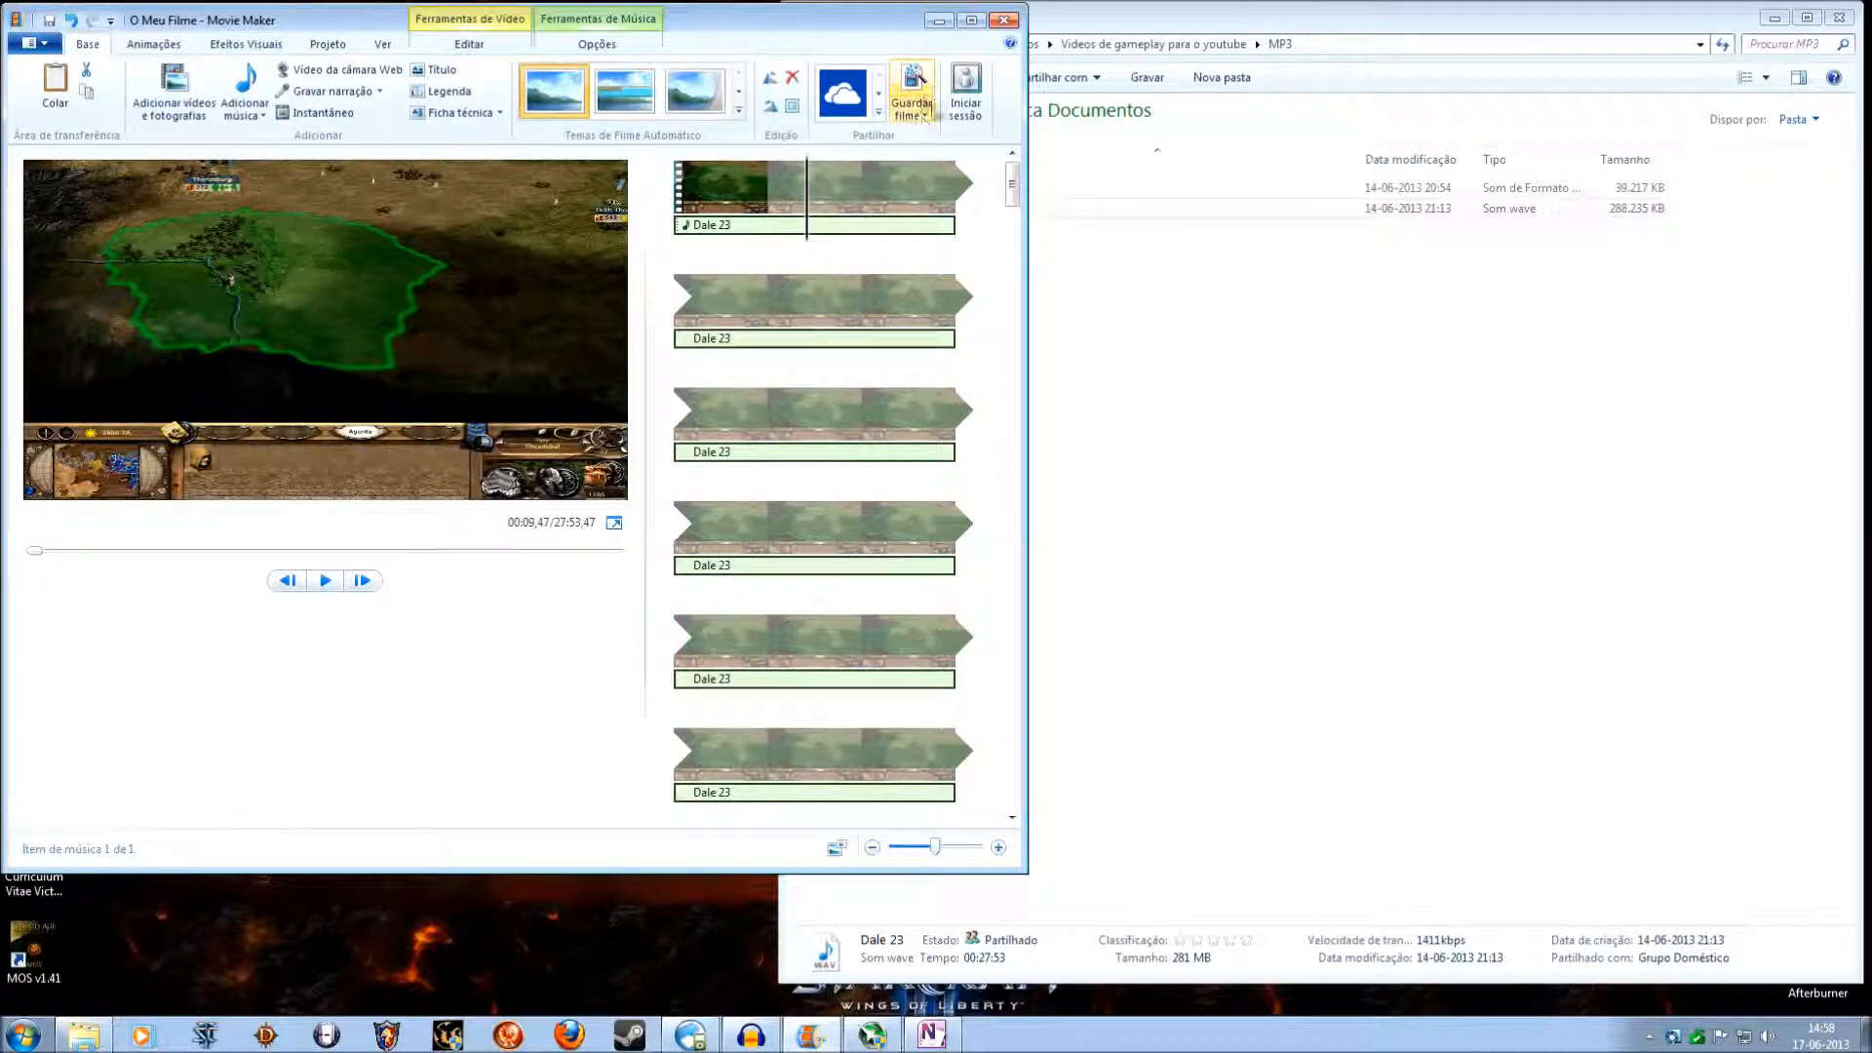
mouse_move(913, 93)
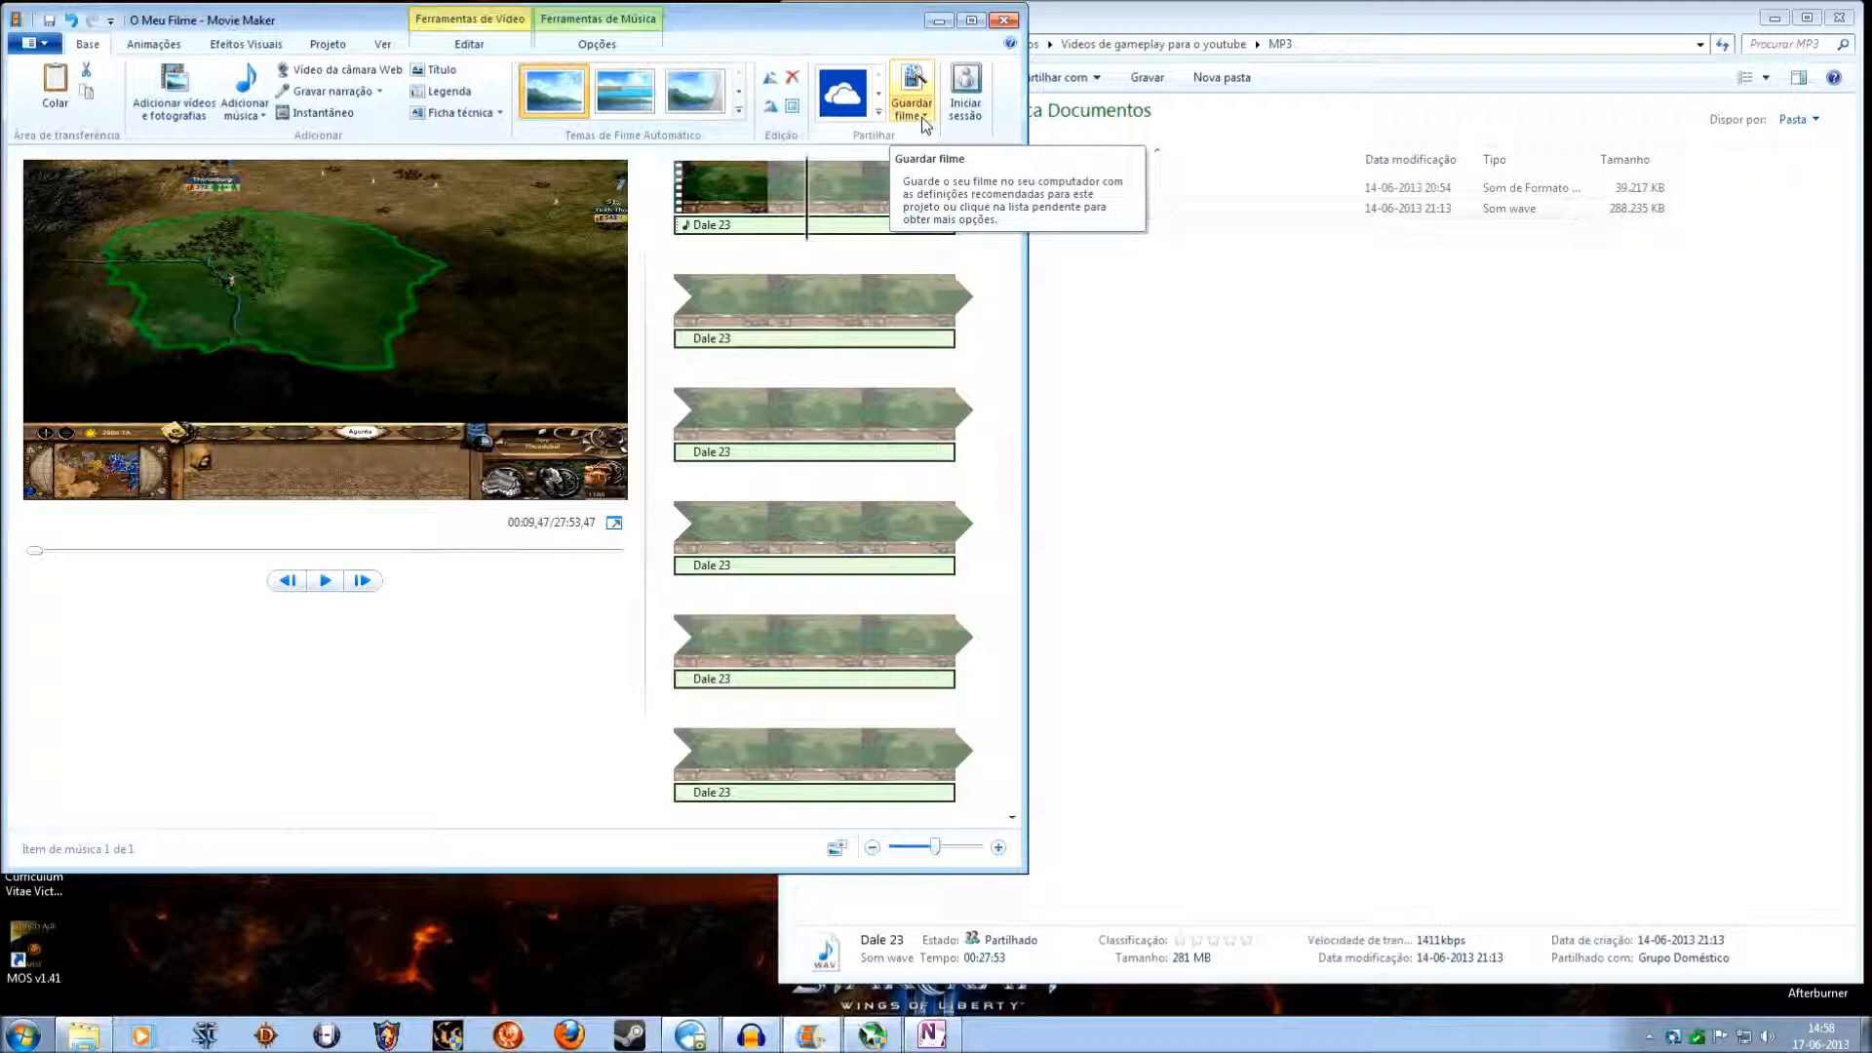
left_click(911, 89)
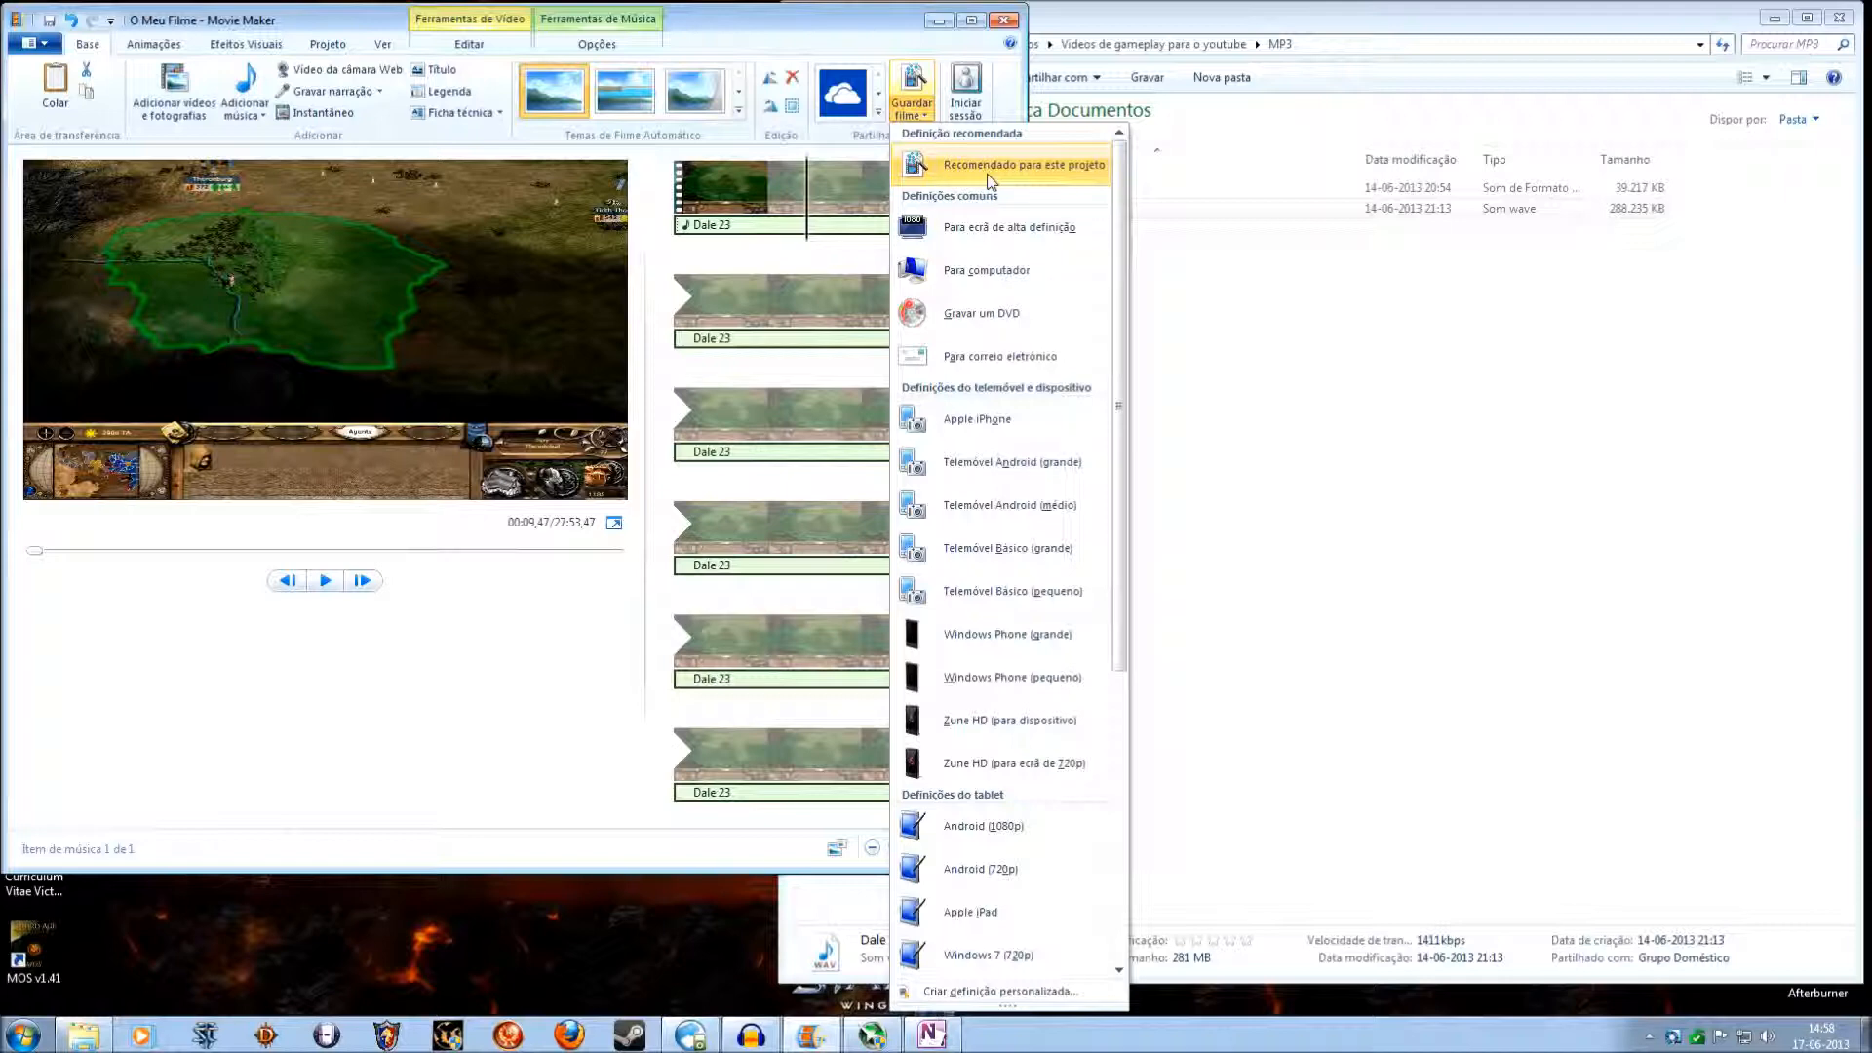
mouse_move(1008, 503)
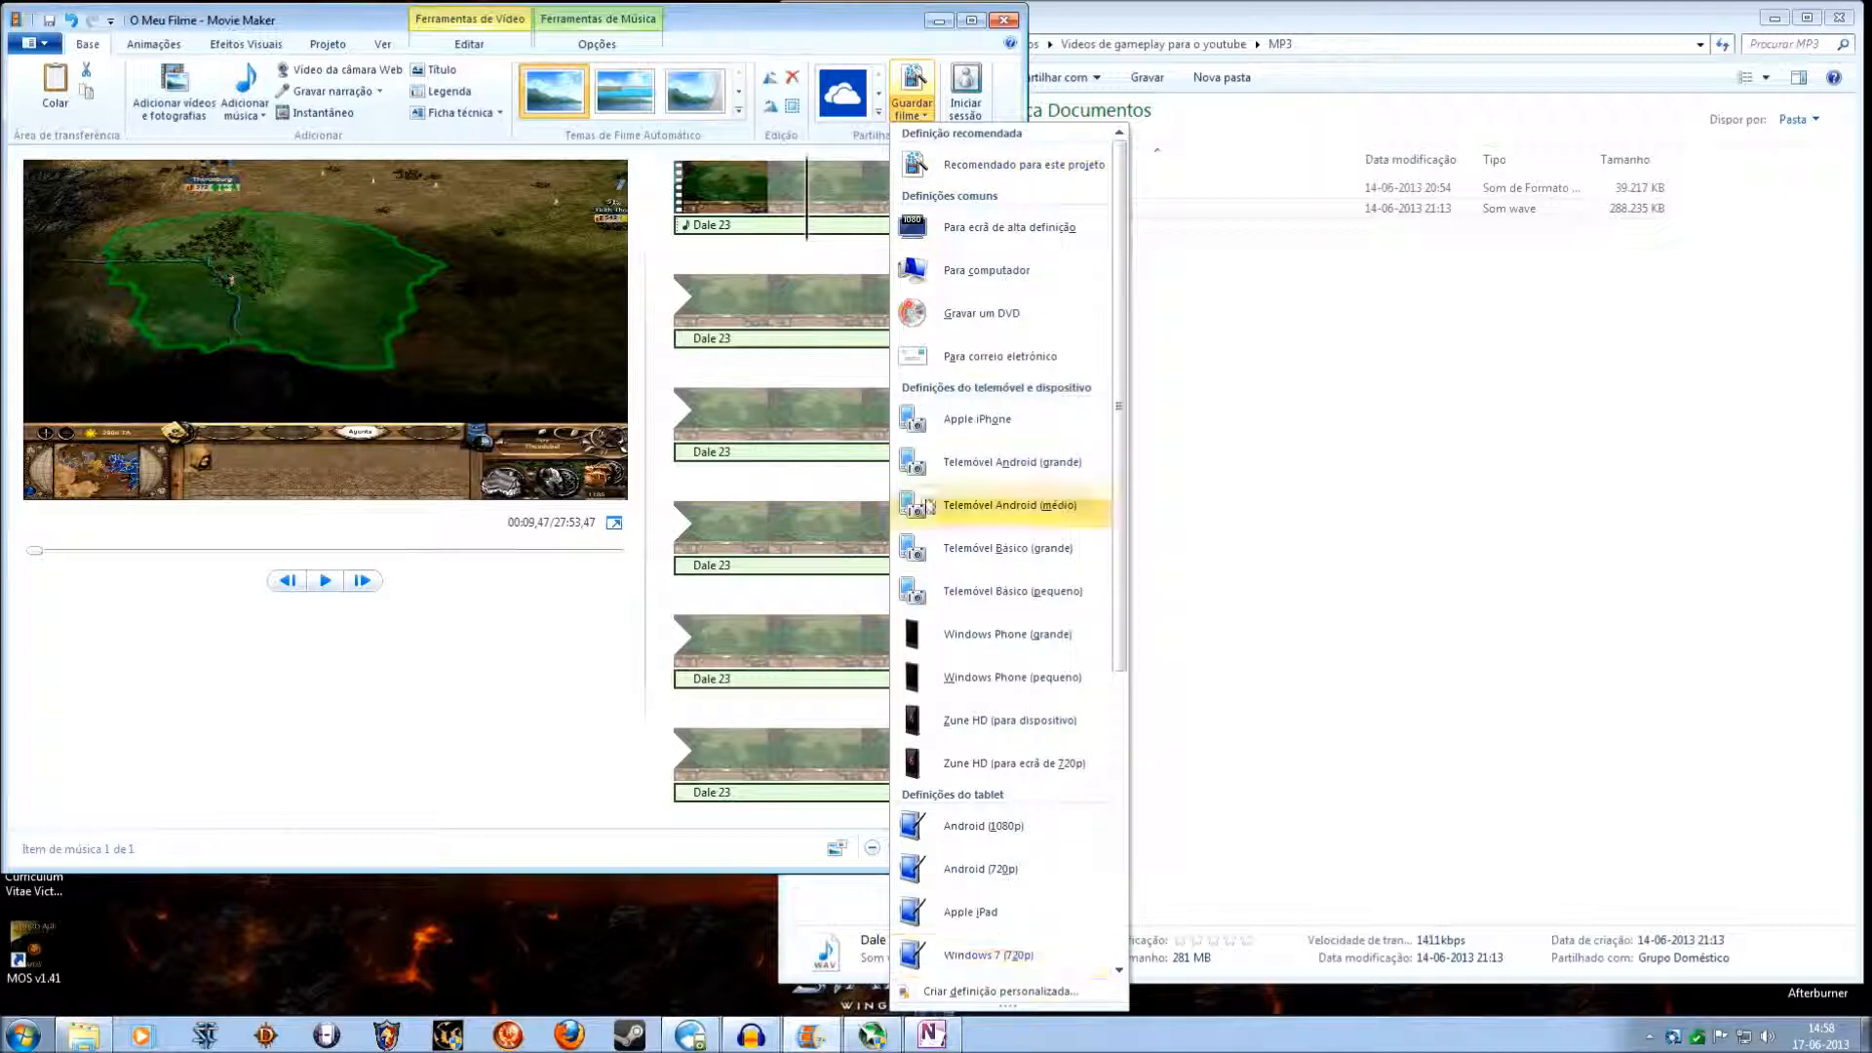
mouse_move(489, 616)
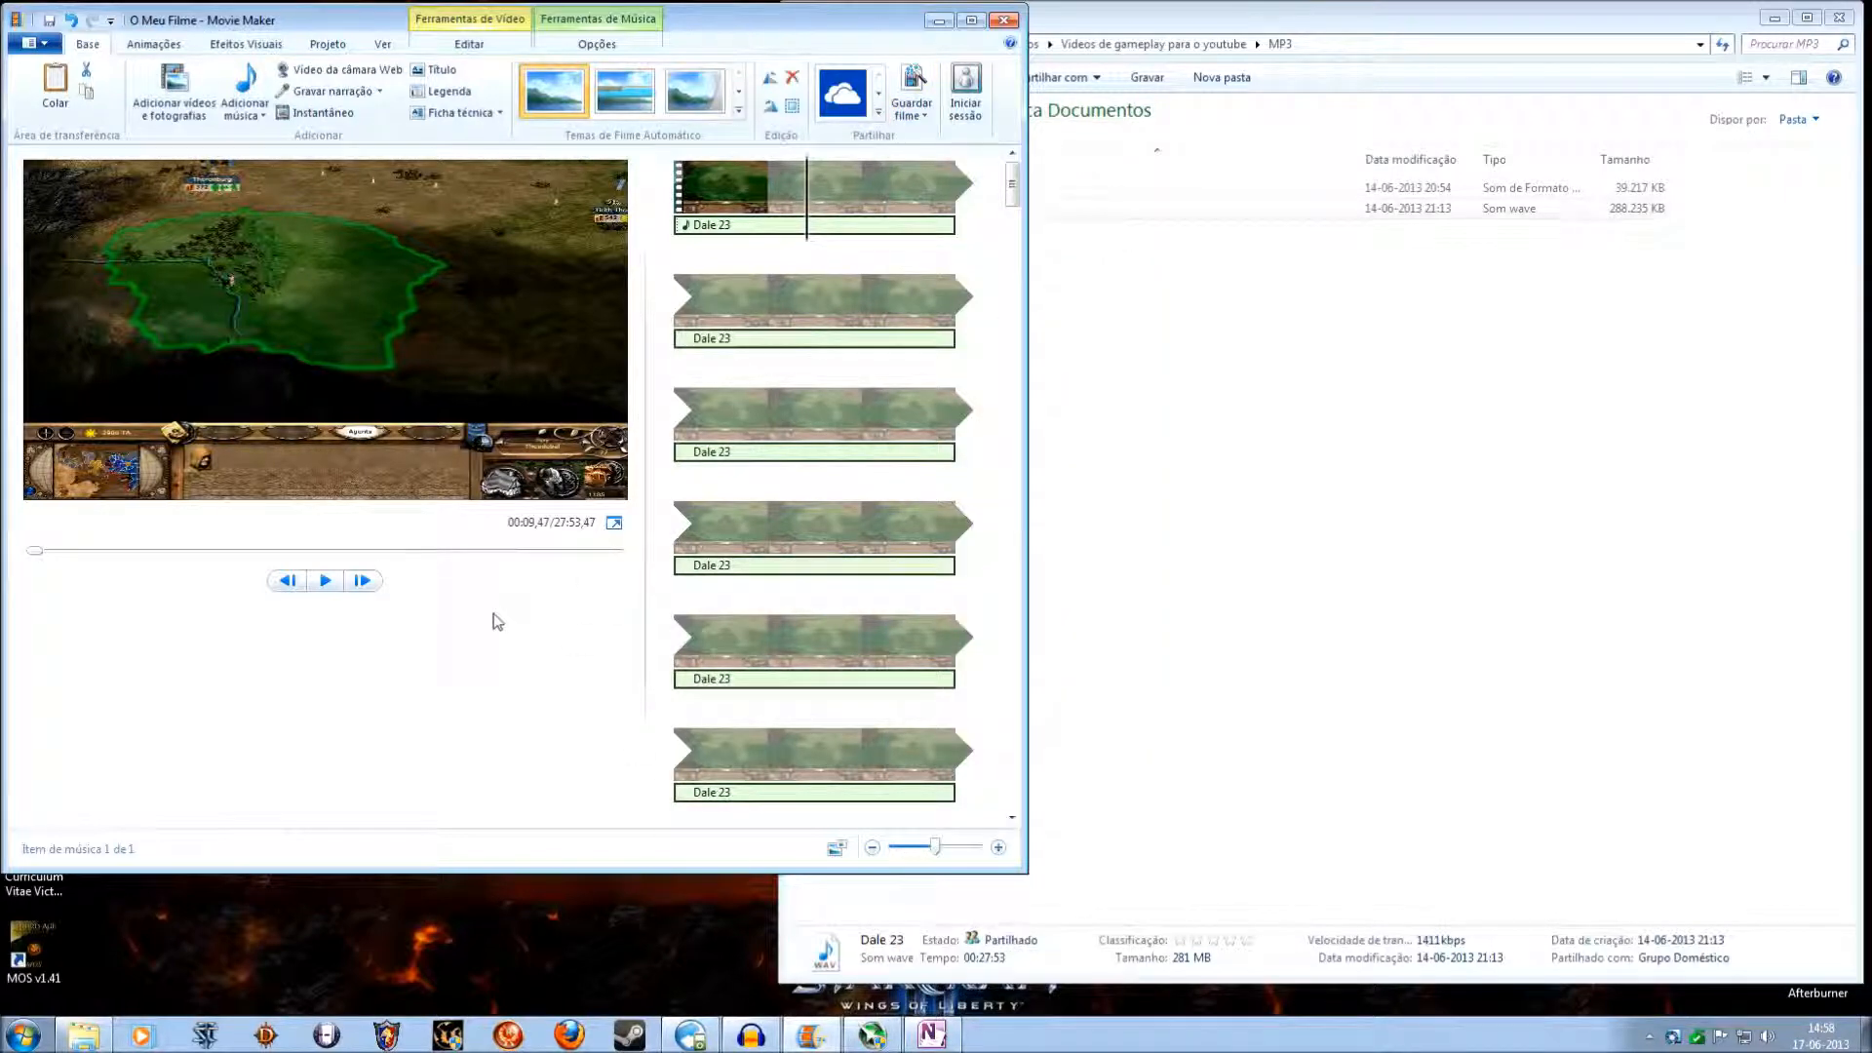
mouse_move(515, 598)
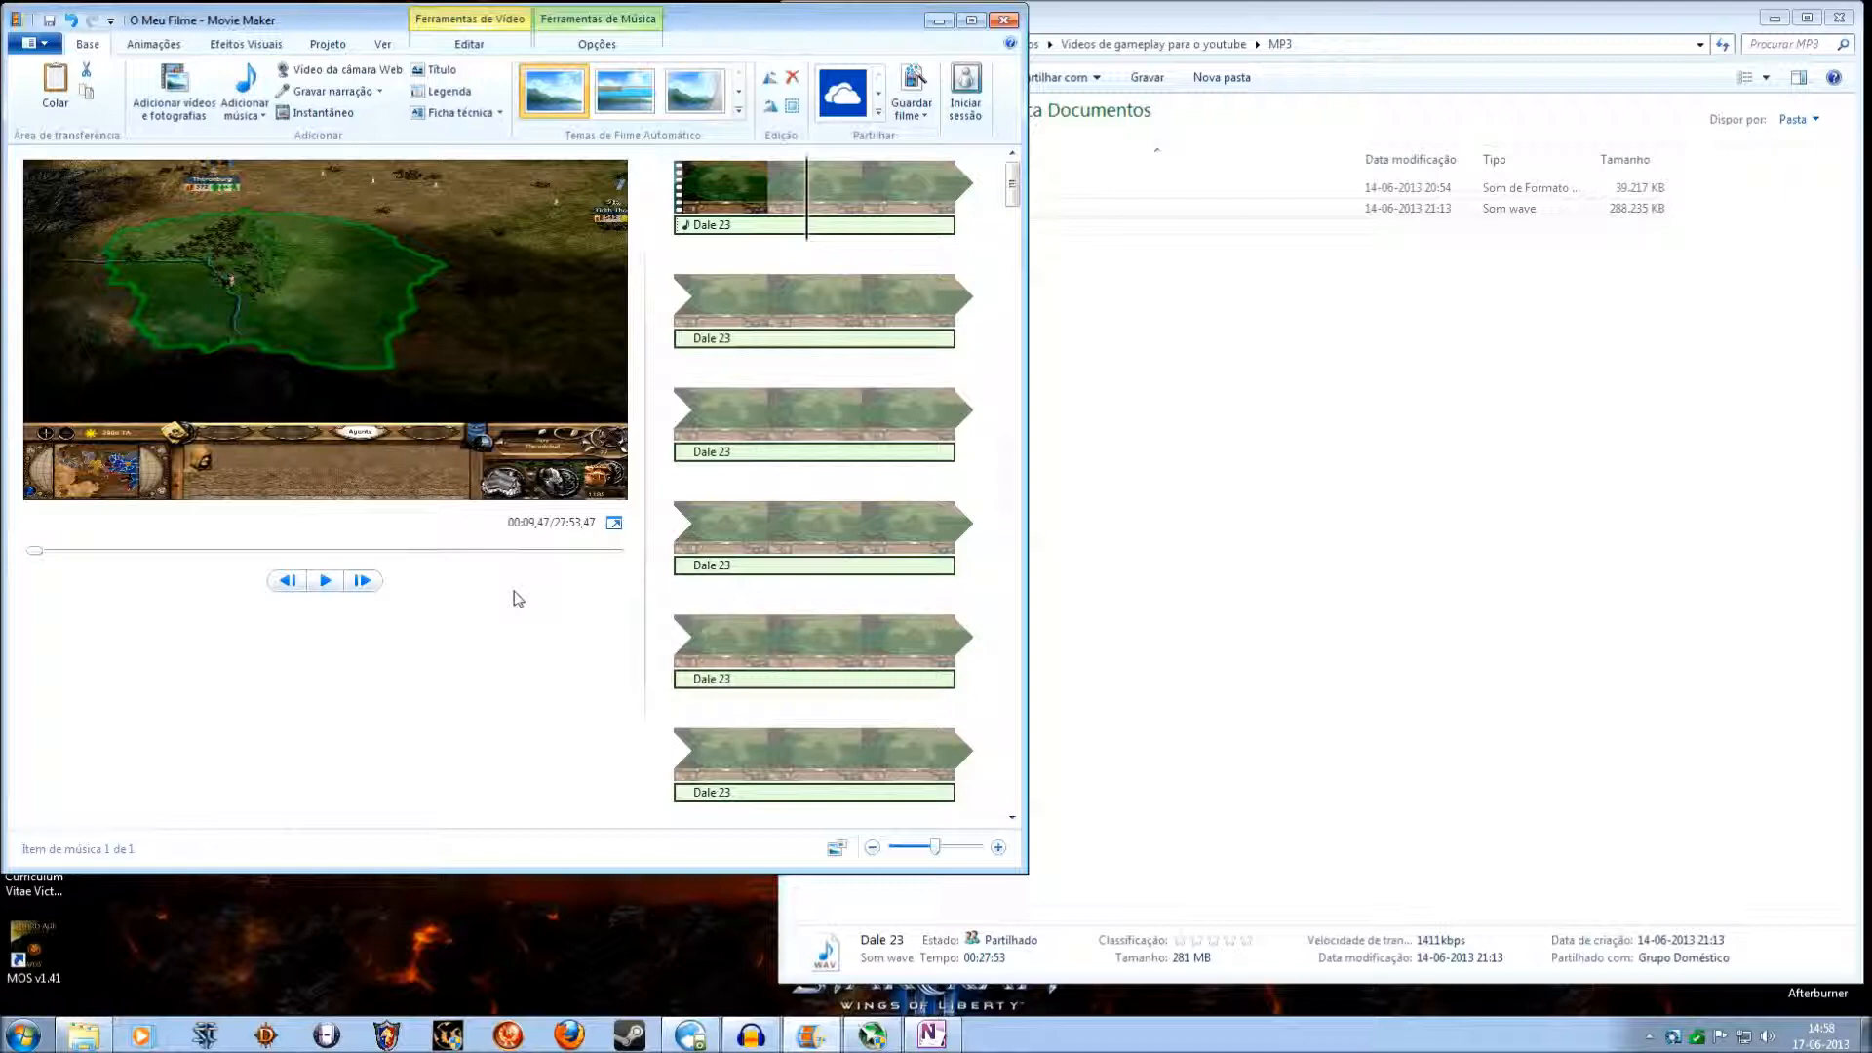